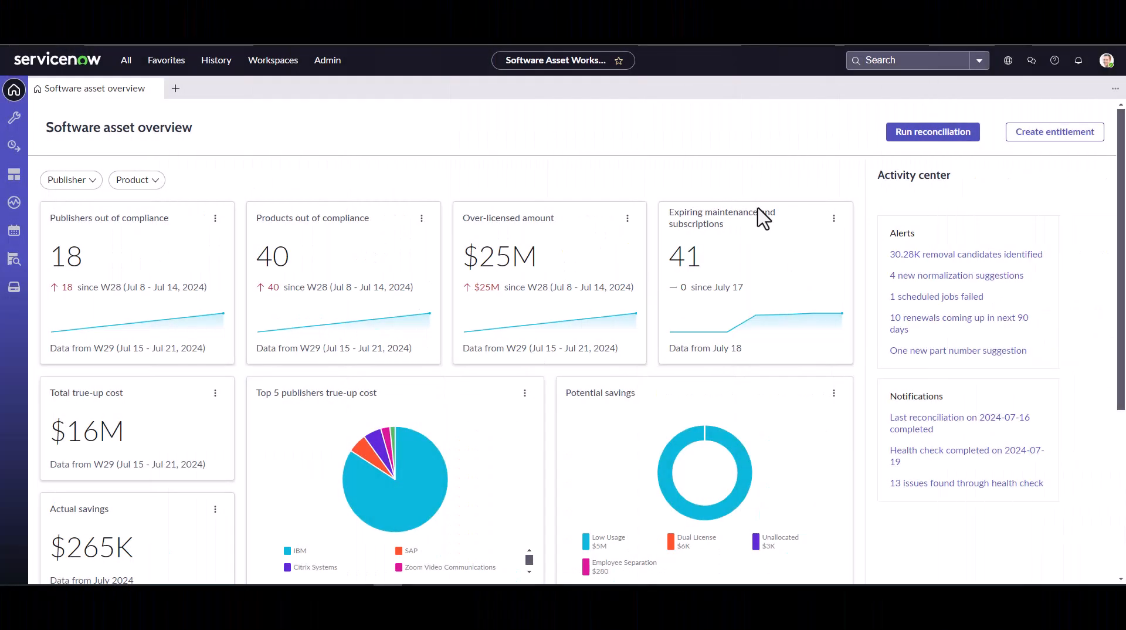
mouse_move(488, 144)
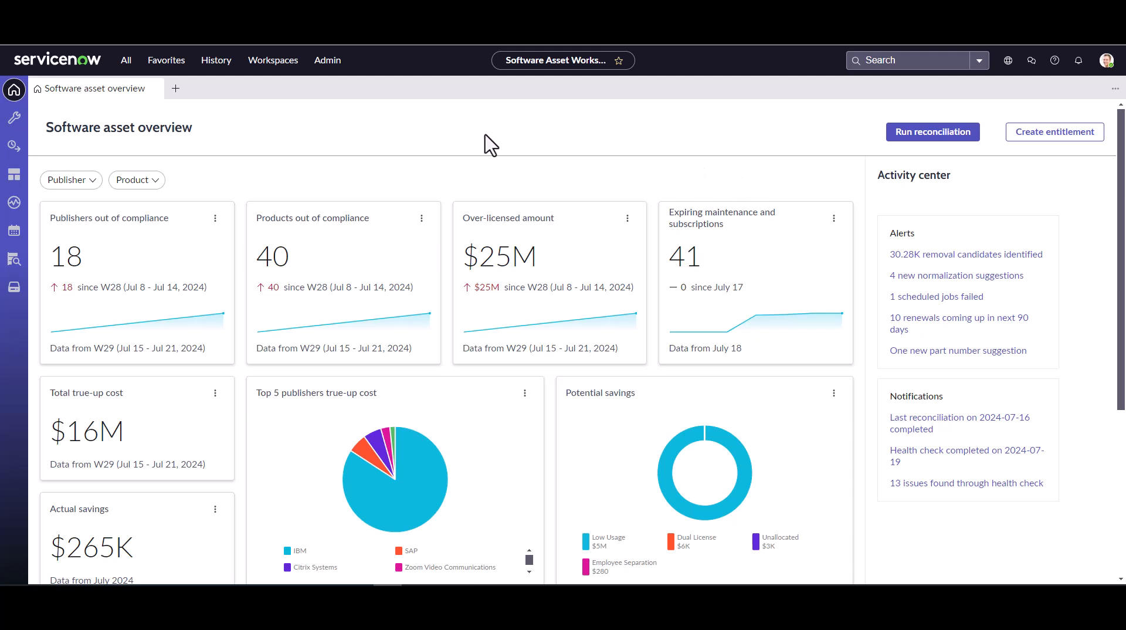
mouse_move(472, 142)
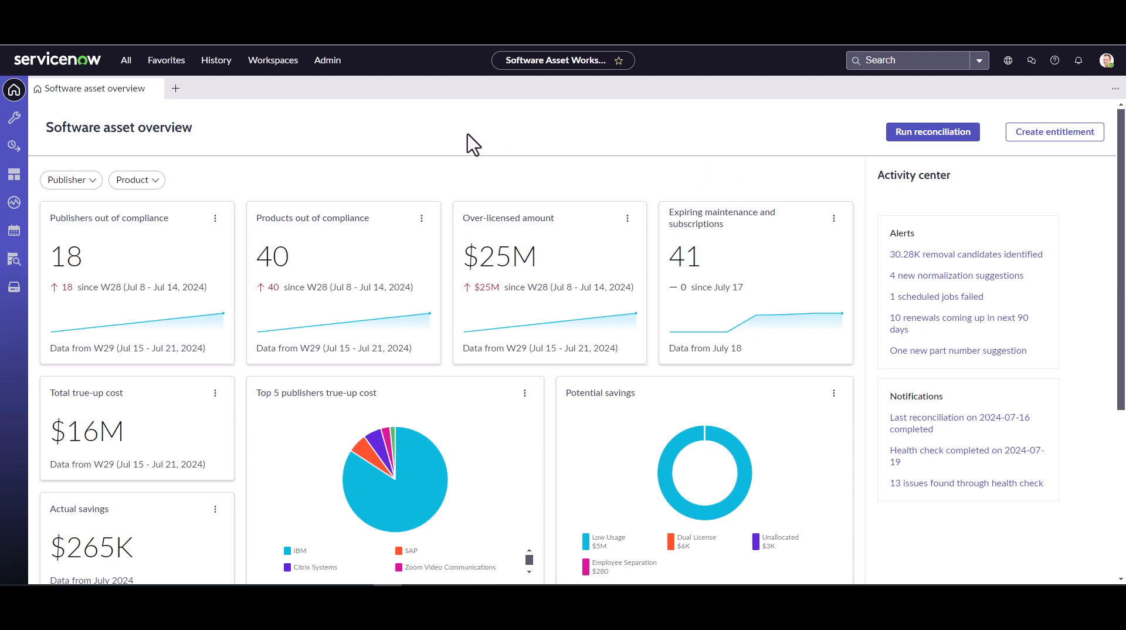
mouse_move(107, 176)
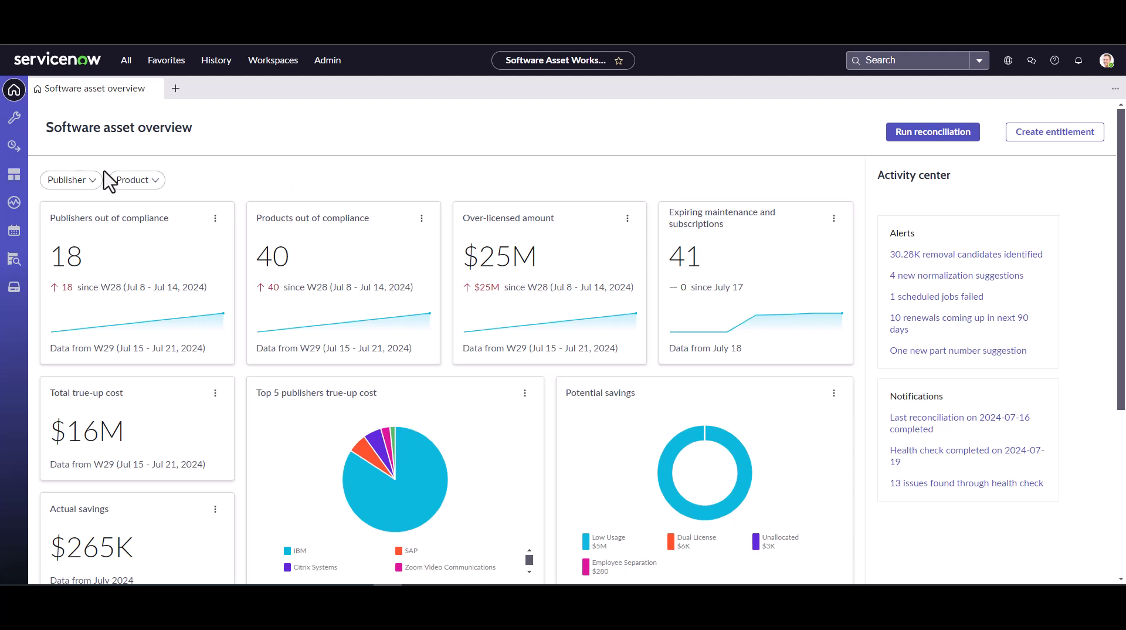
mouse_move(258, 155)
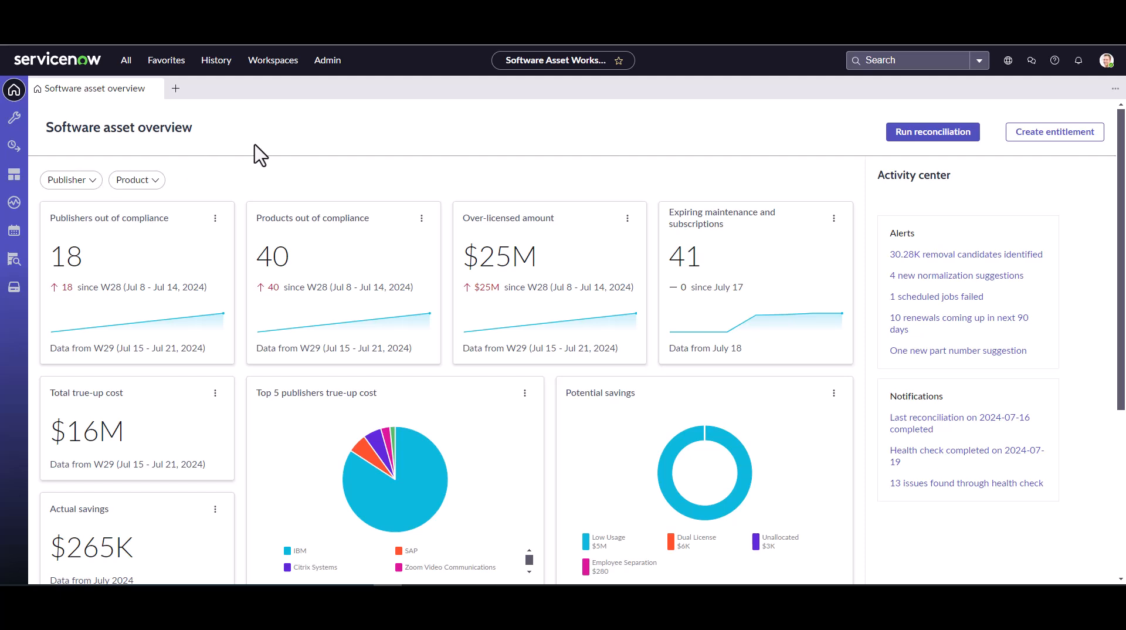
mouse_move(13, 147)
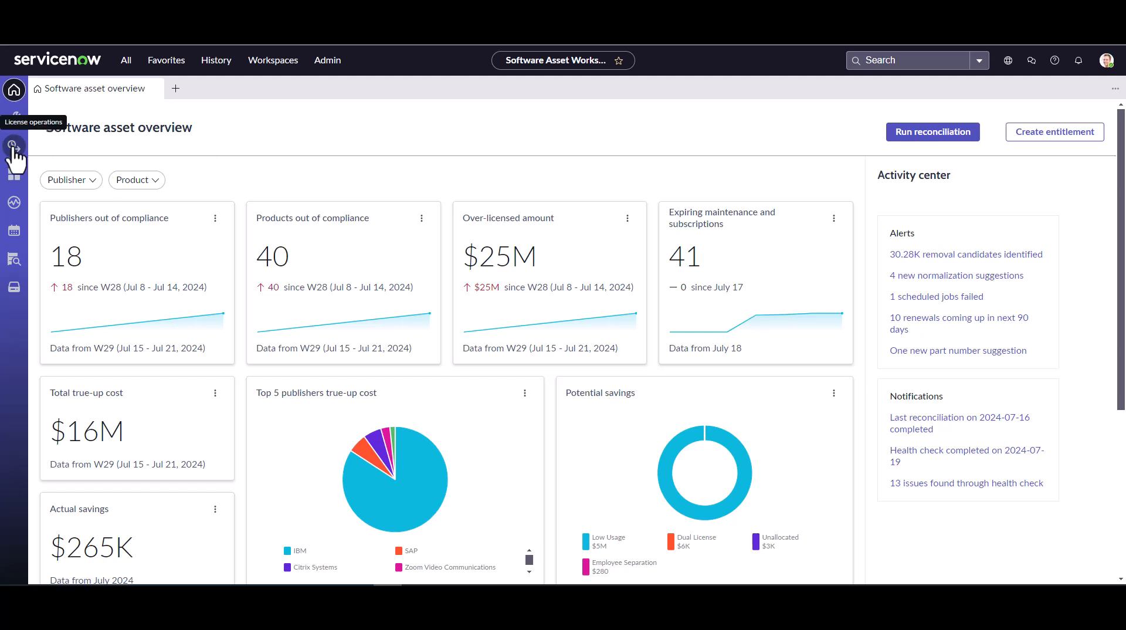
Step: Start a new software entitlement from License operations using the guided step-by-step walkthrough
click(14, 147)
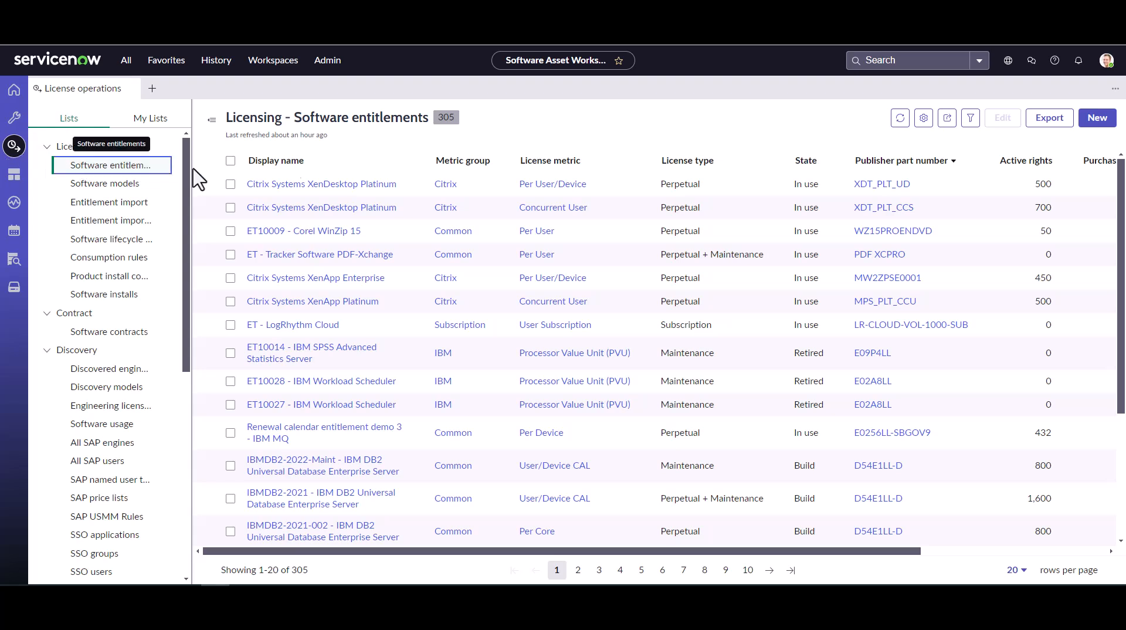
mouse_move(1097, 118)
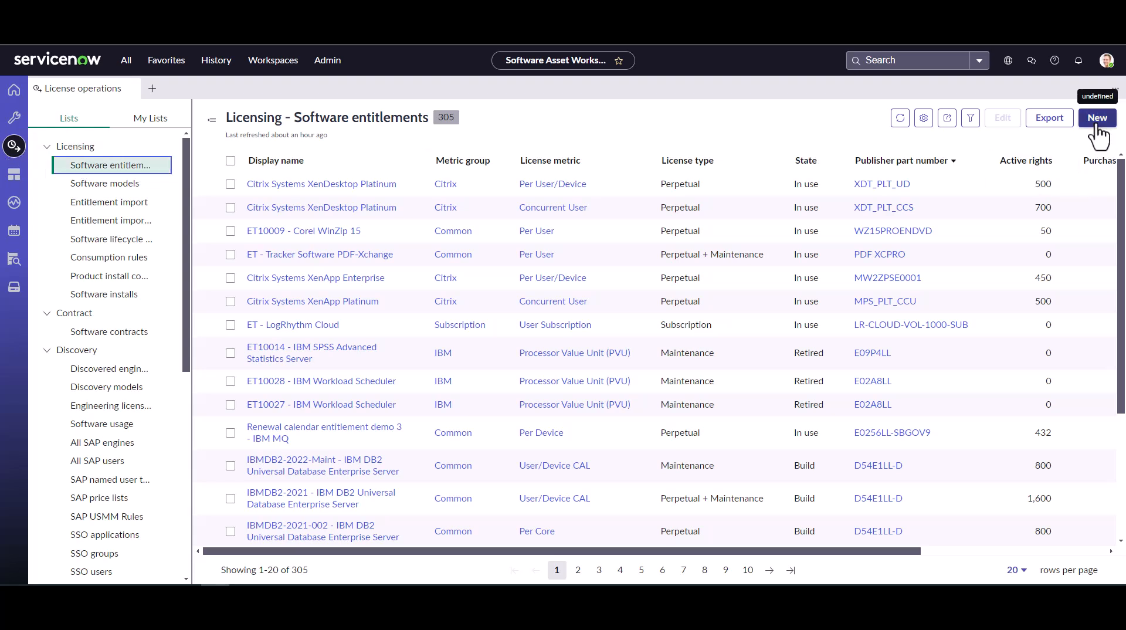
click(1097, 117)
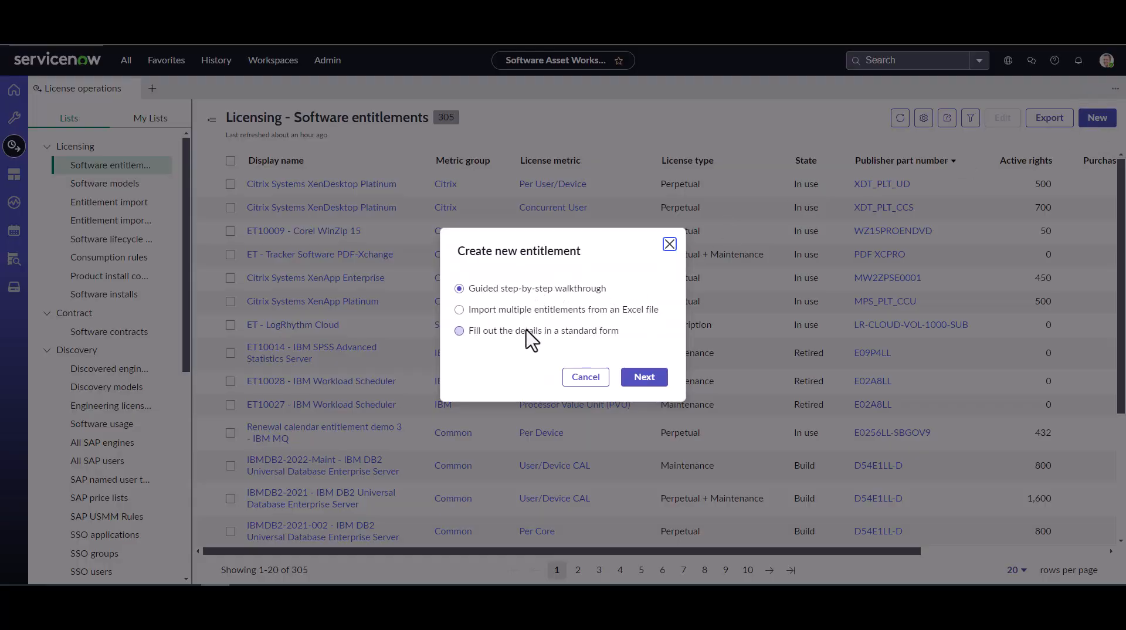
mouse_move(537, 302)
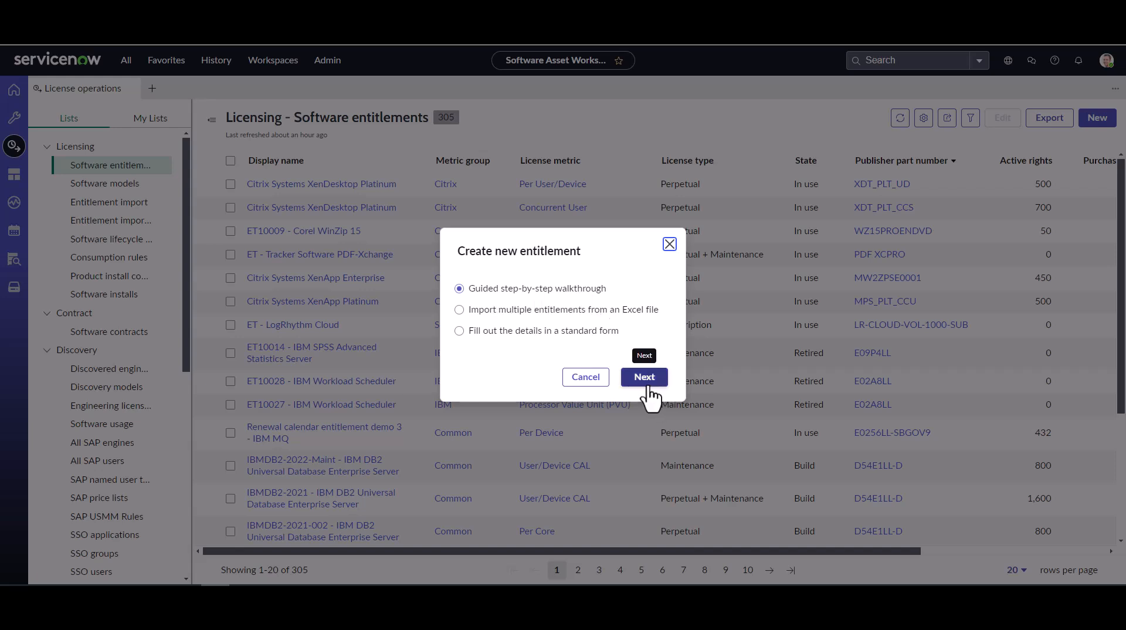
click(644, 377)
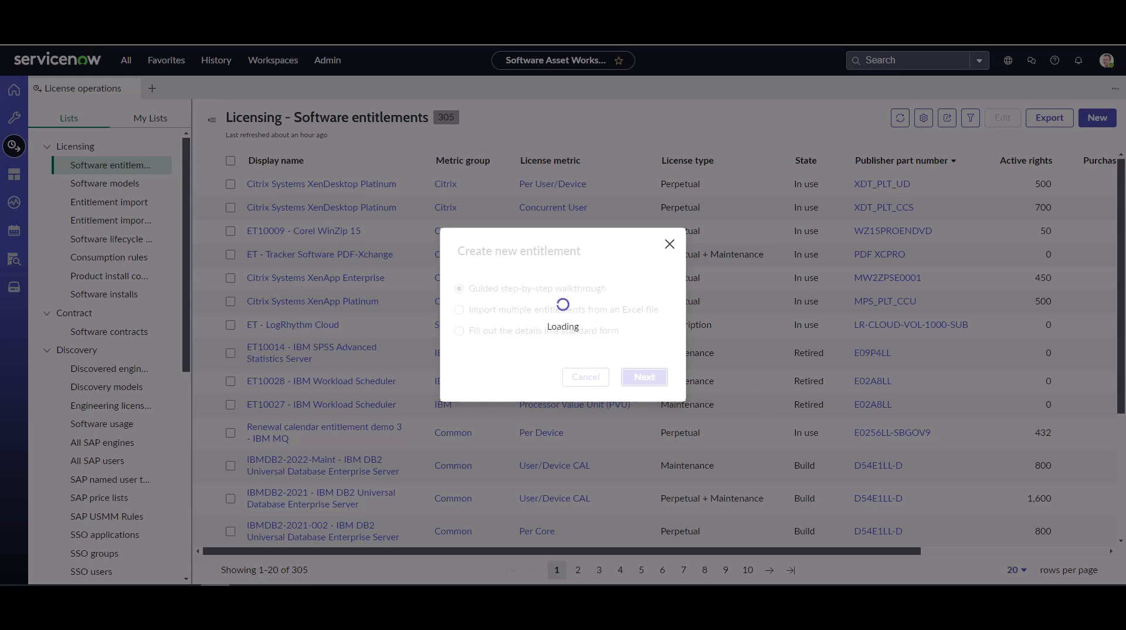
Step: Mark Product Type 'On Premise' and Add PPN 'Yes' complete in the Entitlement Playbook
click(643, 377)
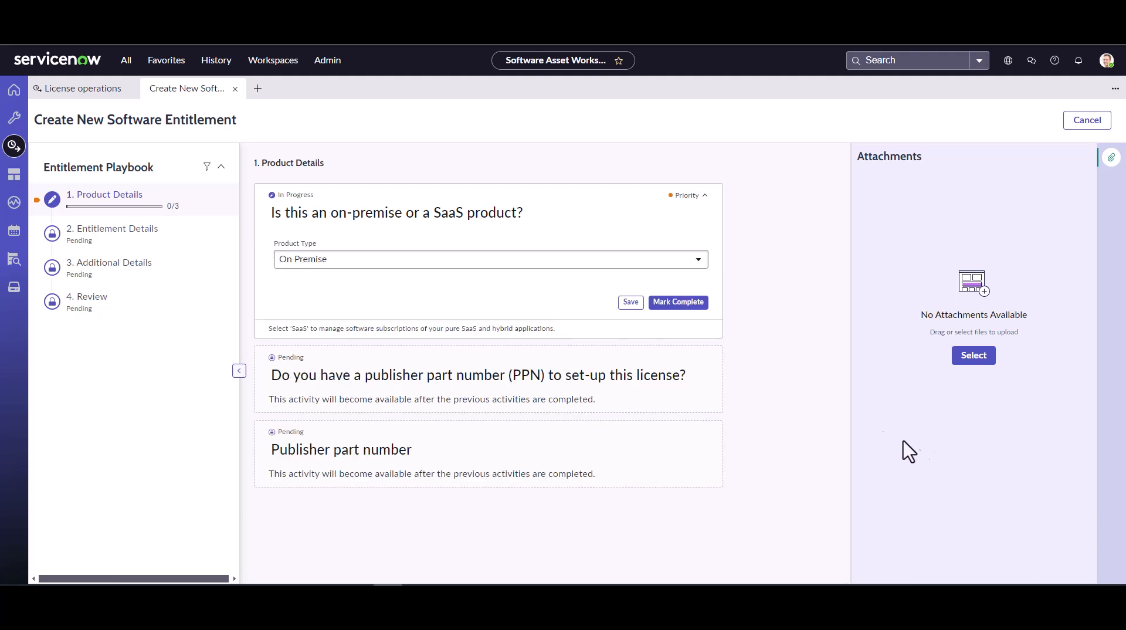
mouse_move(445, 244)
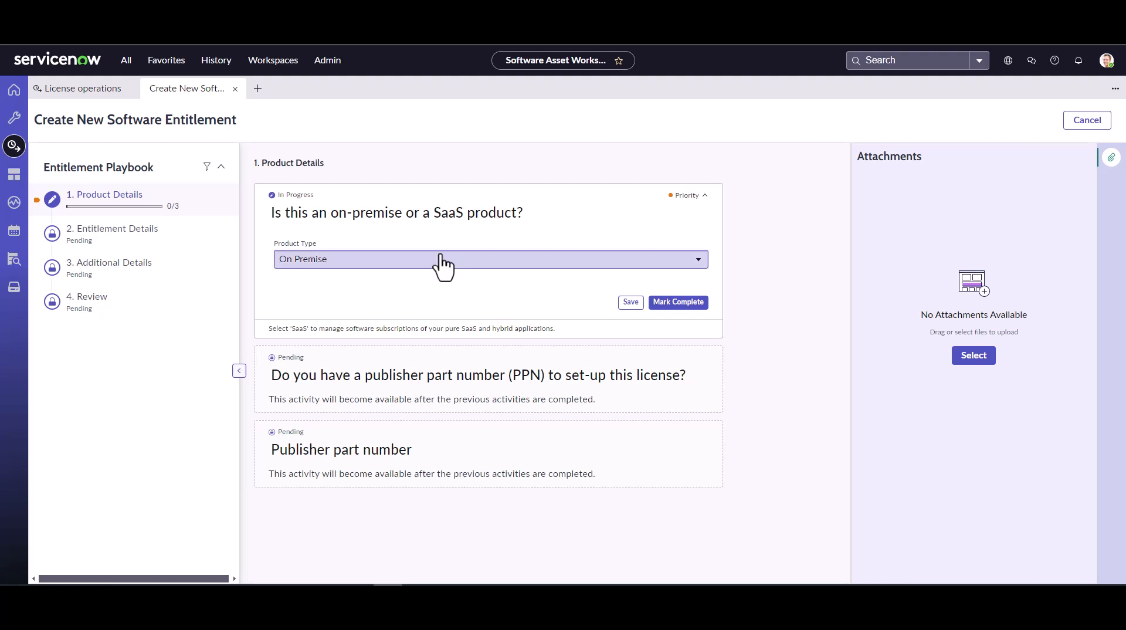
mouse_move(438, 276)
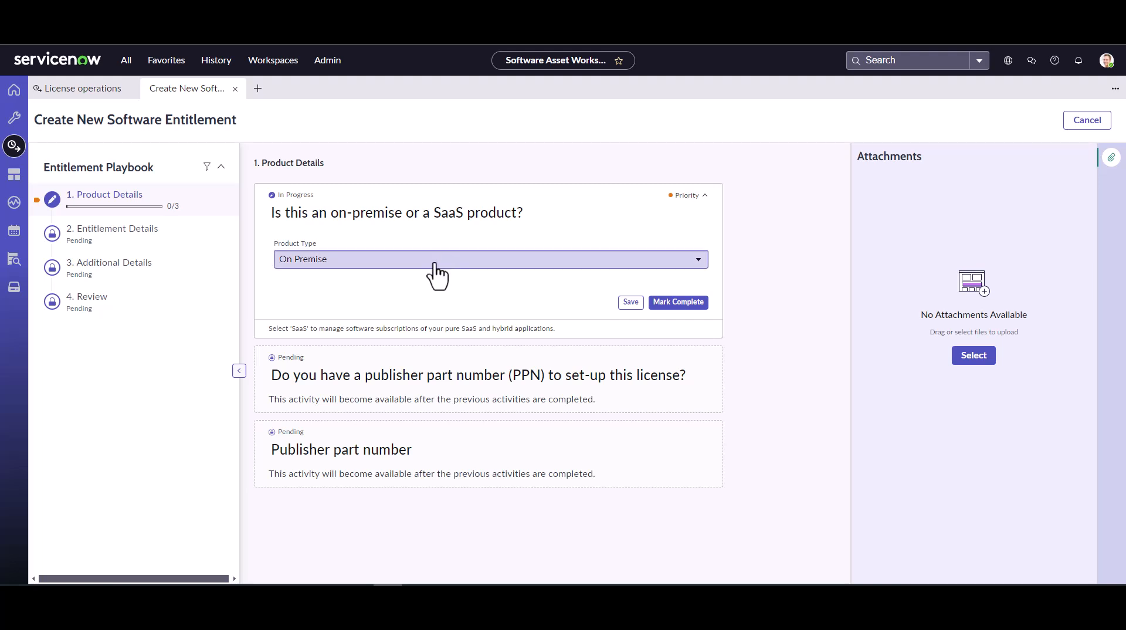
mouse_move(676, 302)
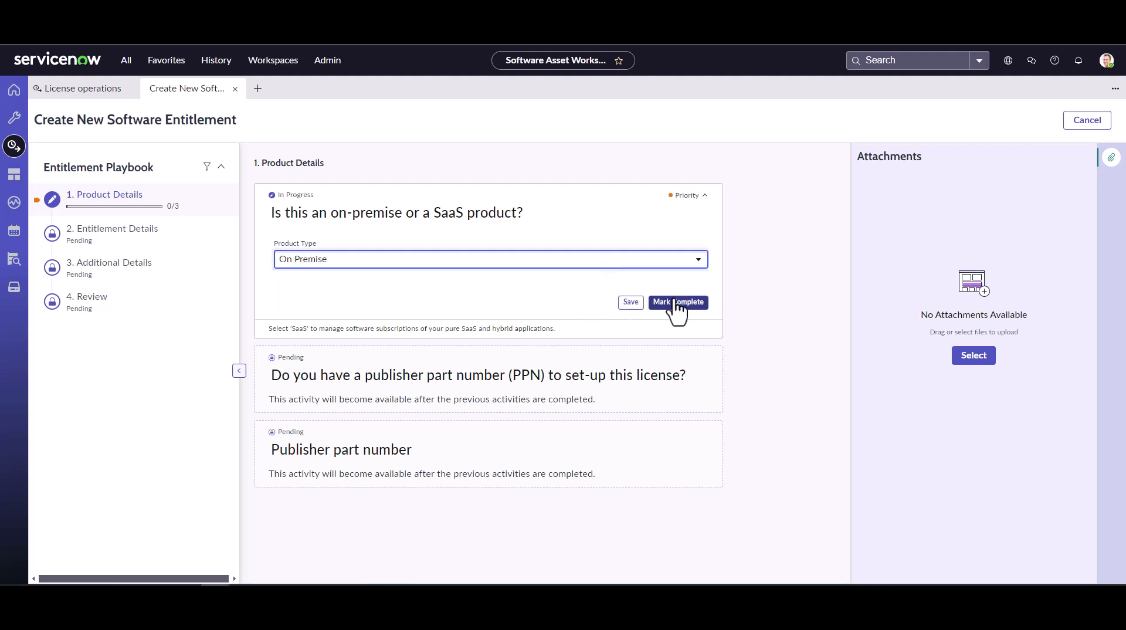
click(676, 302)
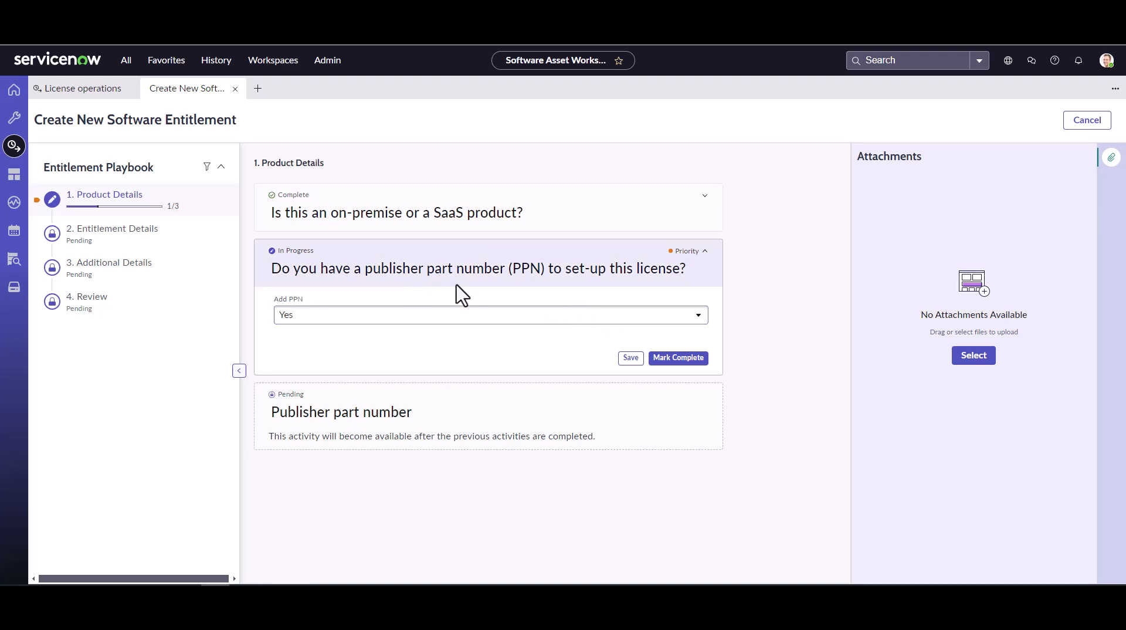
mouse_move(584, 306)
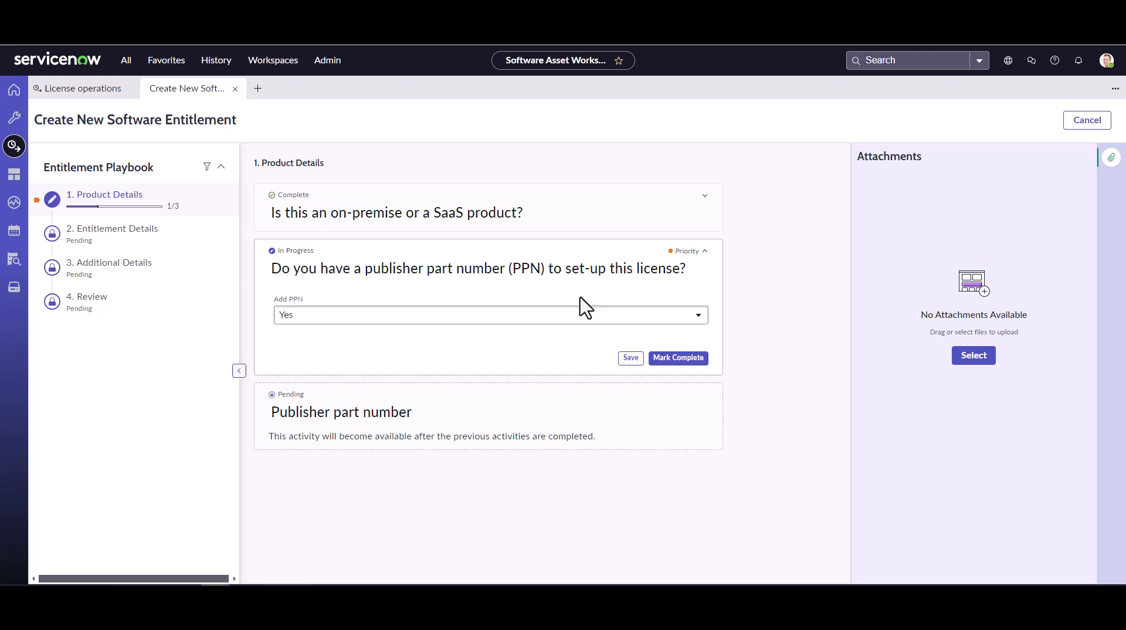
mouse_move(677, 357)
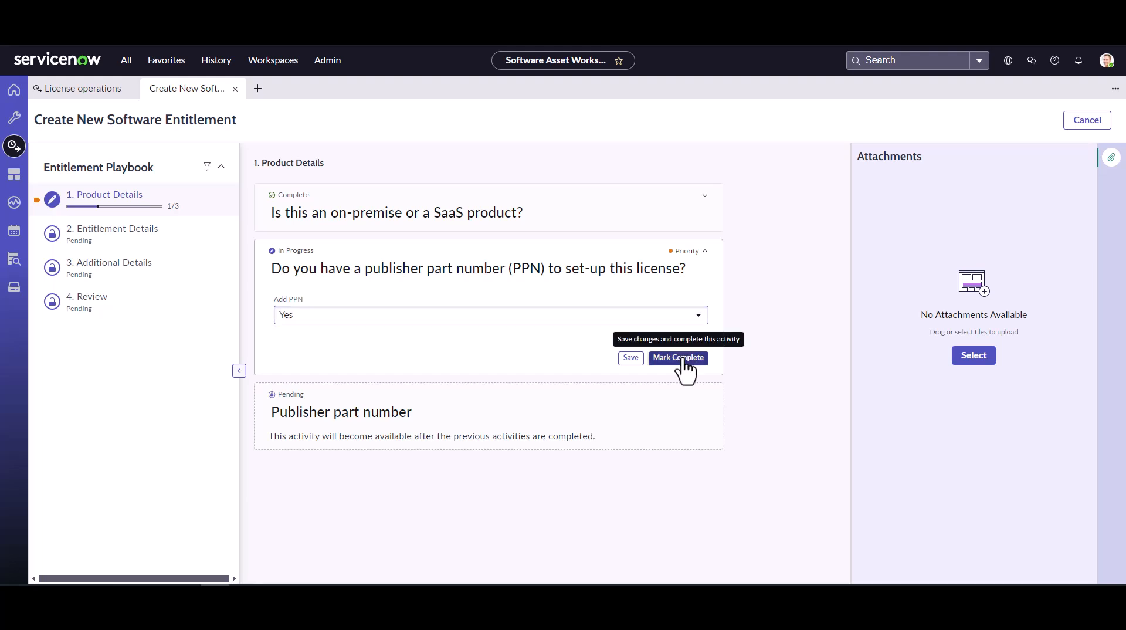
click(676, 358)
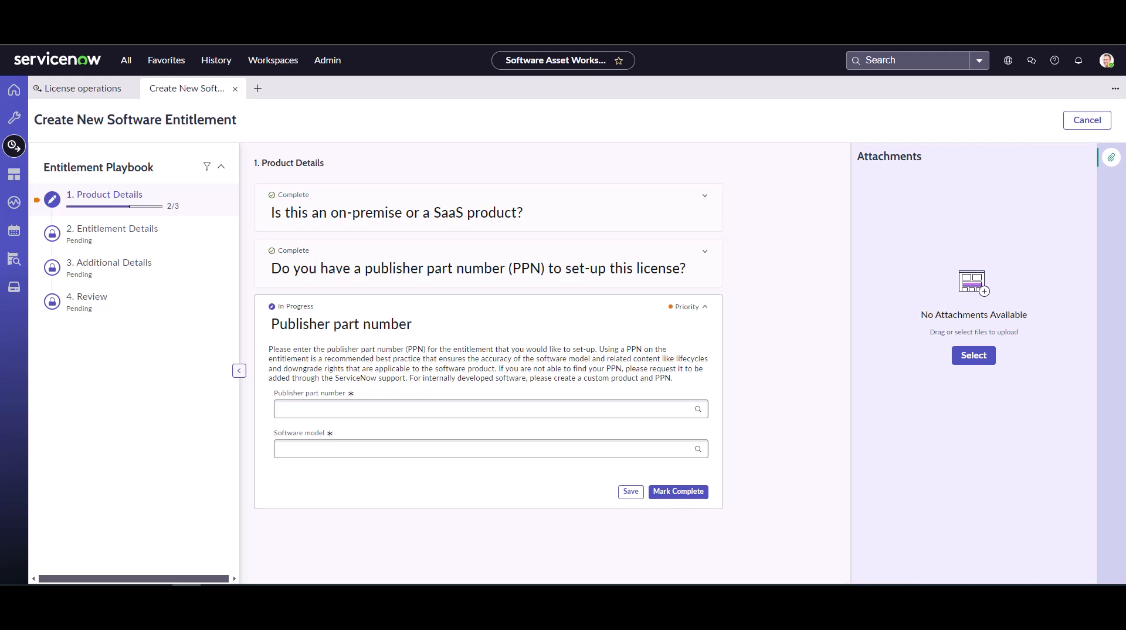
Step: Enter part number SN2000C-X-23, filling model TechSmith SnagIt 2023, and mark Product Details complete
click(488, 409)
text(SN2000C-X-23)
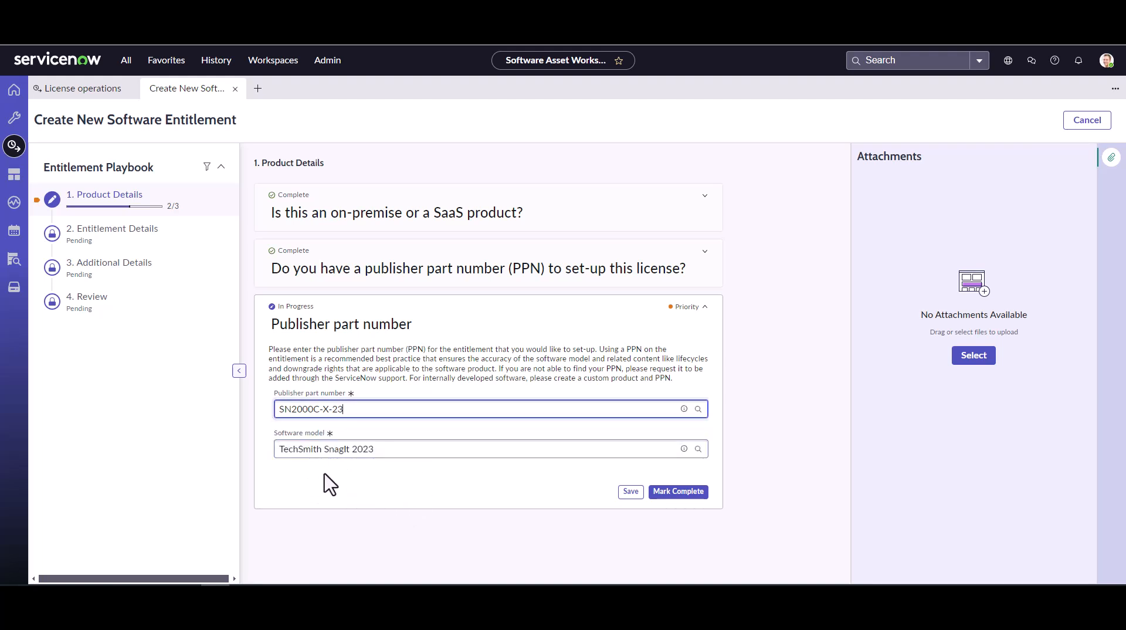
mouse_move(352, 438)
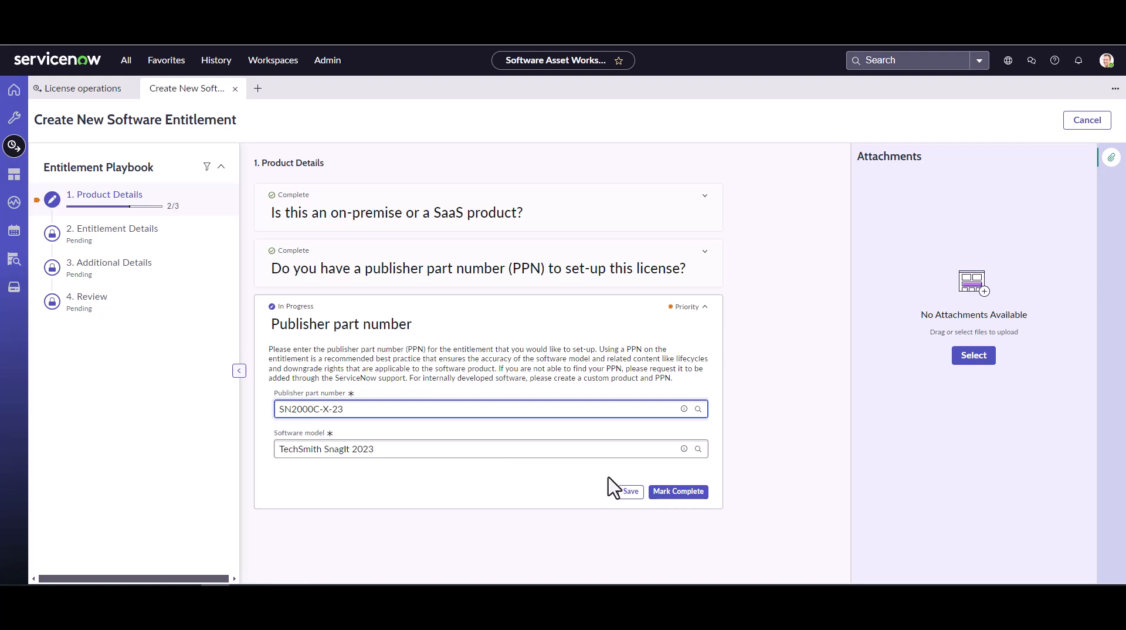
mouse_move(676, 491)
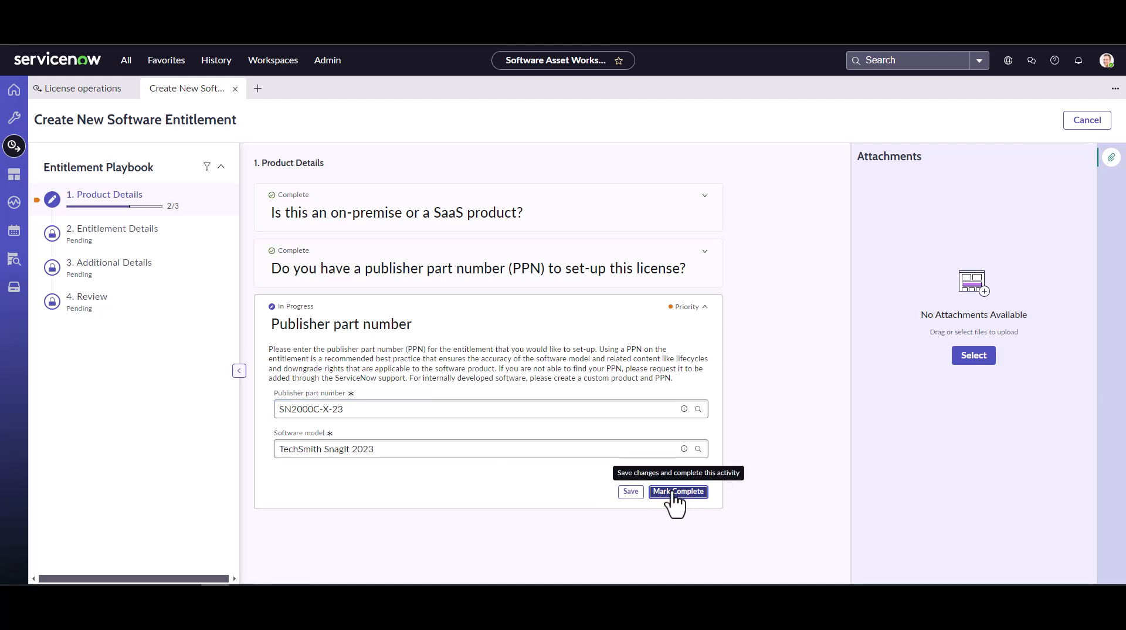
click(677, 492)
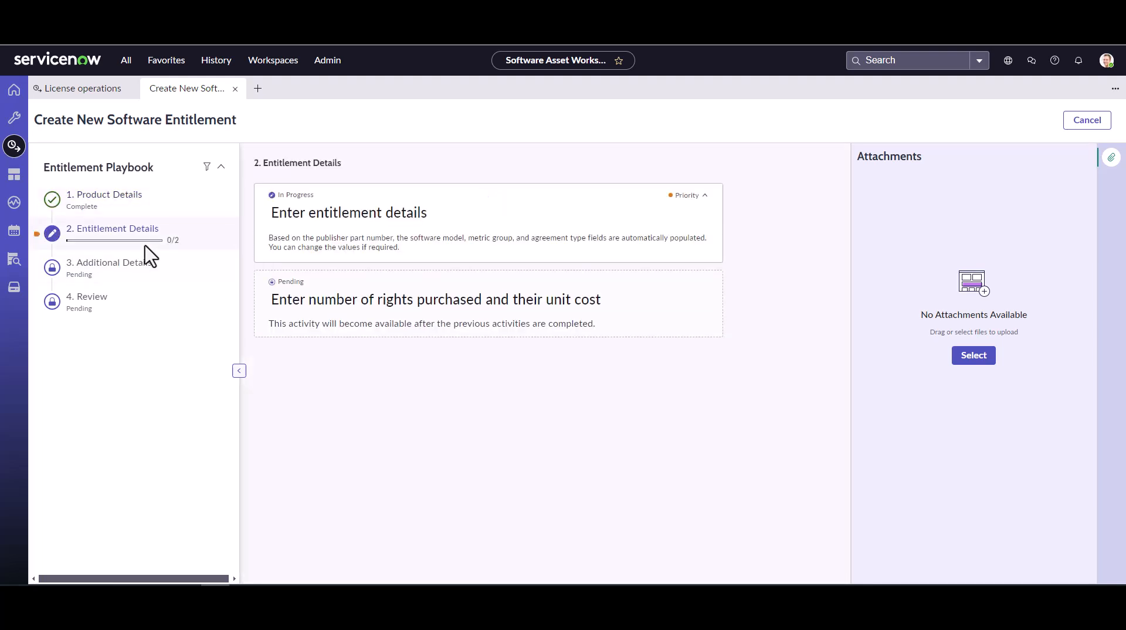
Step: Enter asset tag snagit2023 in the entitlement details form
click(348, 212)
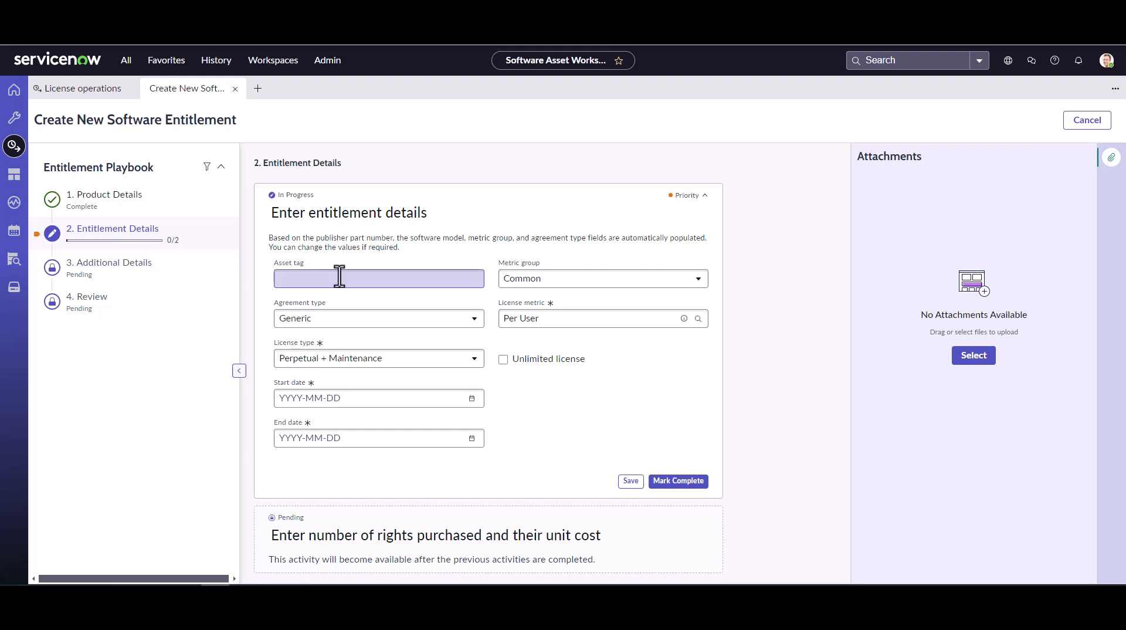
click(378, 278)
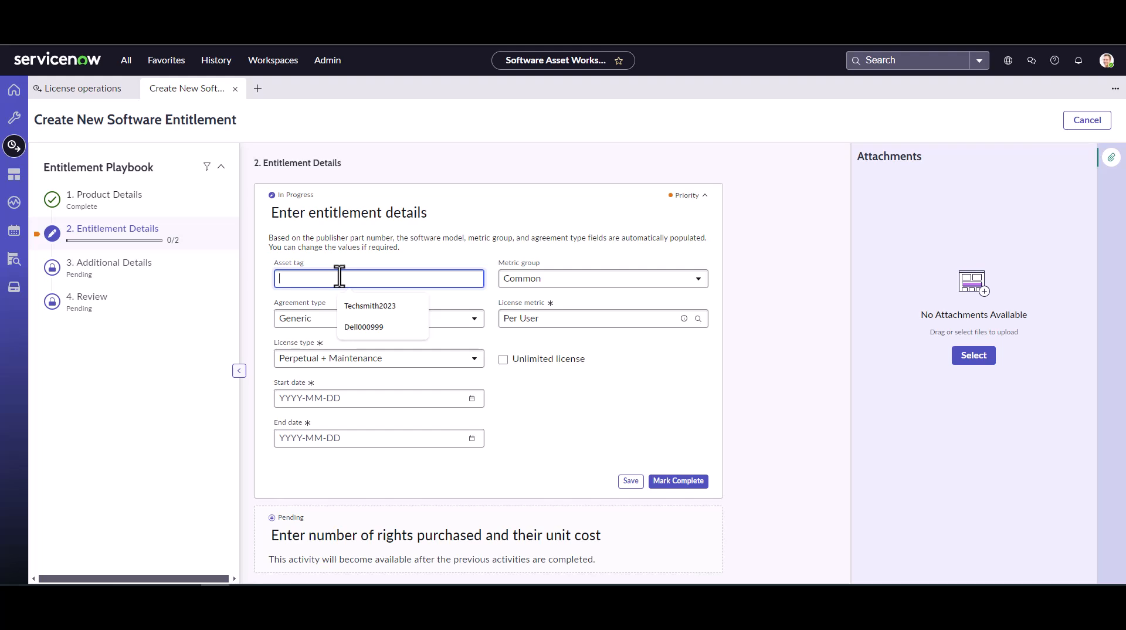
text(Tech)
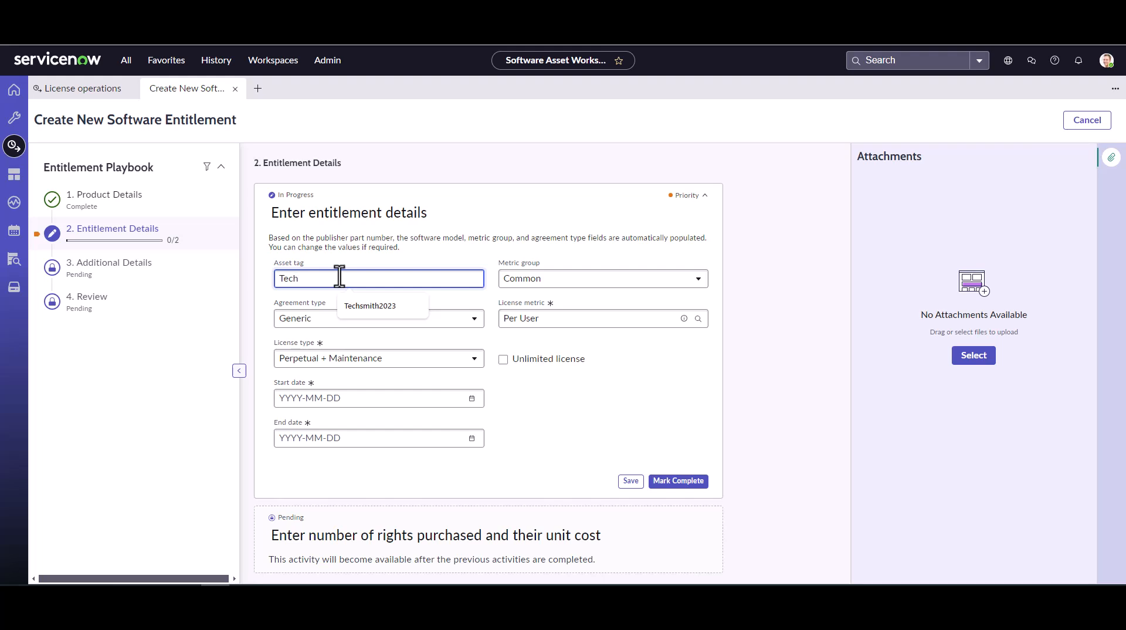
key(Backspace)
text(c)
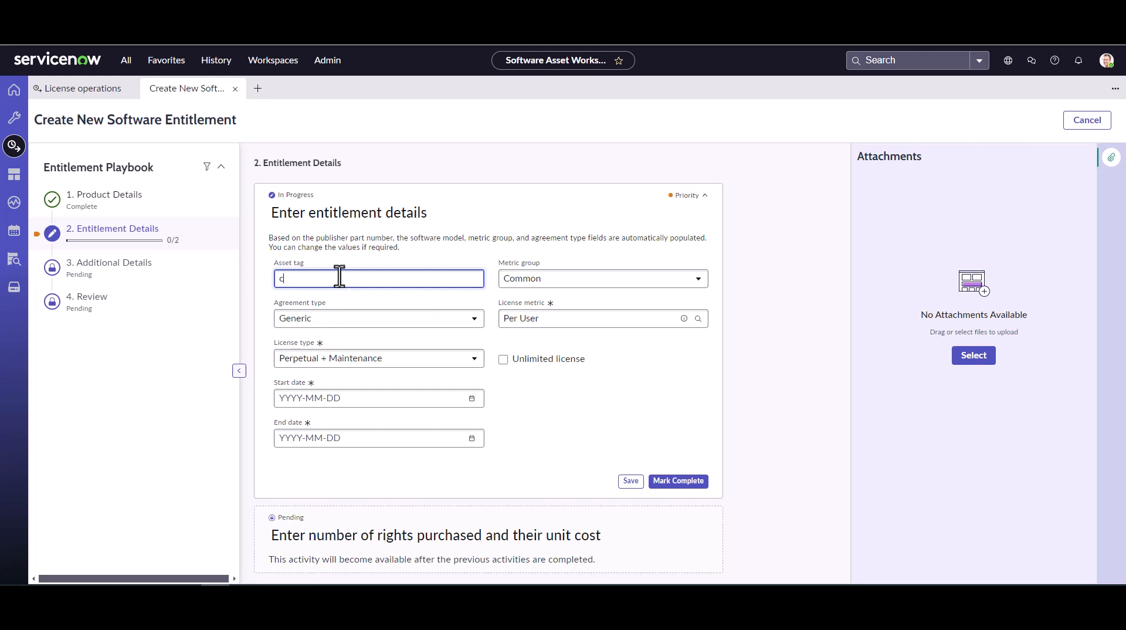
text(snagit2)
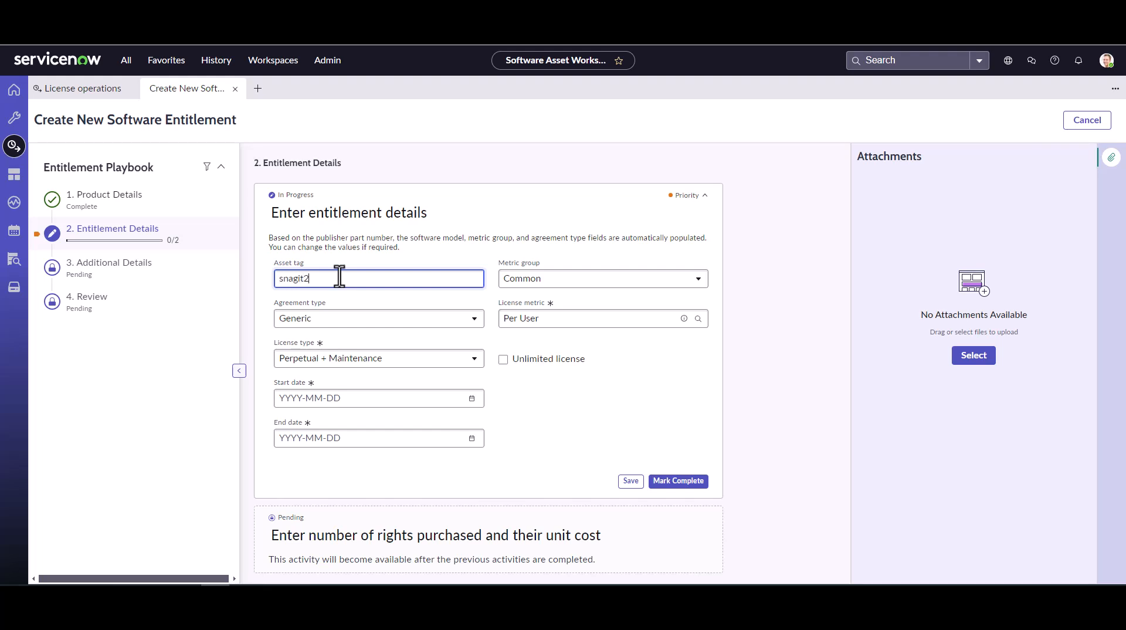
text(023)
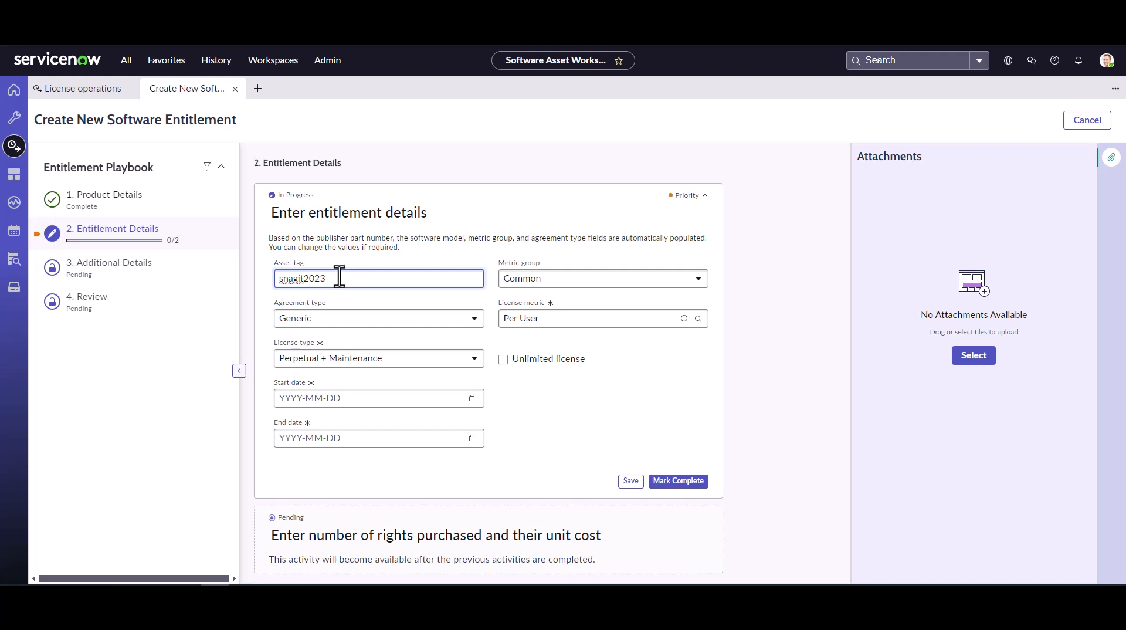
mouse_move(387, 282)
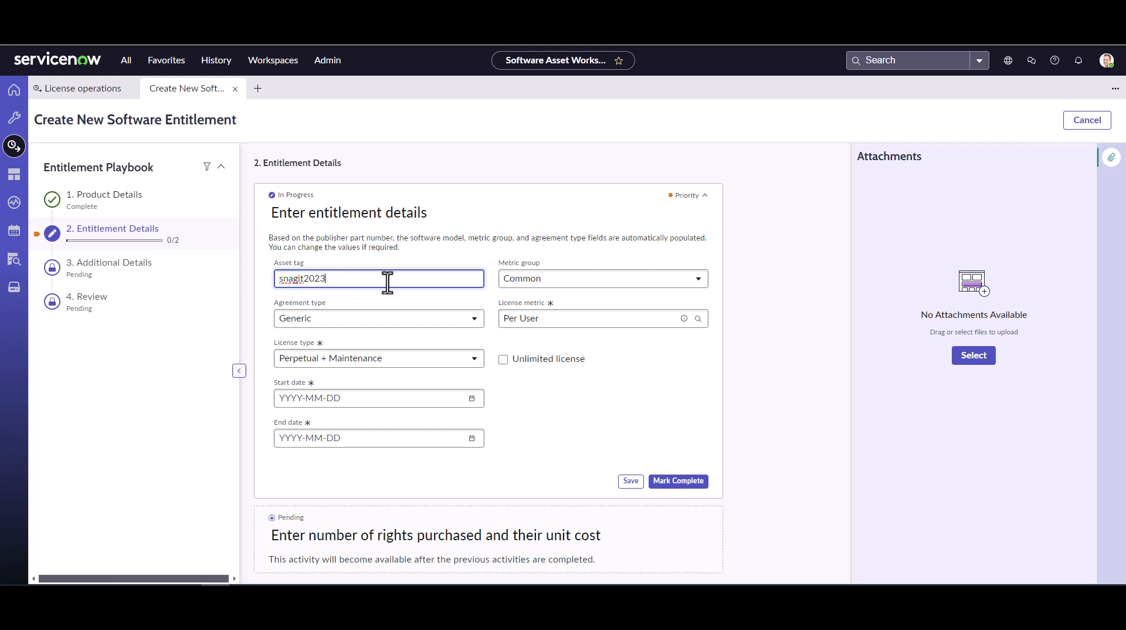
mouse_move(582, 295)
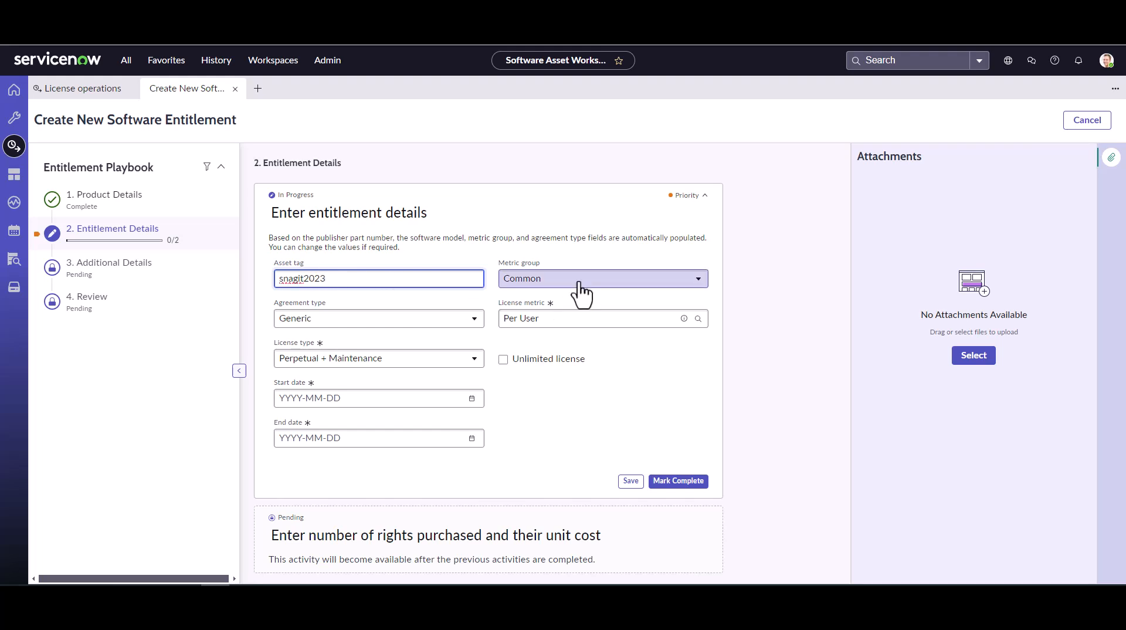
click(601, 278)
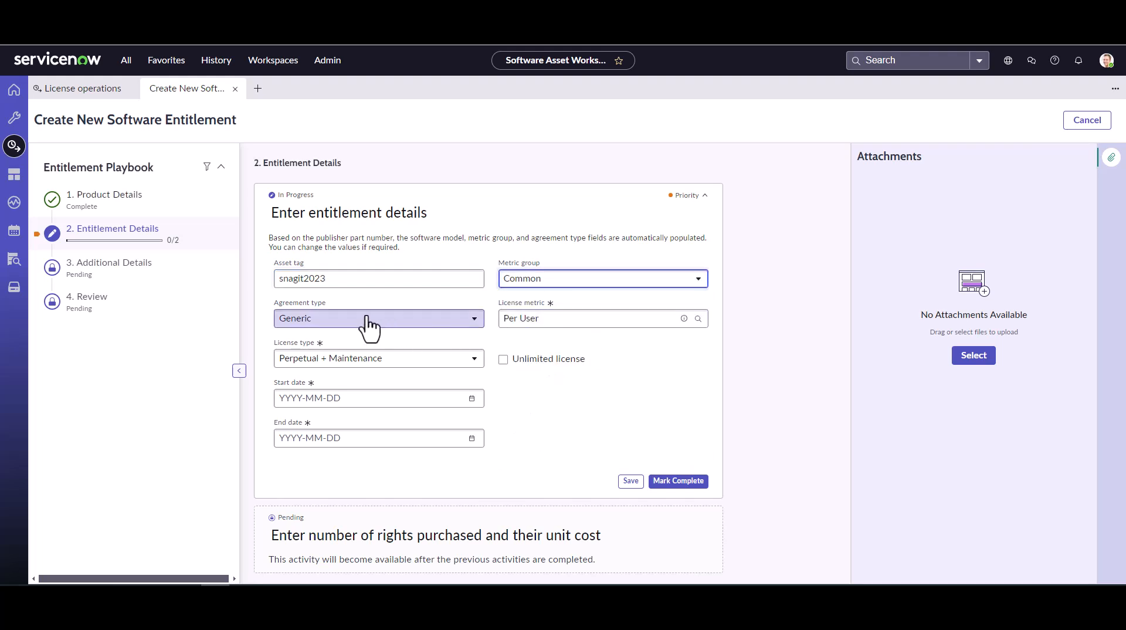
mouse_move(332, 329)
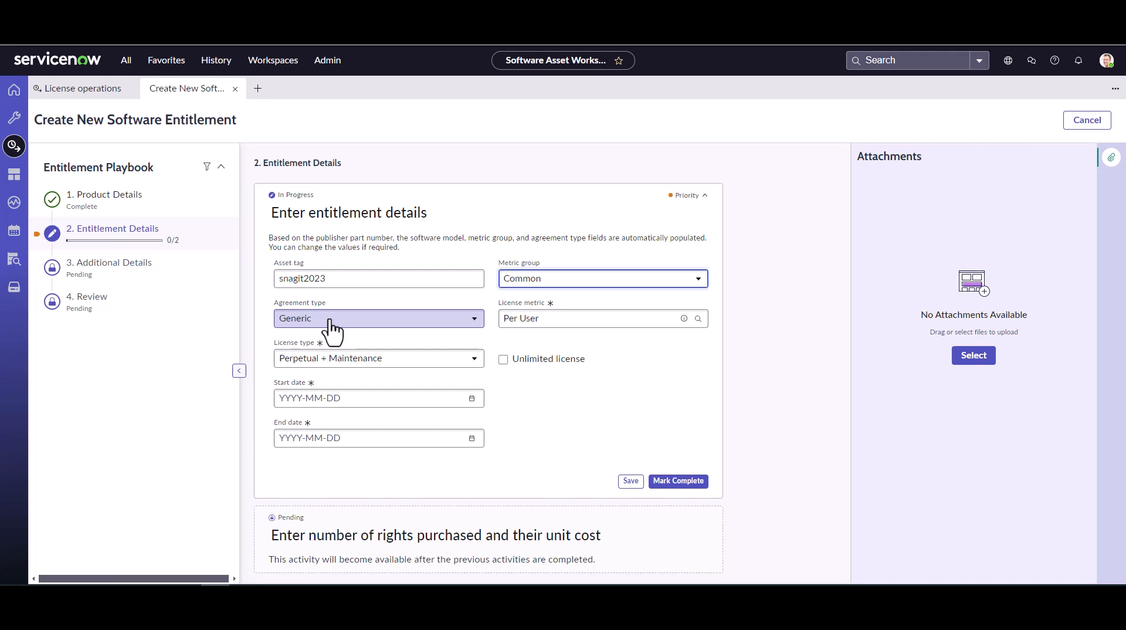
mouse_move(510, 354)
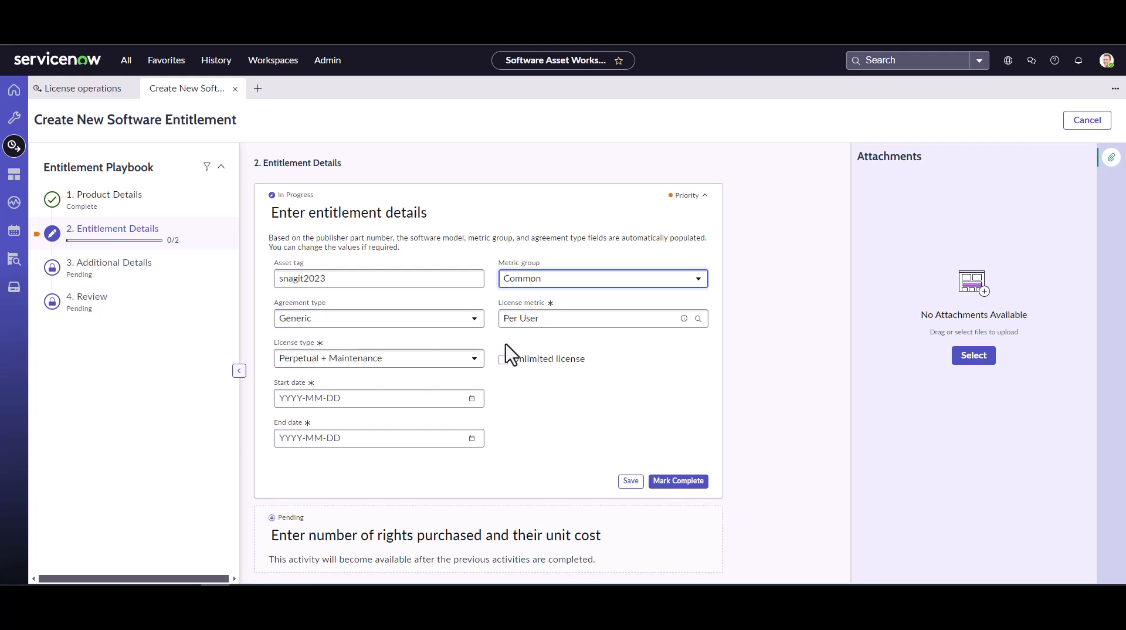
click(589, 318)
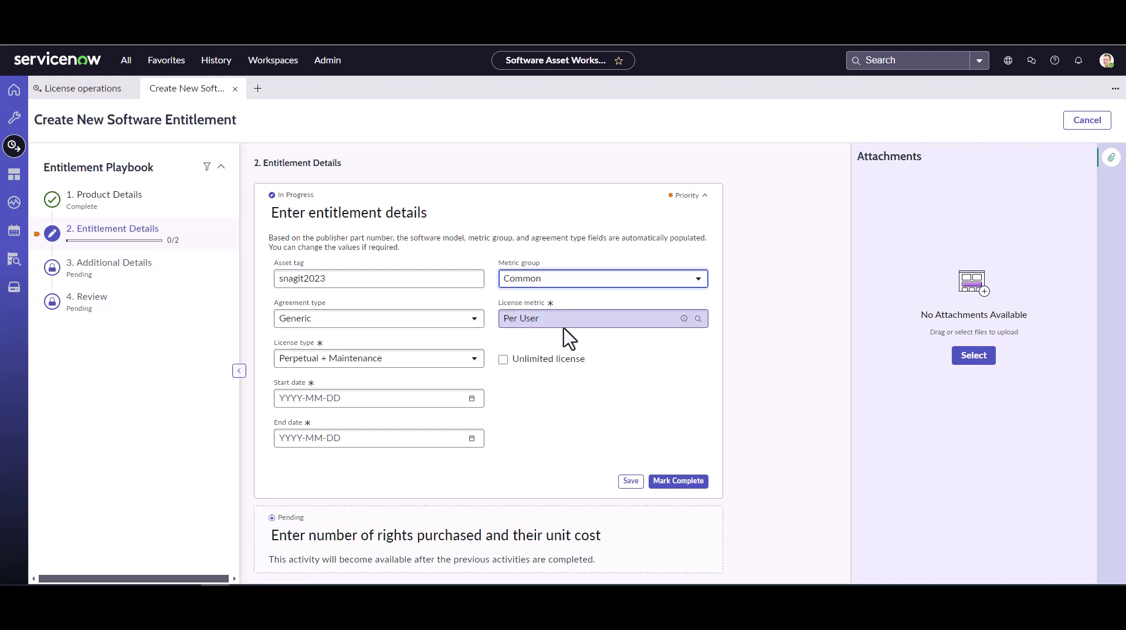
mouse_move(578, 320)
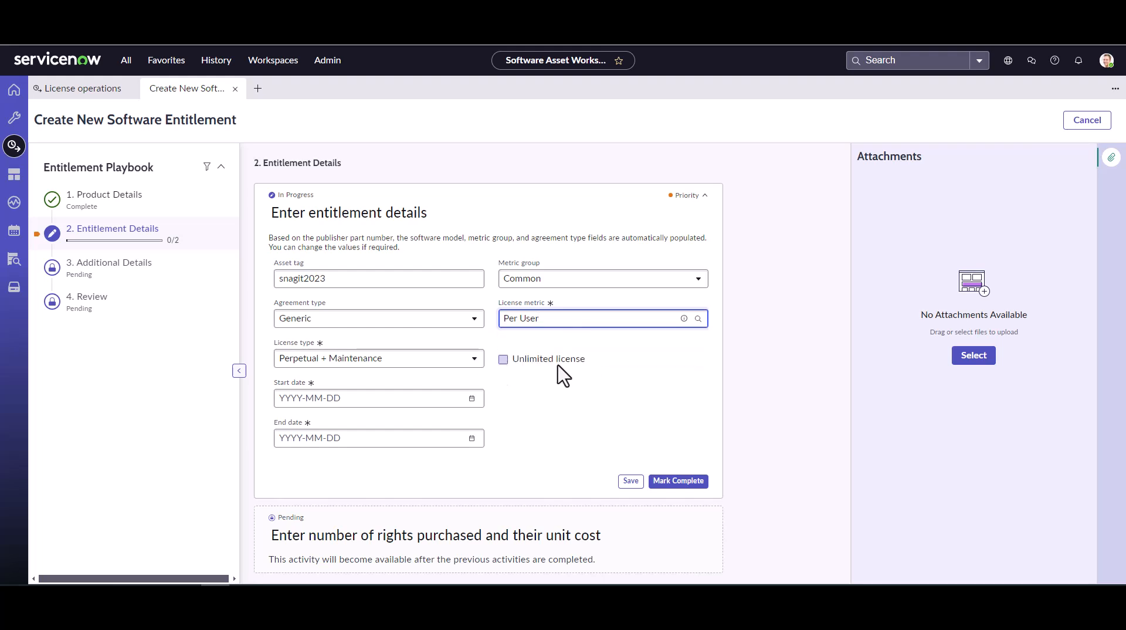
click(546, 319)
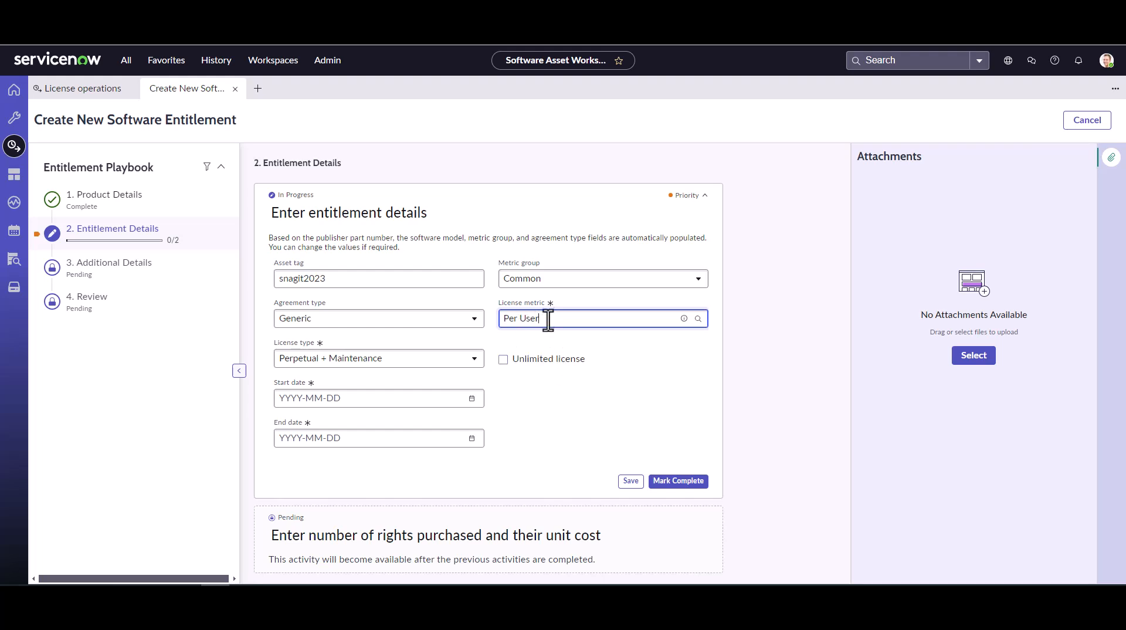
mouse_move(678, 479)
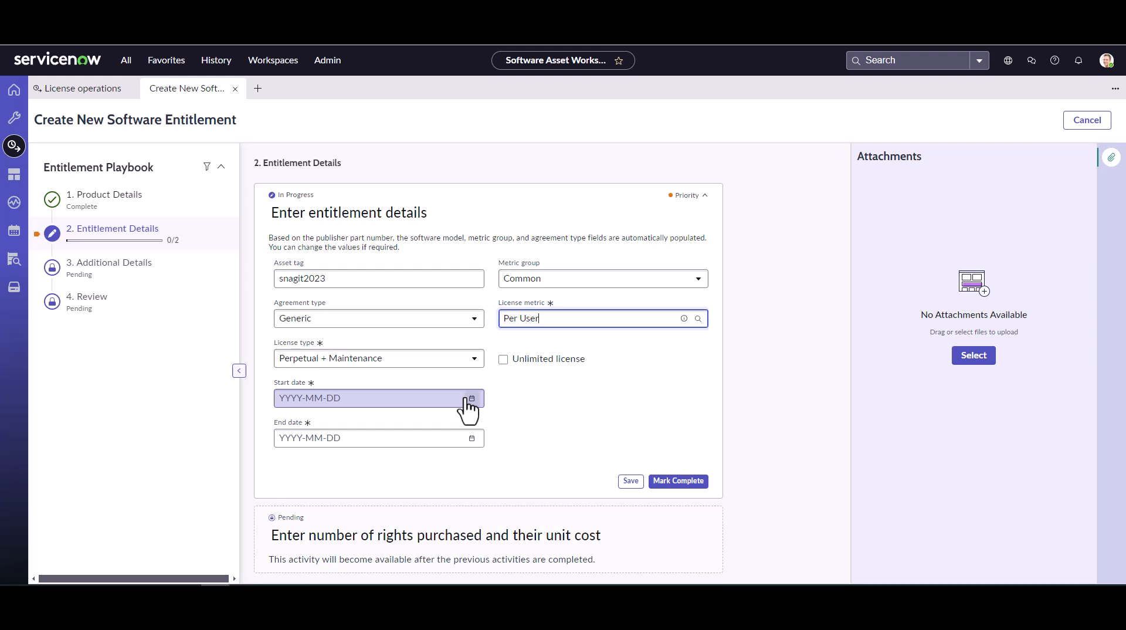
mouse_move(465, 394)
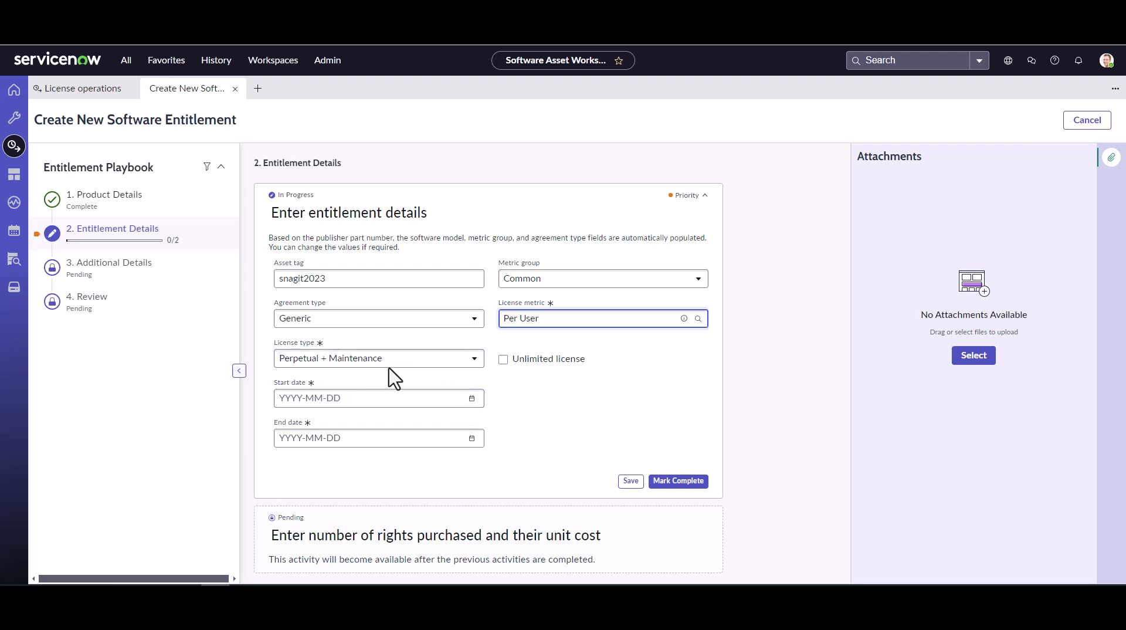
Step: Keep Perpetual + Maintenance, set dates 2024-07-18 to 2026-07-18, and mark complete
click(378, 358)
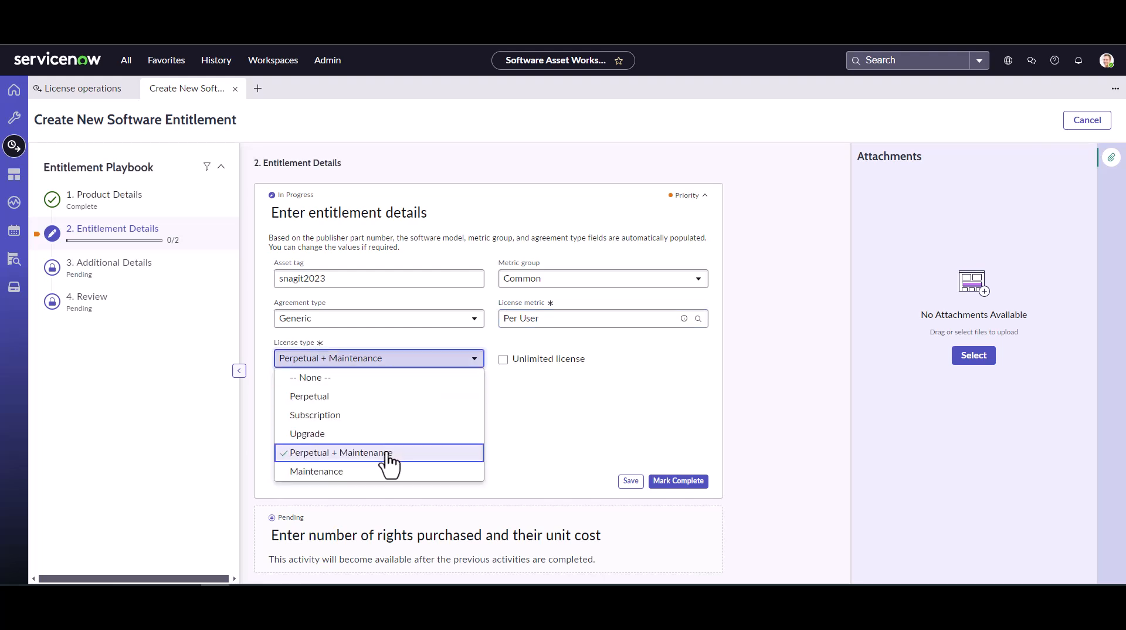
click(336, 453)
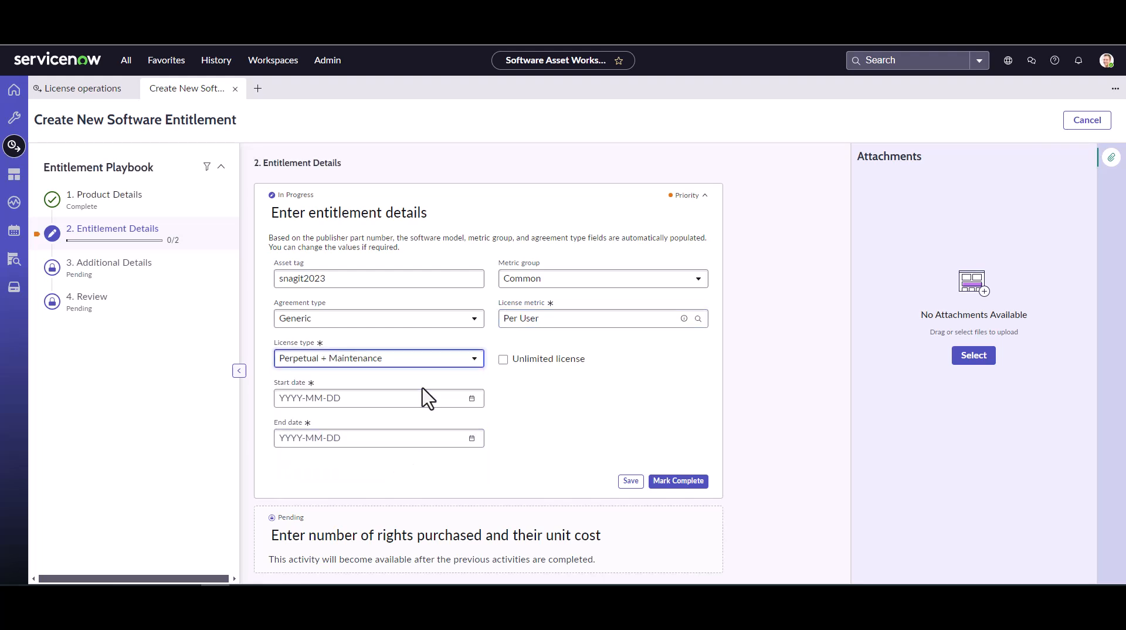
mouse_move(399, 346)
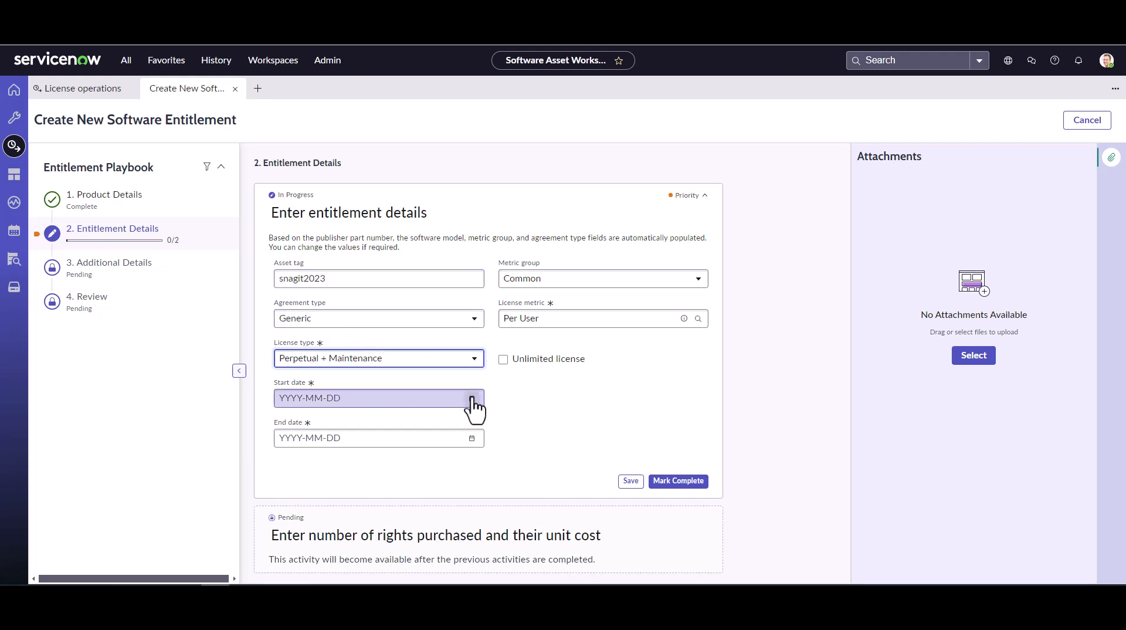
mouse_move(474, 398)
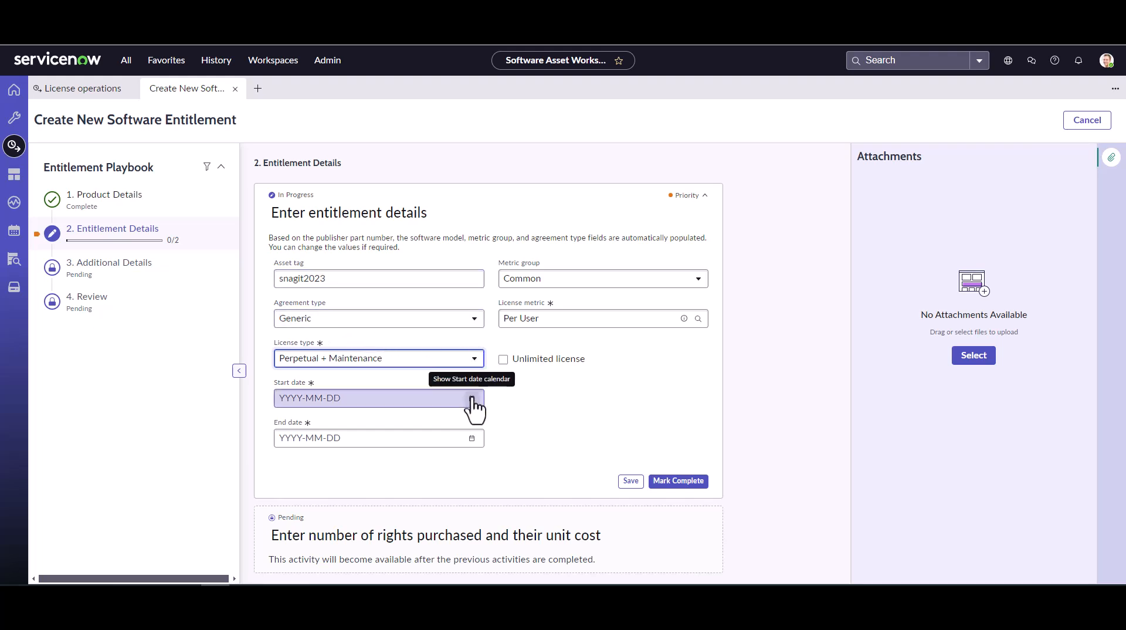
click(473, 398)
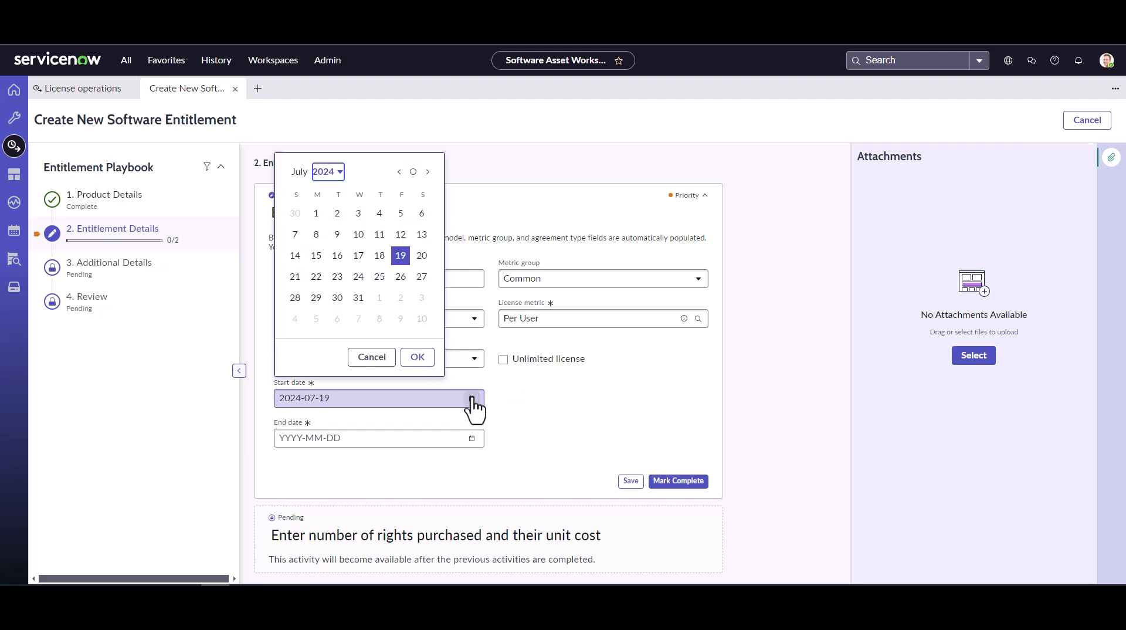
mouse_move(379, 256)
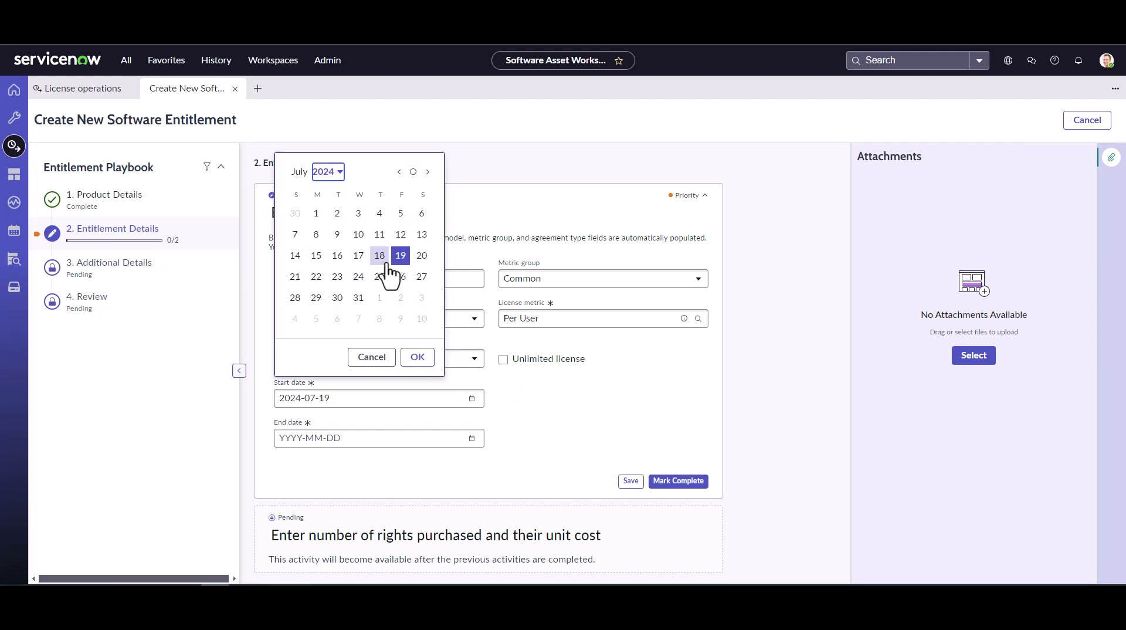
click(380, 255)
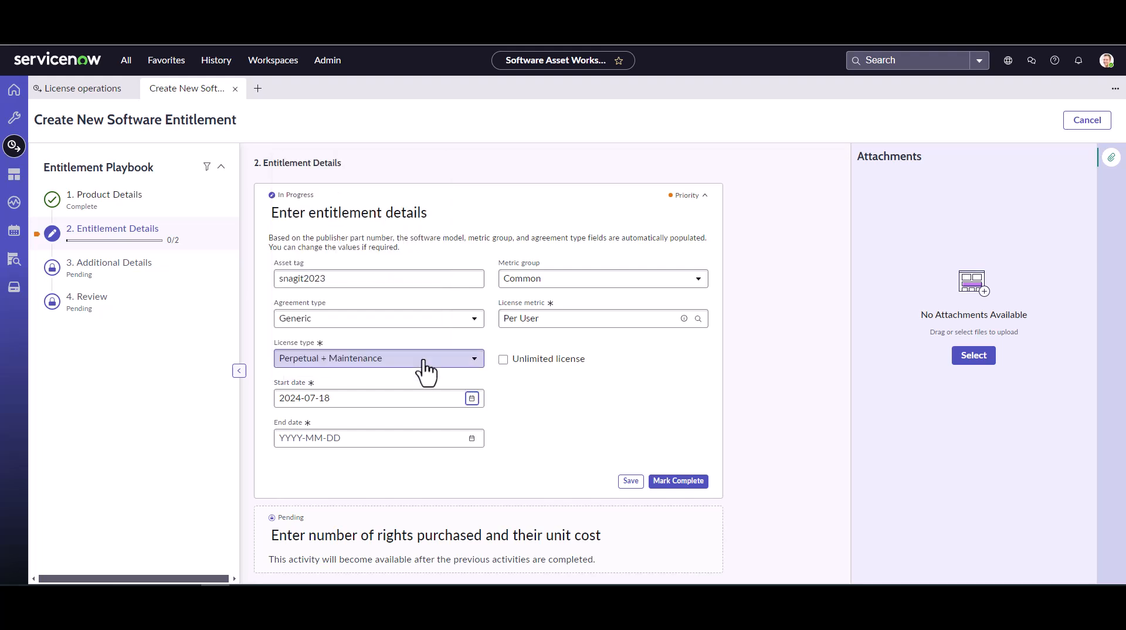
click(374, 437)
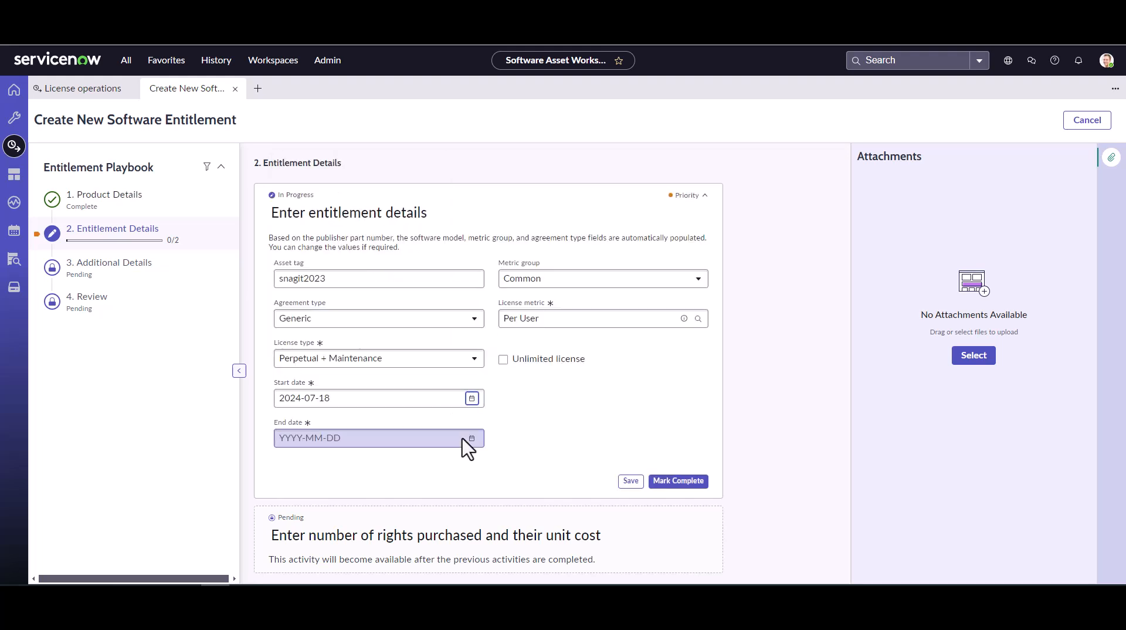
click(471, 438)
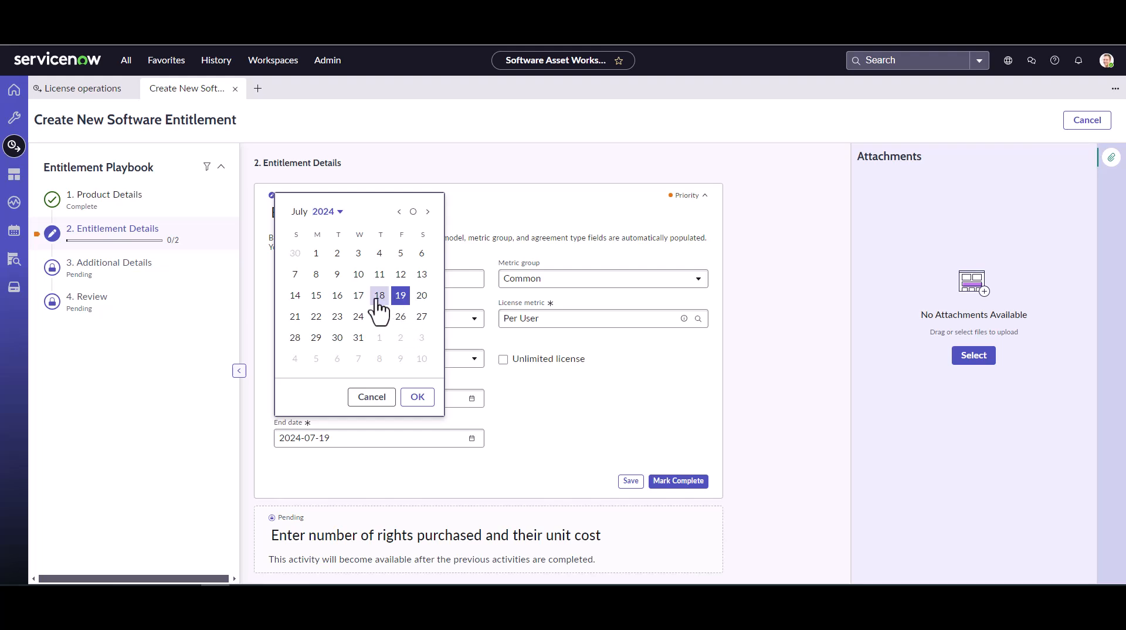
click(378, 294)
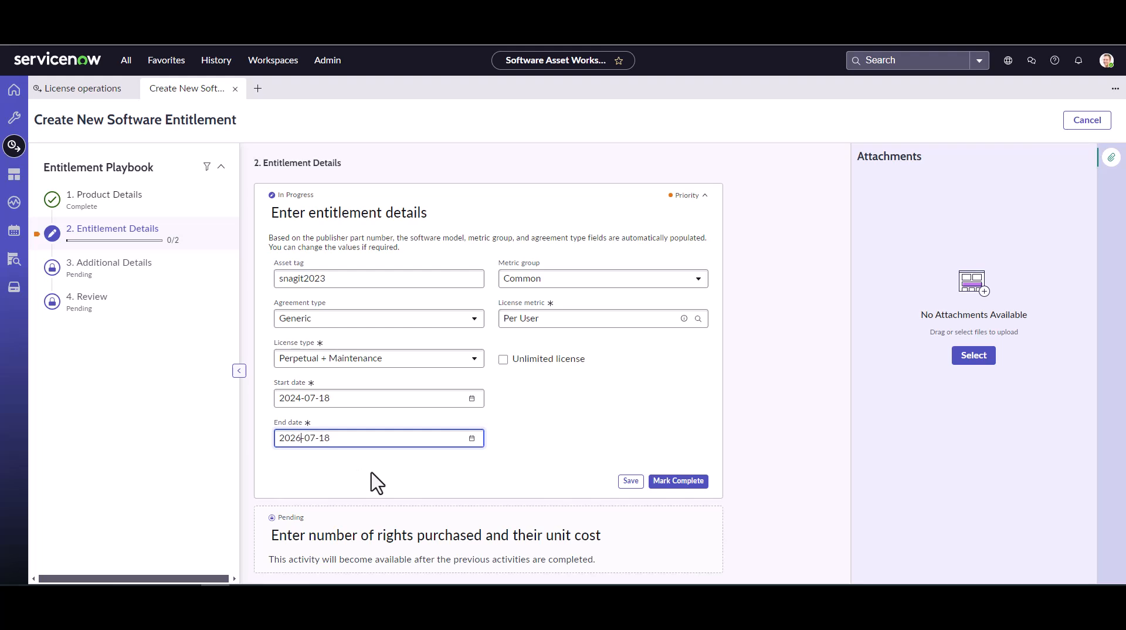
mouse_move(676, 480)
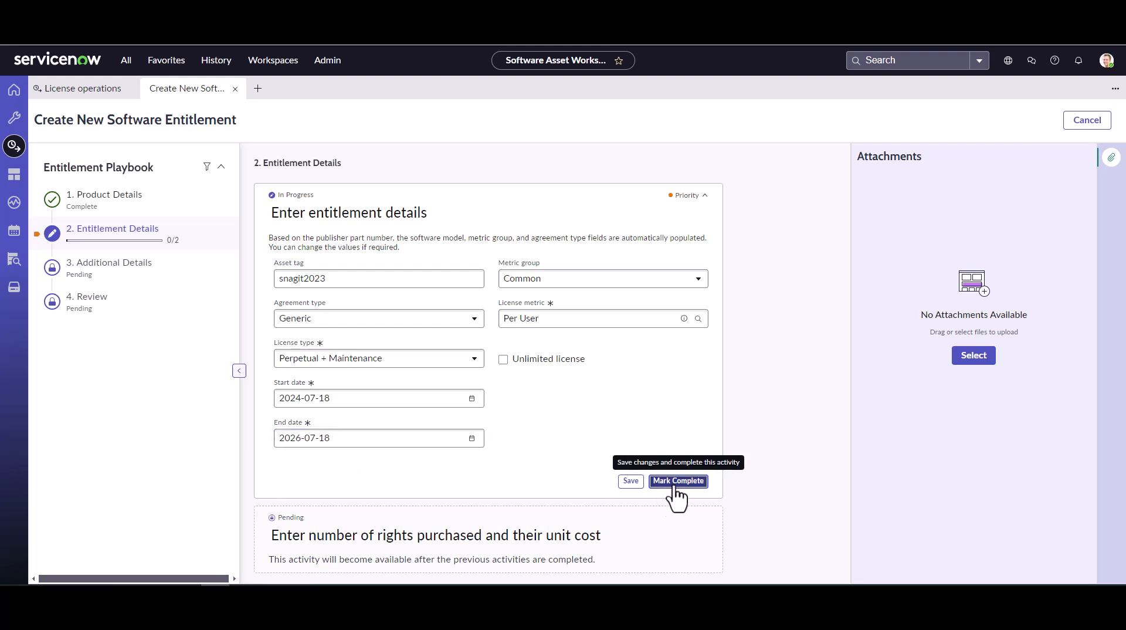
click(678, 480)
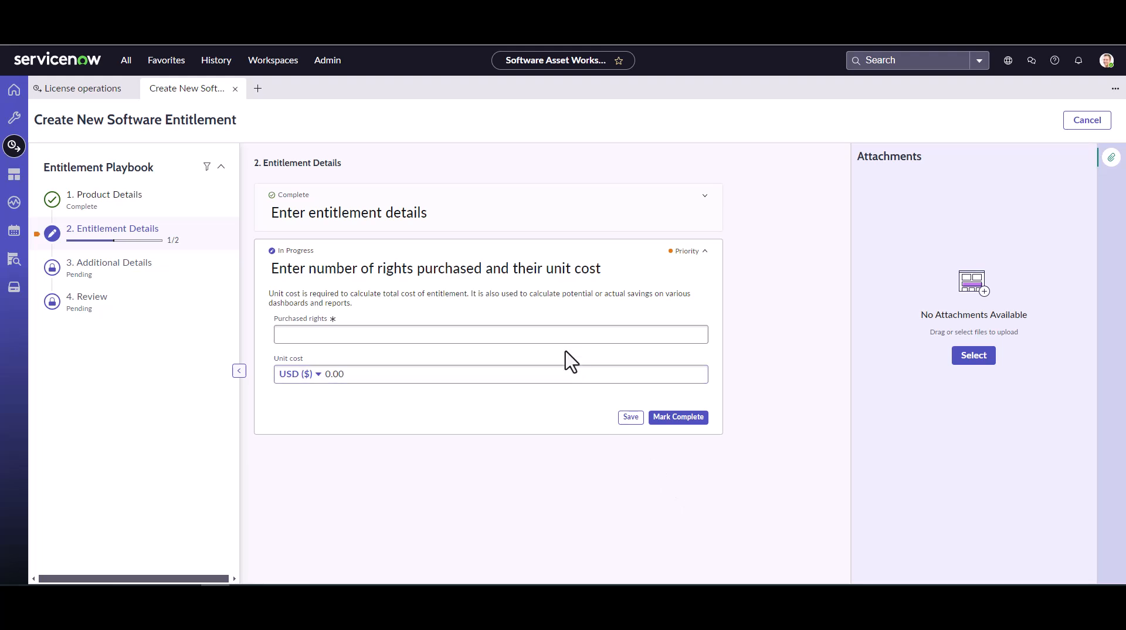
Step: Enter 10 purchased rights at a 247.00 USD unit cost and mark complete
click(490, 334)
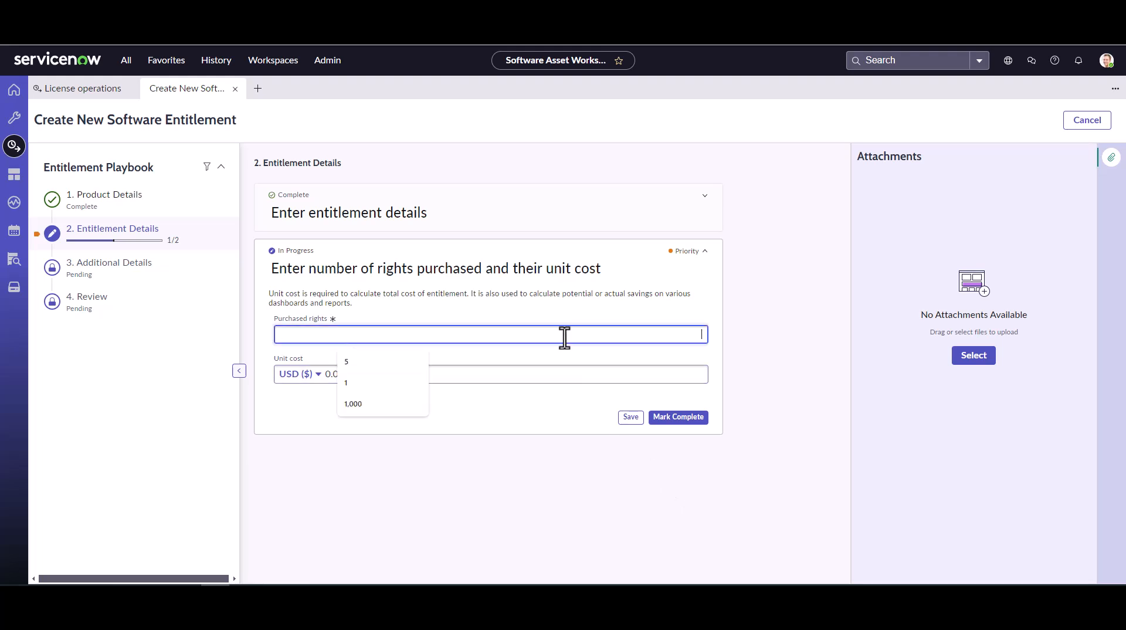
text(10)
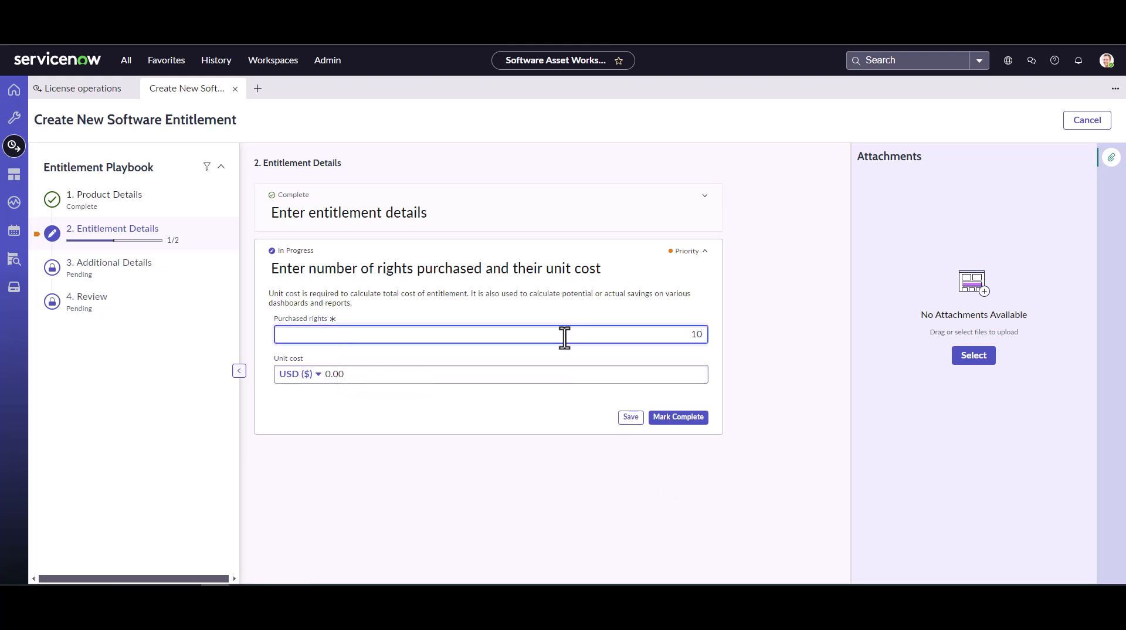
mouse_move(539, 342)
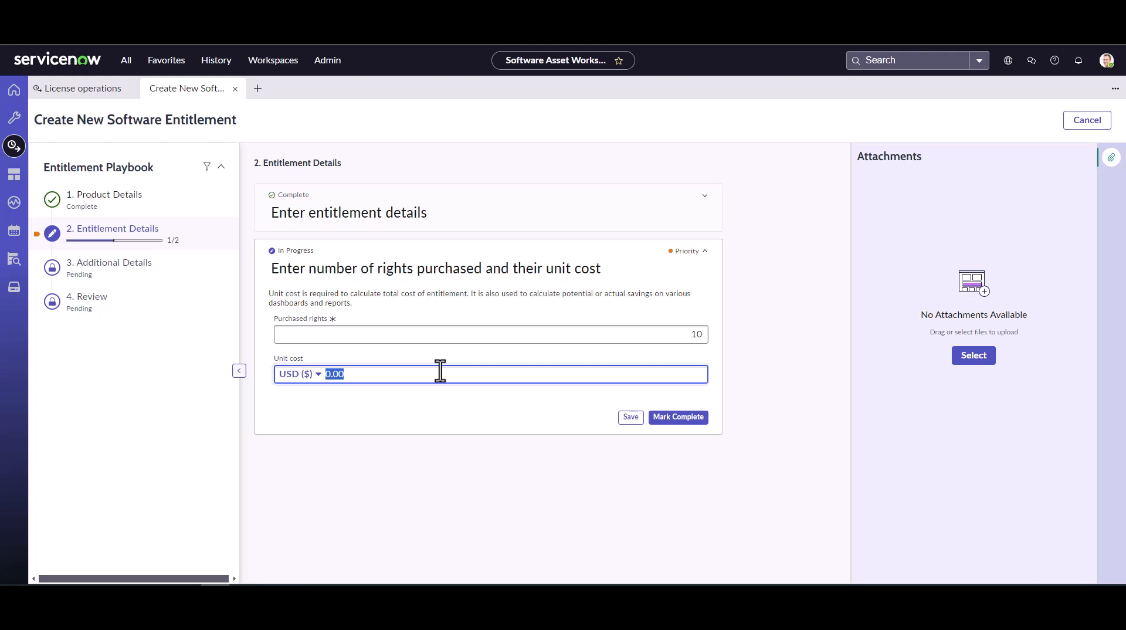
text(247)
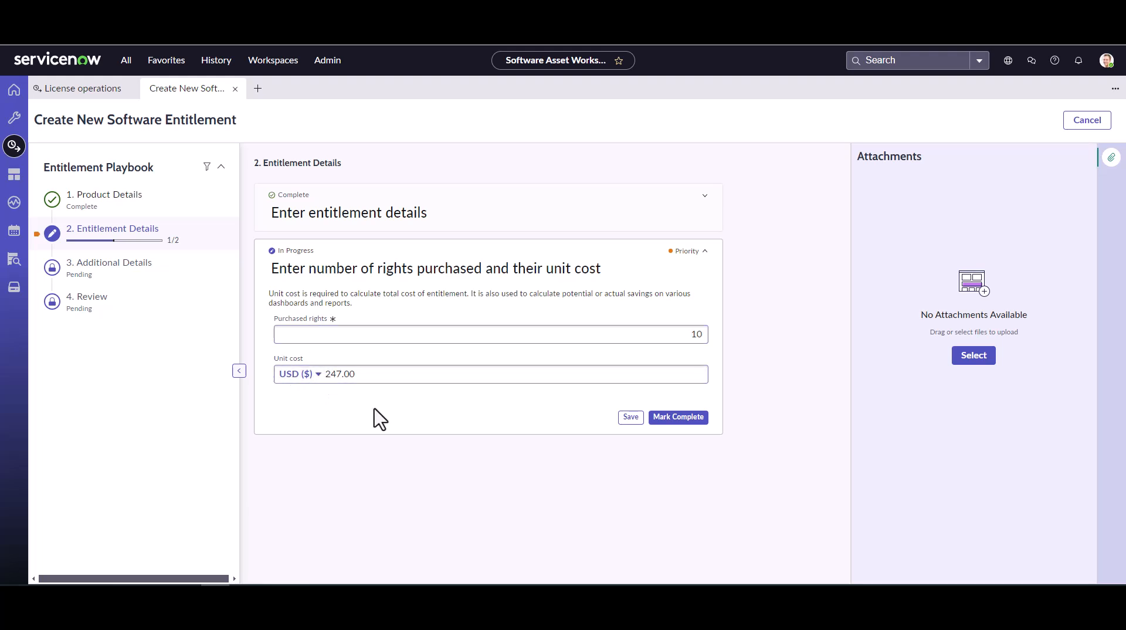
click(502, 373)
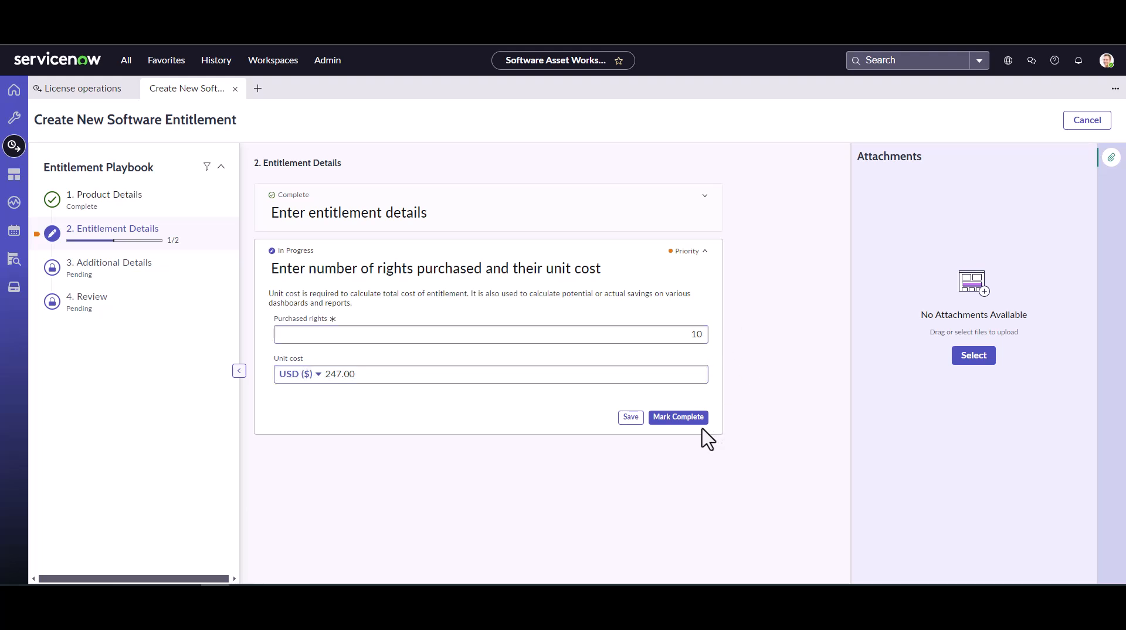
click(677, 417)
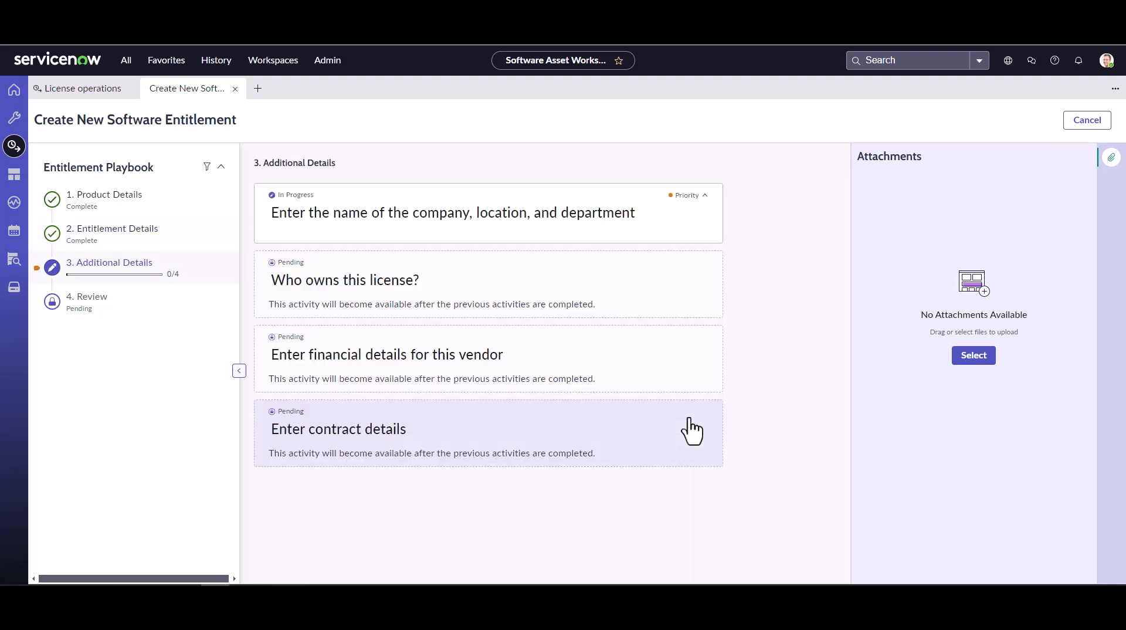
Step: Leave Company, Location and Department blank and mark that activity complete
click(452, 212)
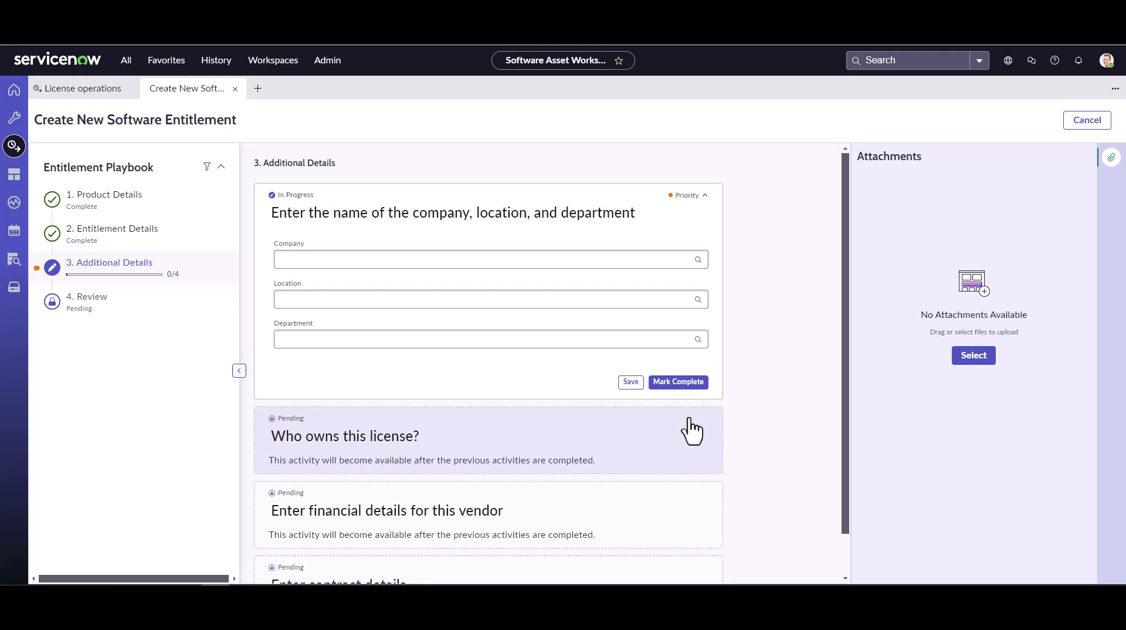
click(490, 259)
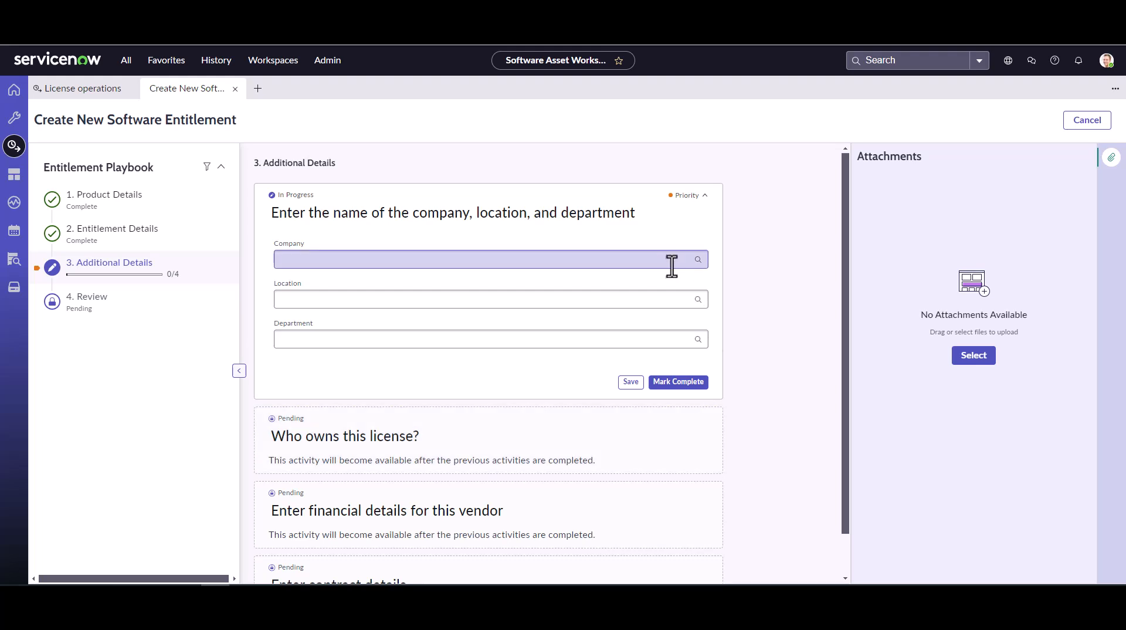
click(490, 298)
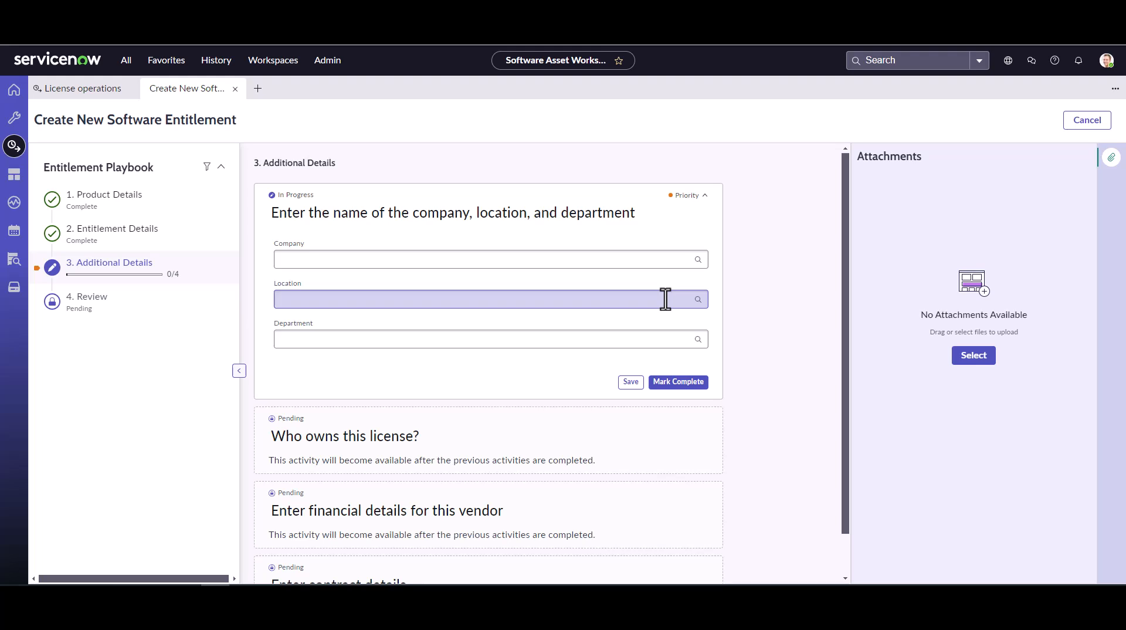
click(490, 338)
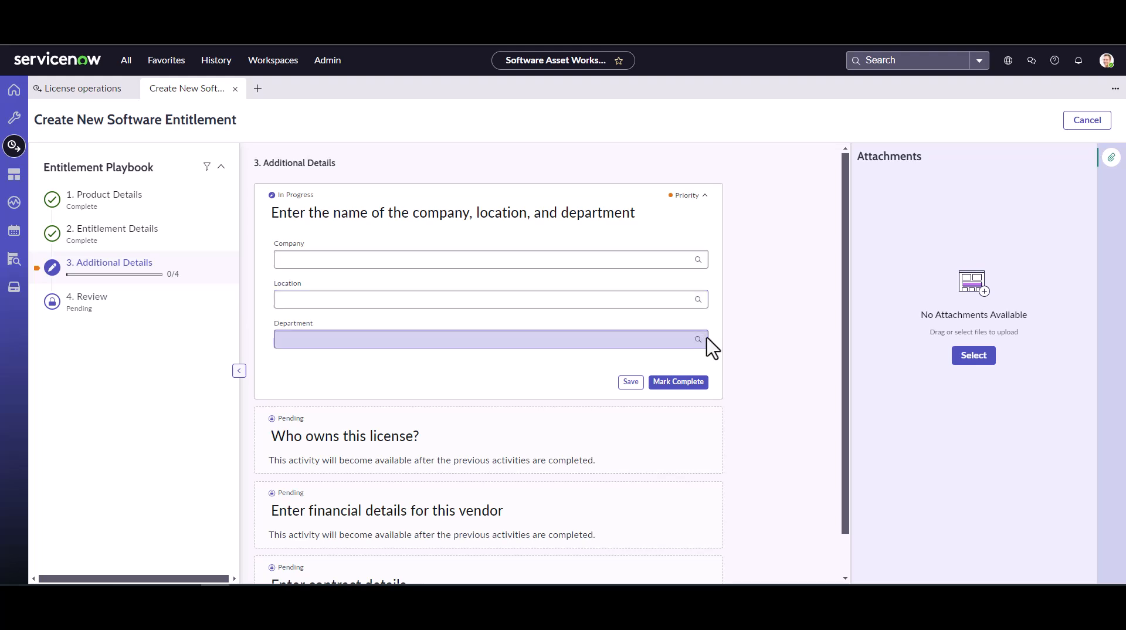
mouse_move(697, 339)
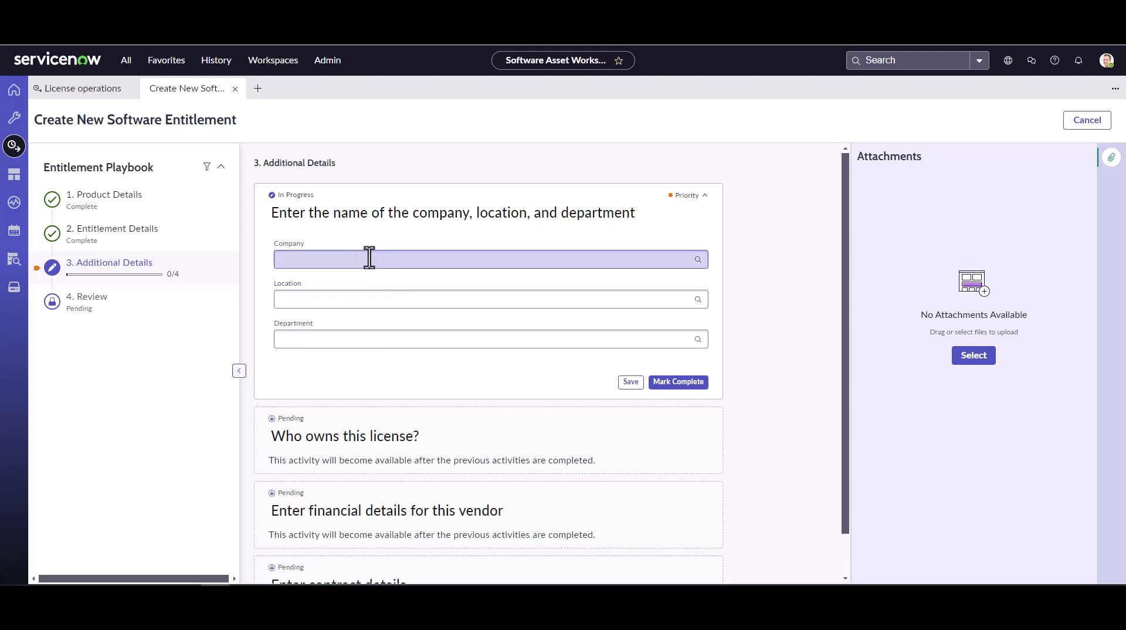
mouse_move(406, 247)
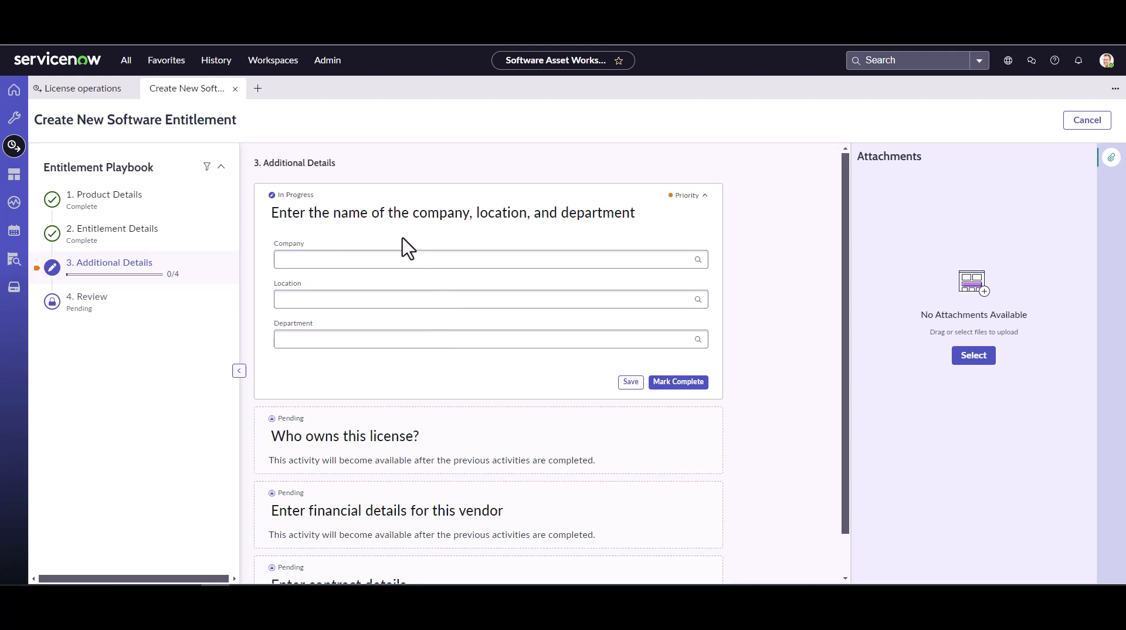
click(488, 339)
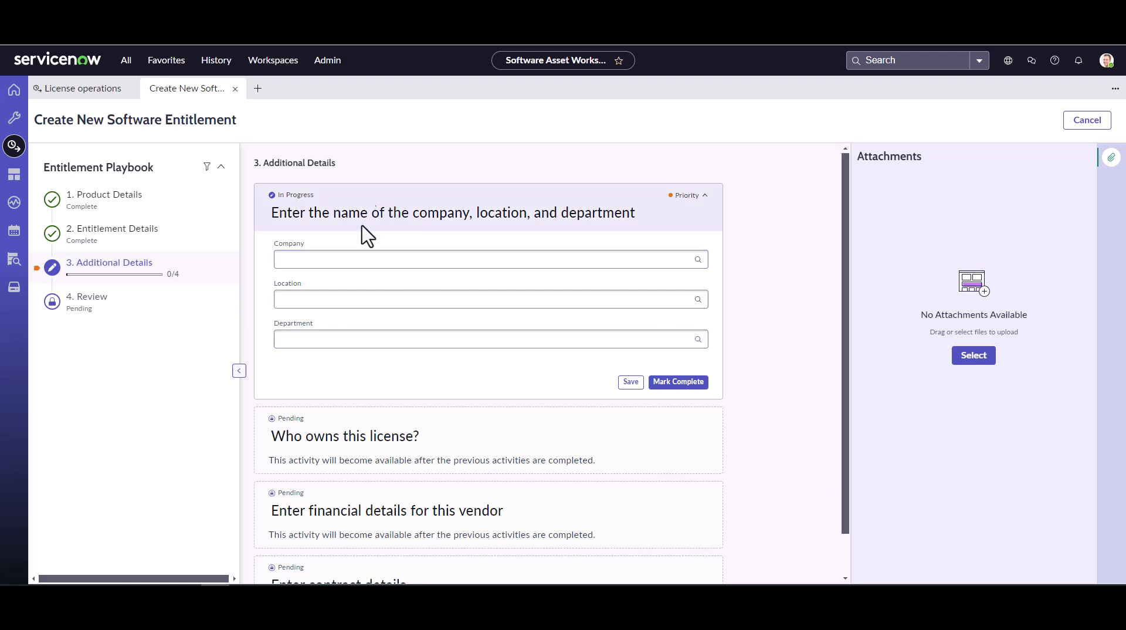
mouse_move(667, 400)
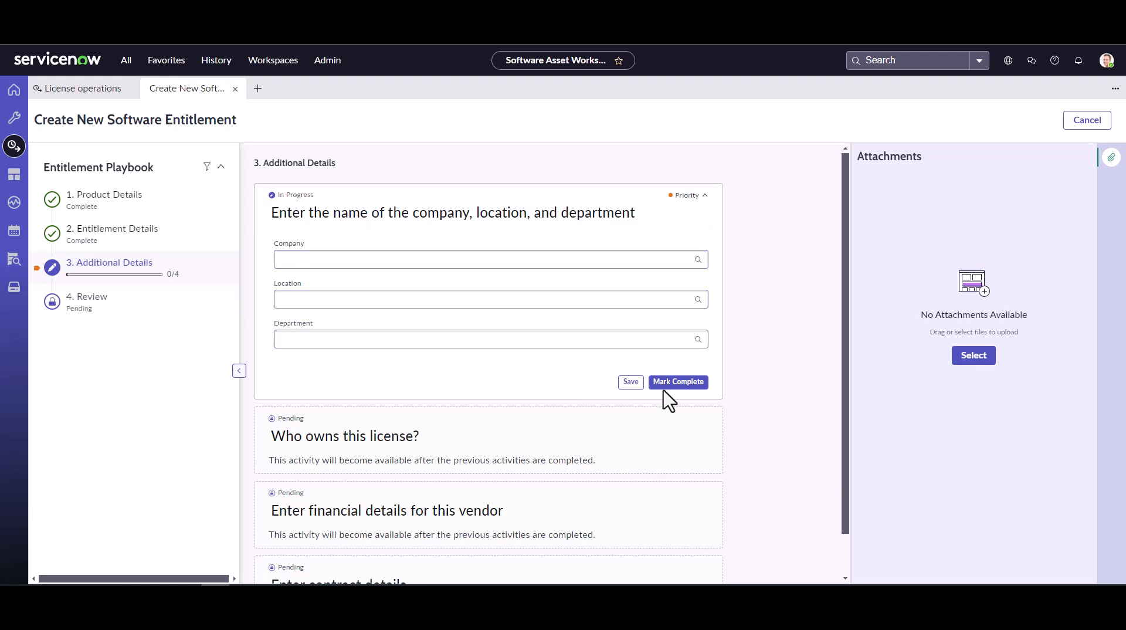
mouse_move(731, 384)
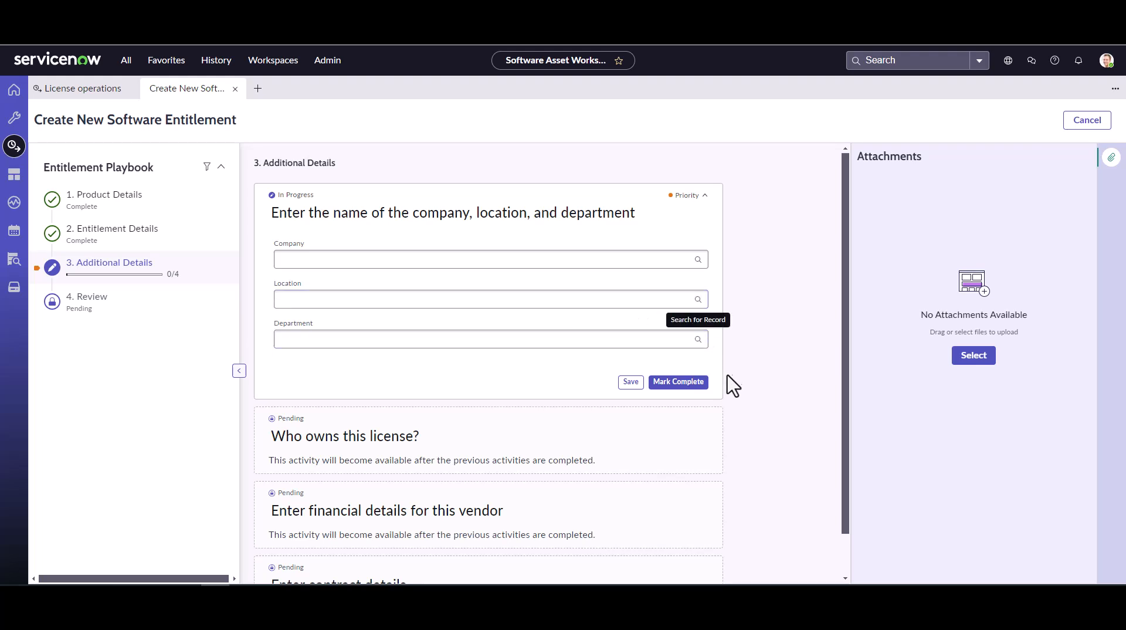
mouse_move(730, 384)
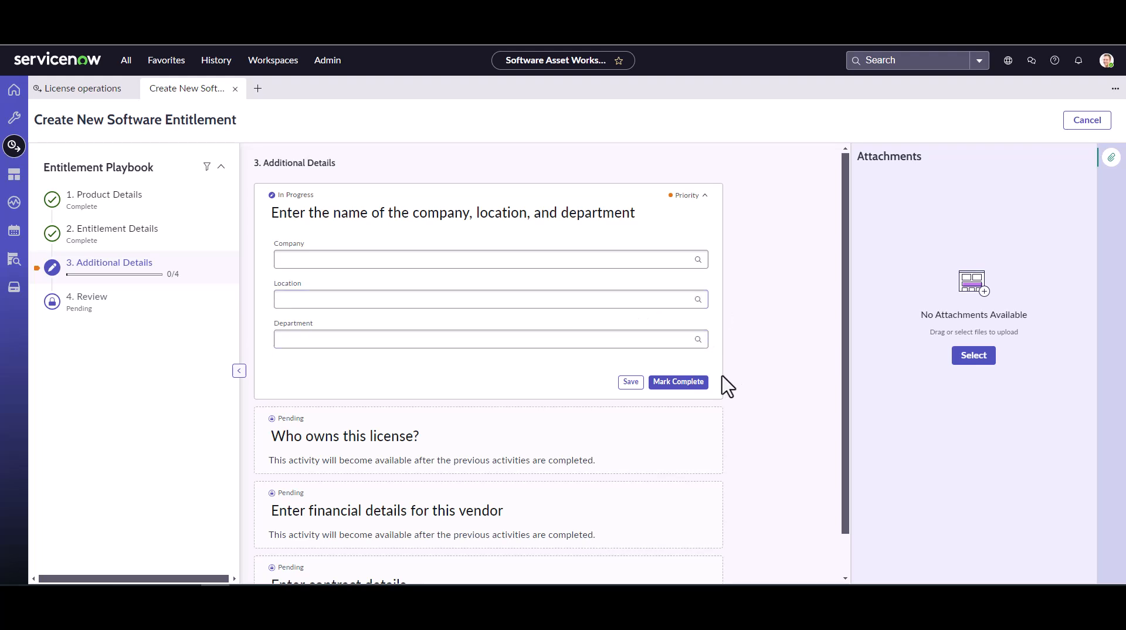
mouse_move(714, 393)
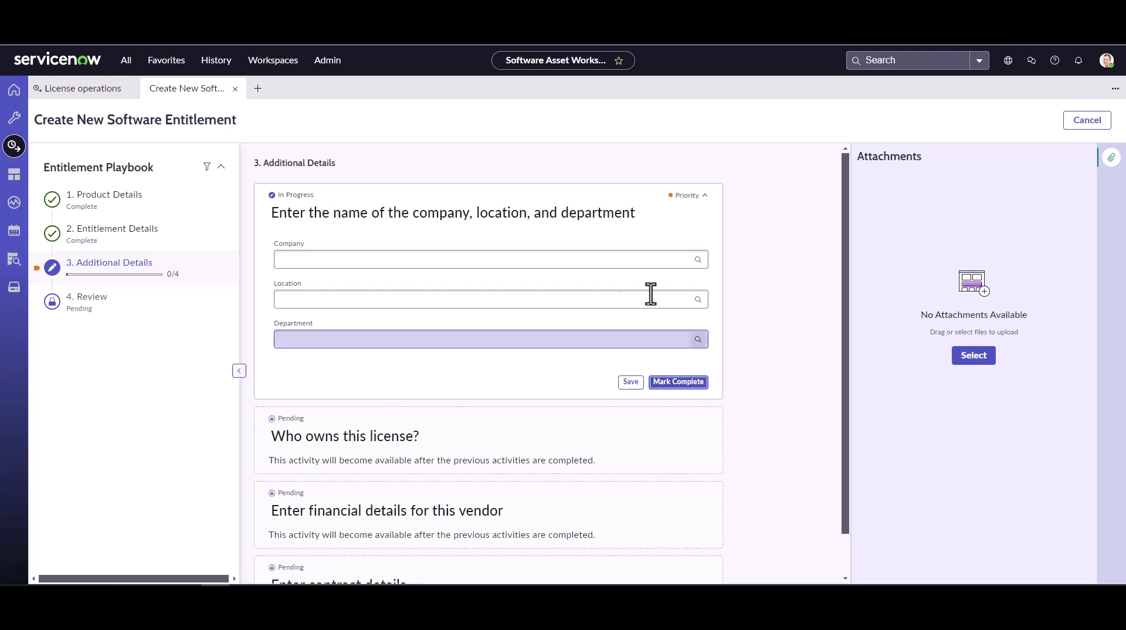
click(677, 381)
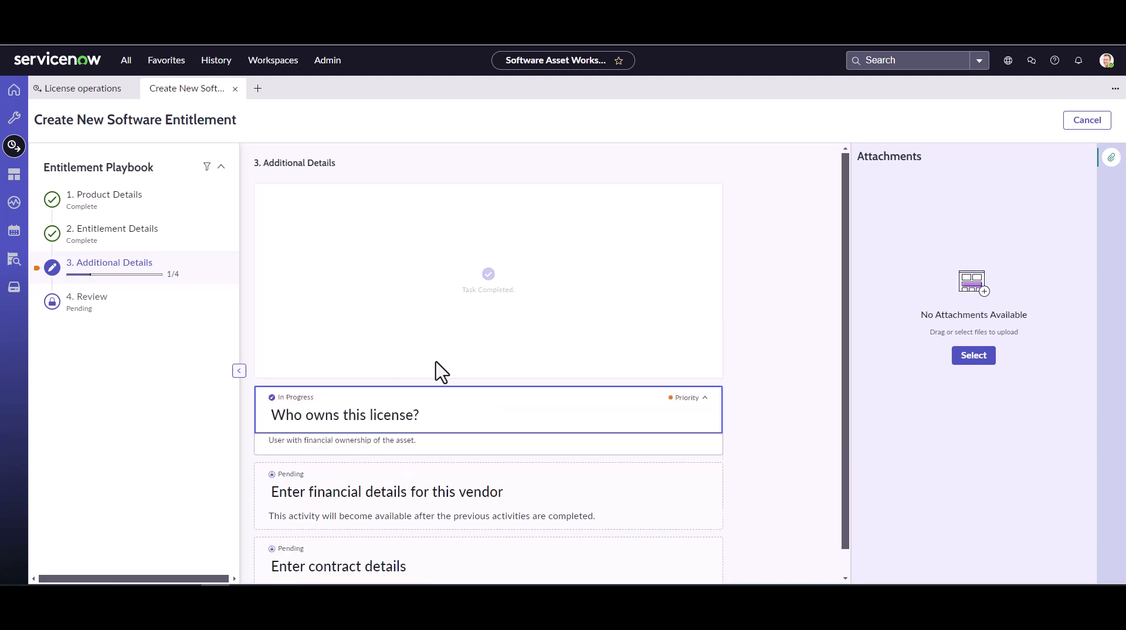
Step: Complete the 'Who owns this license?' activity with Owned by left empty
click(345, 414)
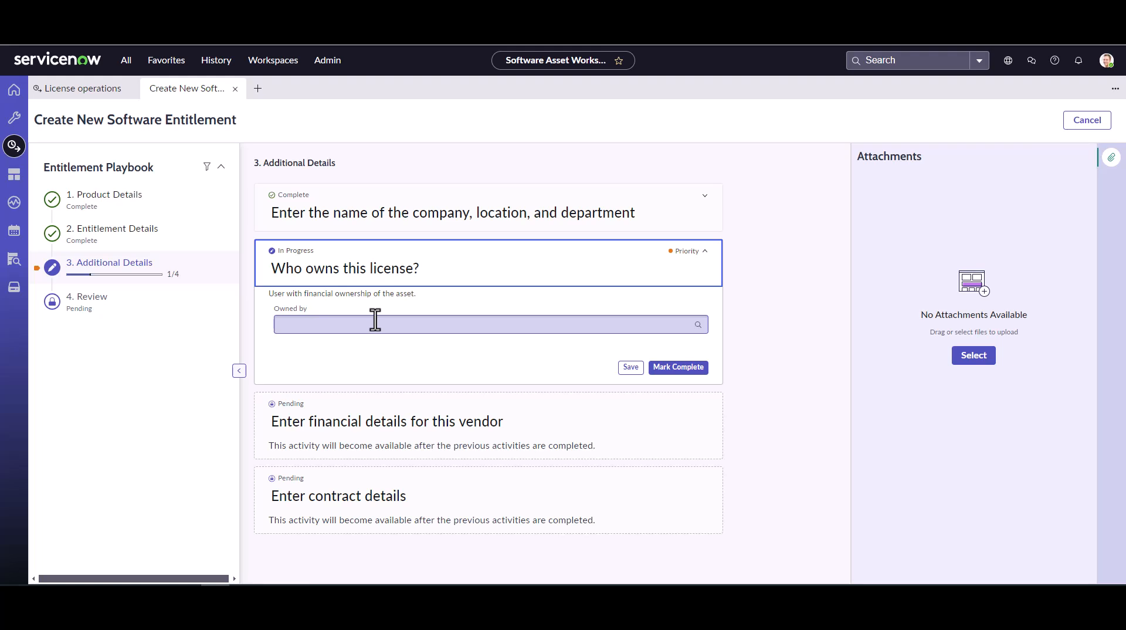
mouse_move(553, 359)
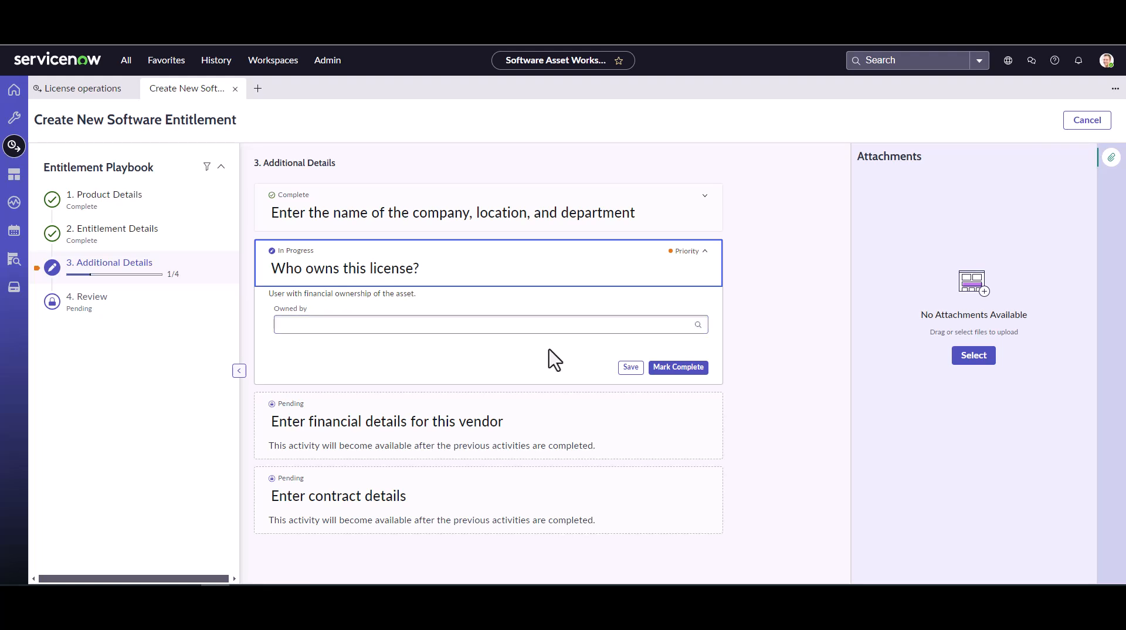
mouse_move(655, 362)
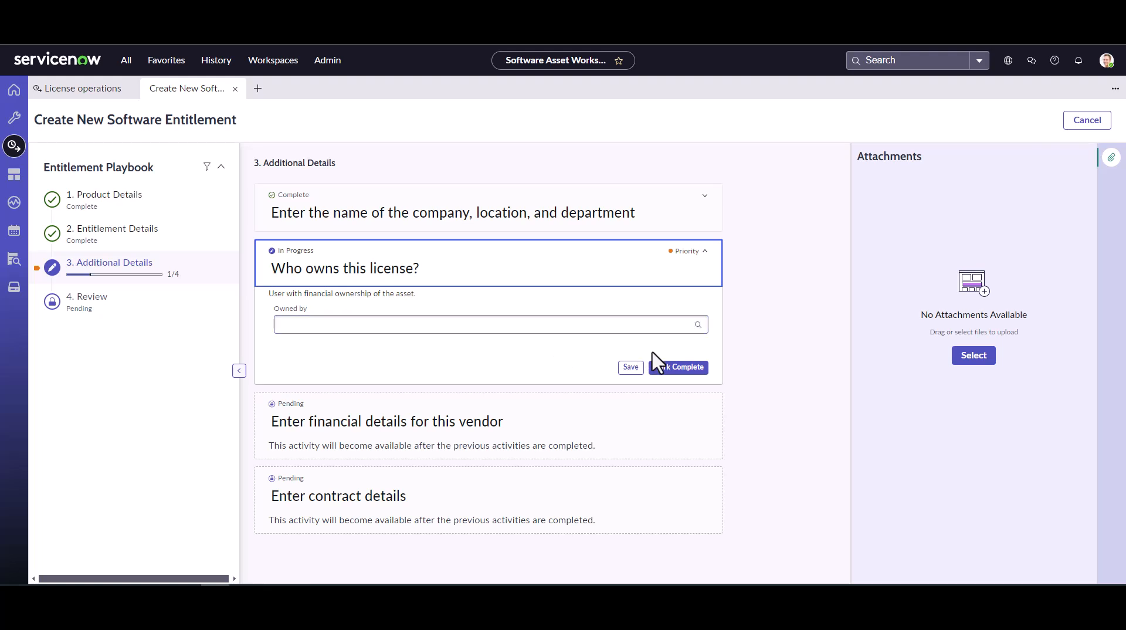
mouse_move(678, 367)
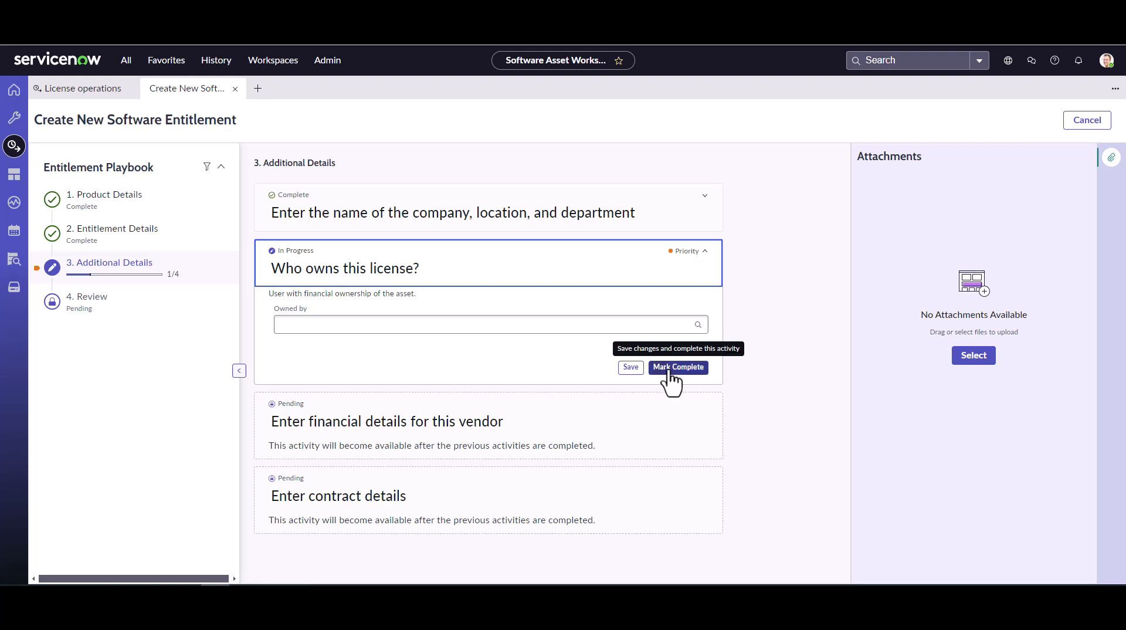
mouse_move(674, 380)
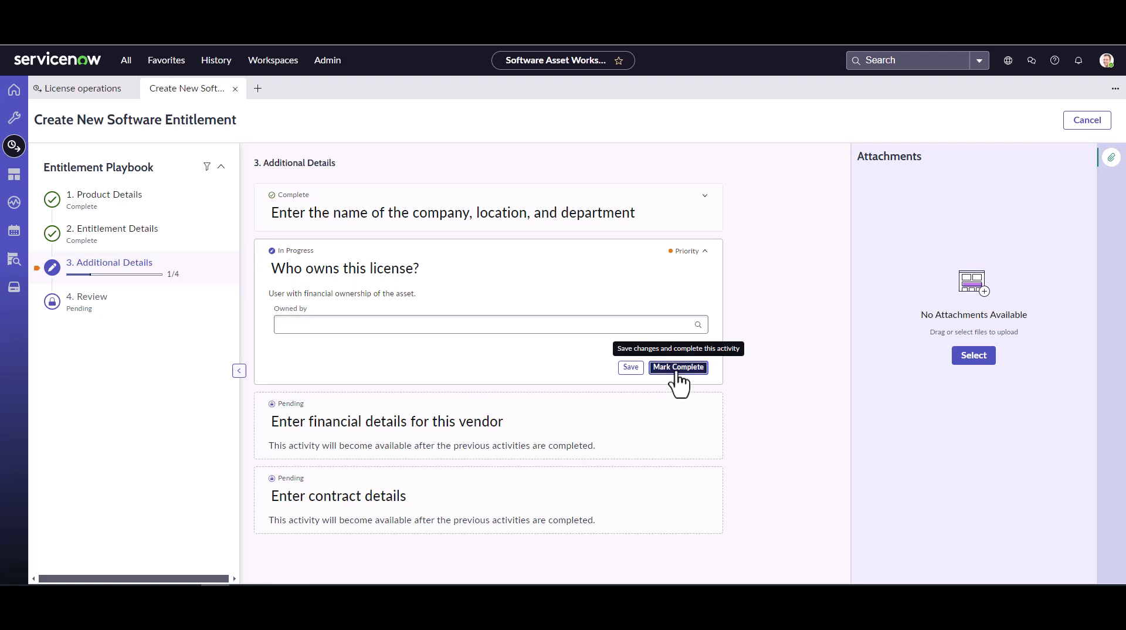
click(677, 367)
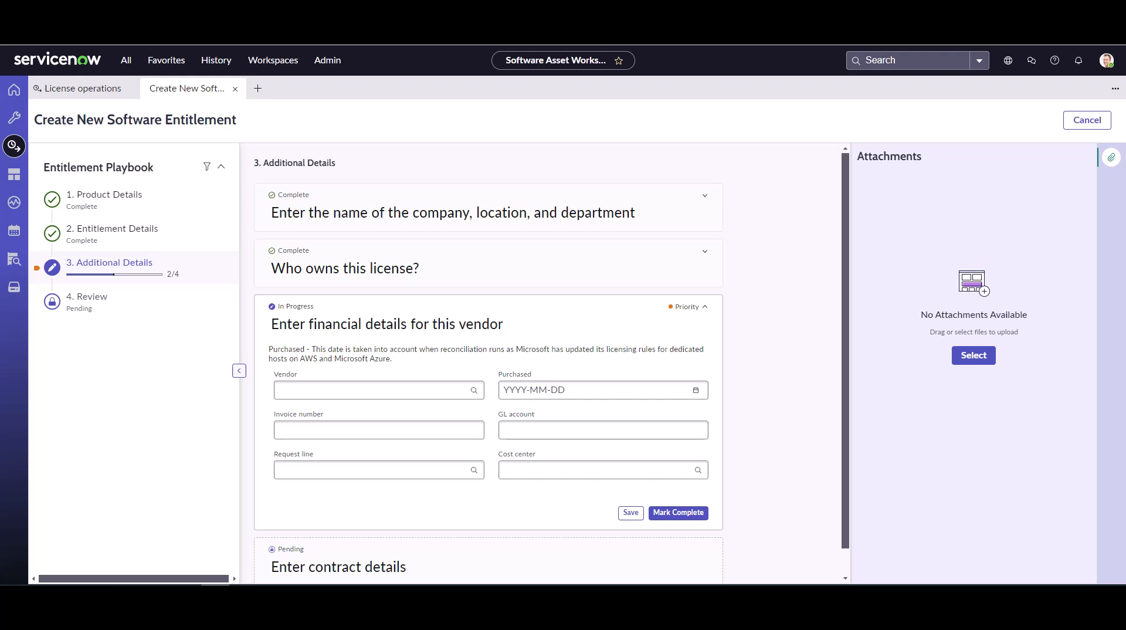
mouse_move(752, 378)
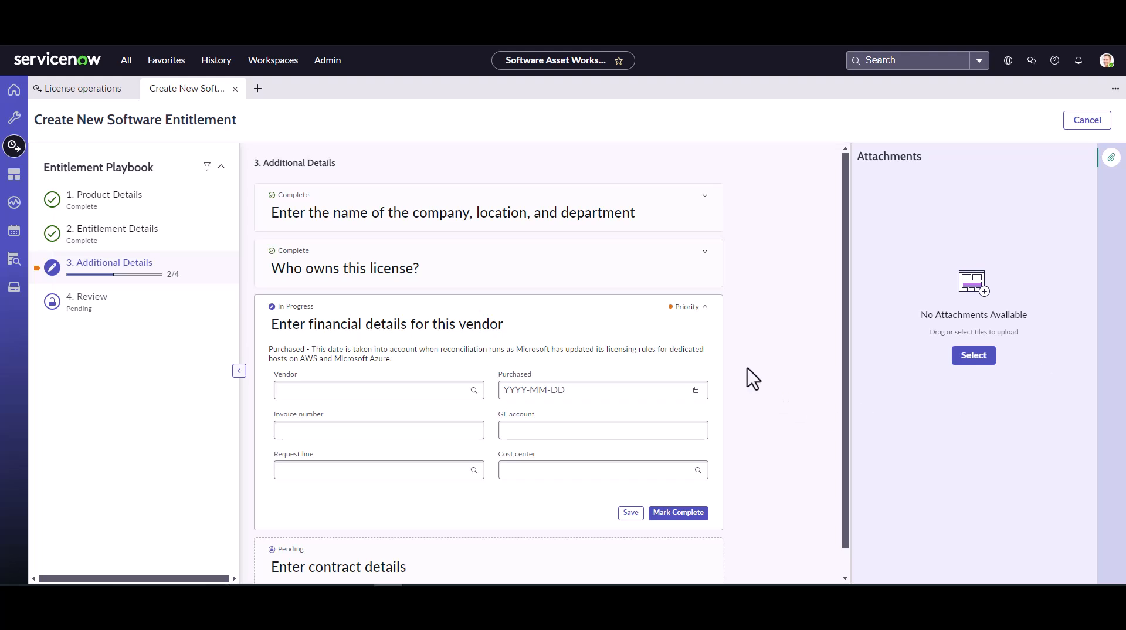
mouse_move(538, 368)
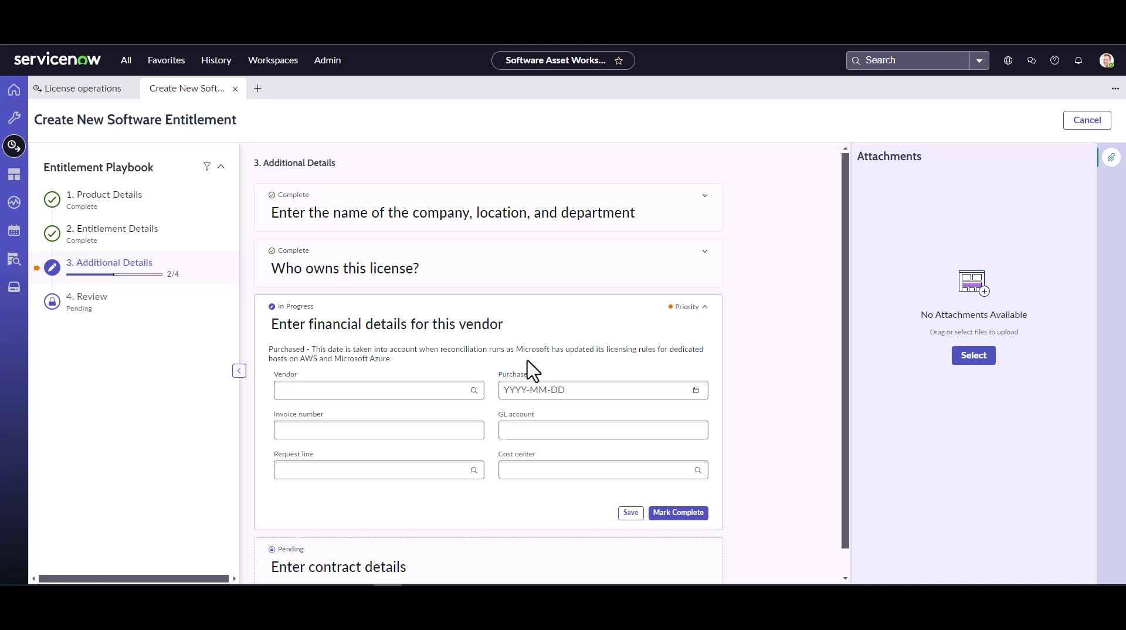
Step: Set vendor TechSmith, purchase date 2024-07-18 and invoice 79wh70097, then mark complete
click(474, 390)
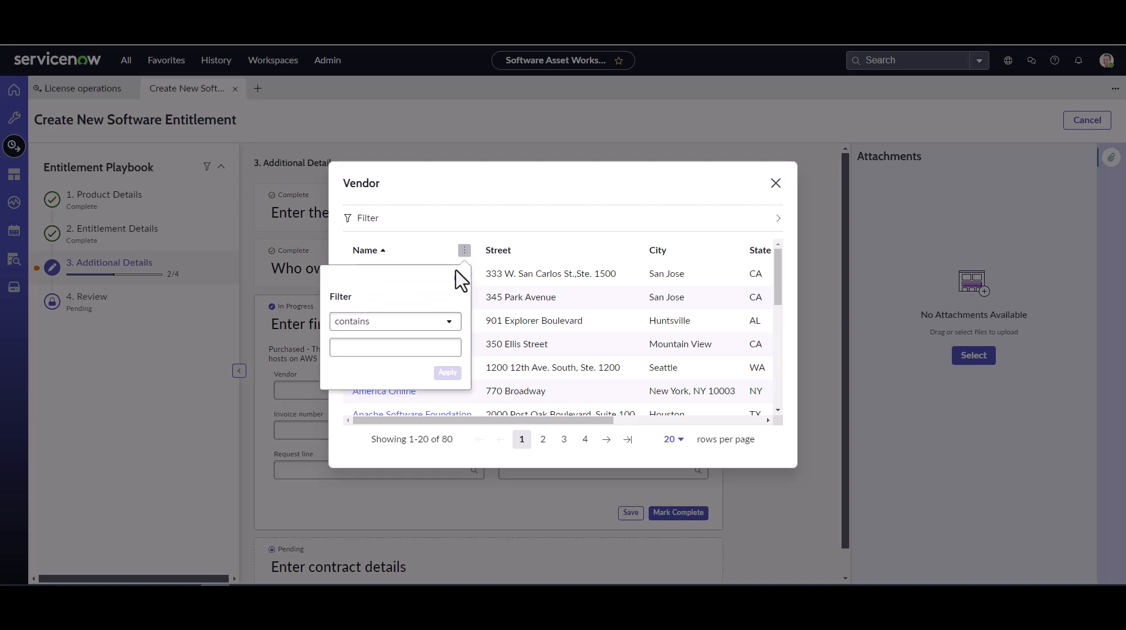
text(tech)
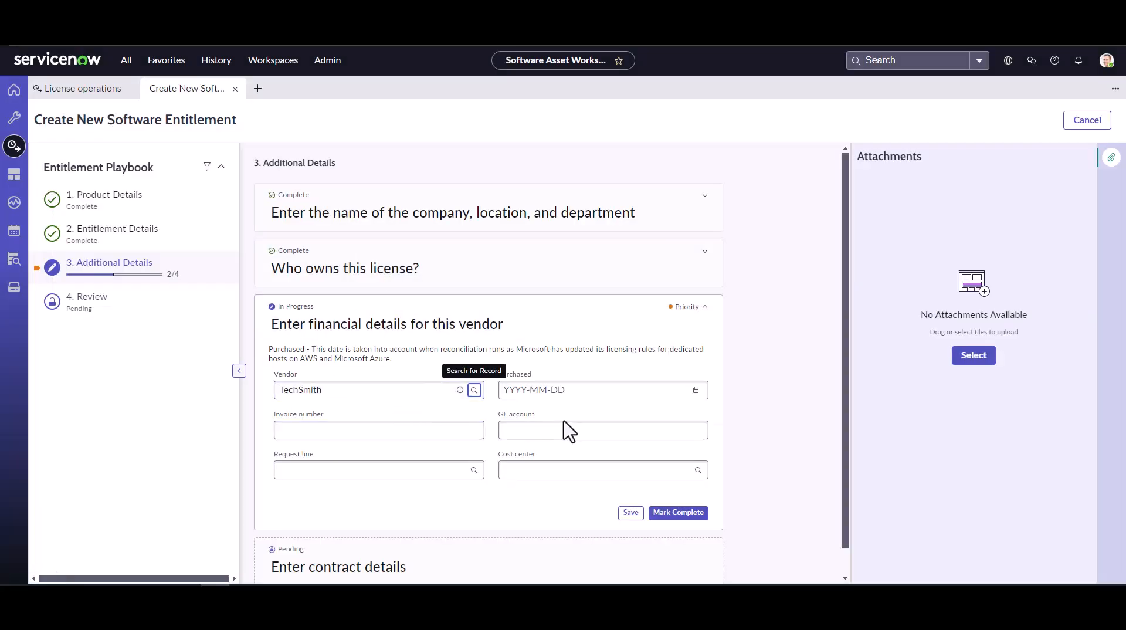
click(695, 390)
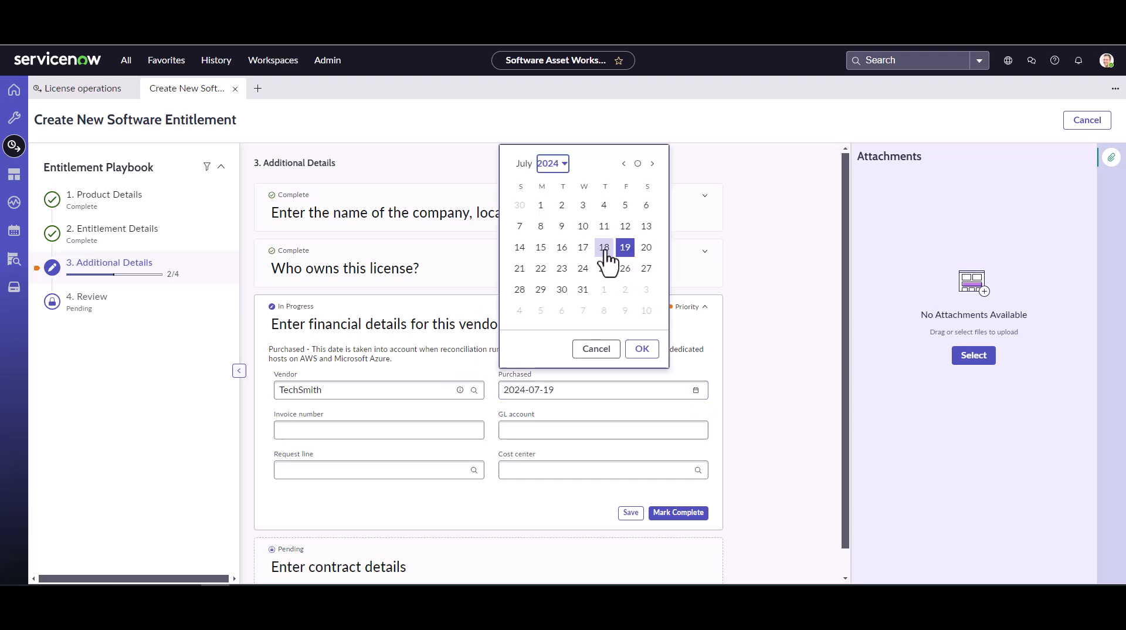
click(603, 247)
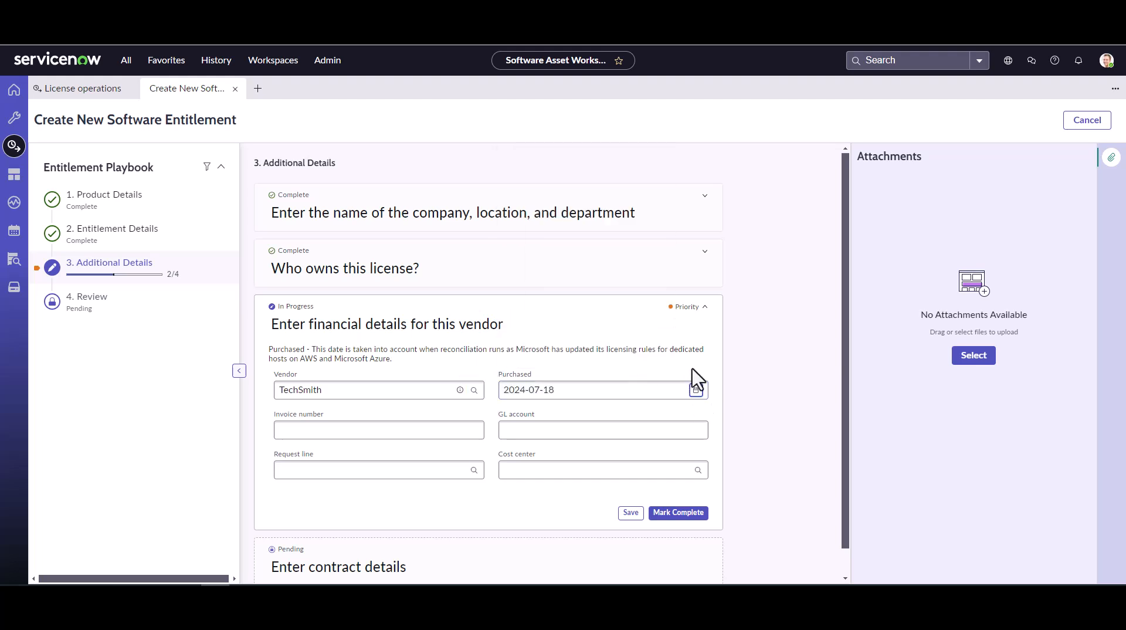
click(378, 429)
text(79w)
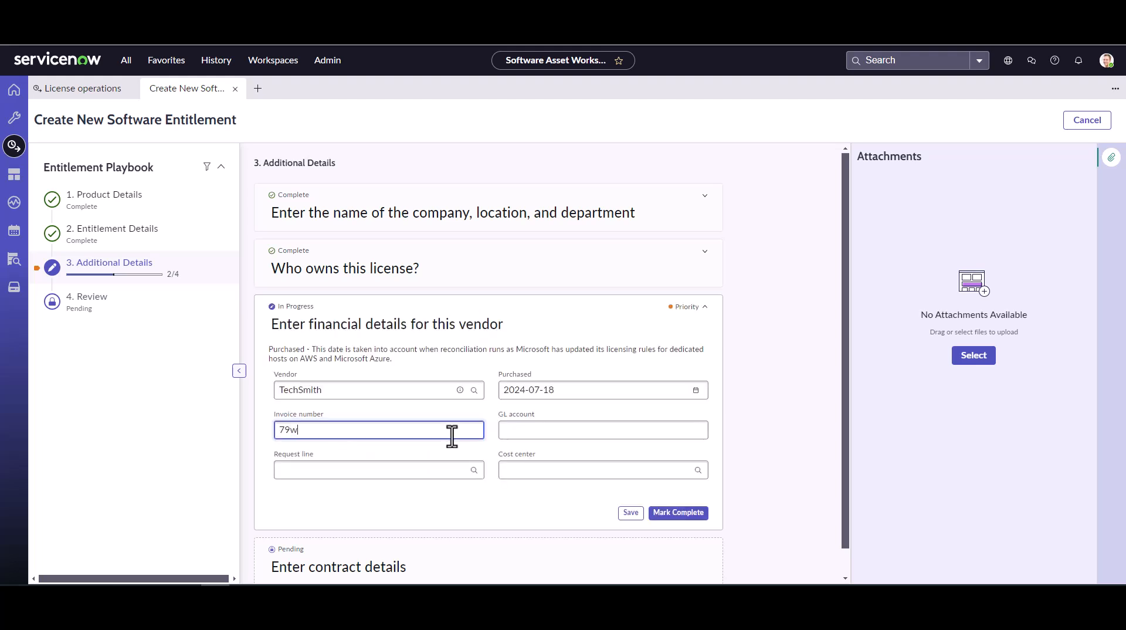
text(h)
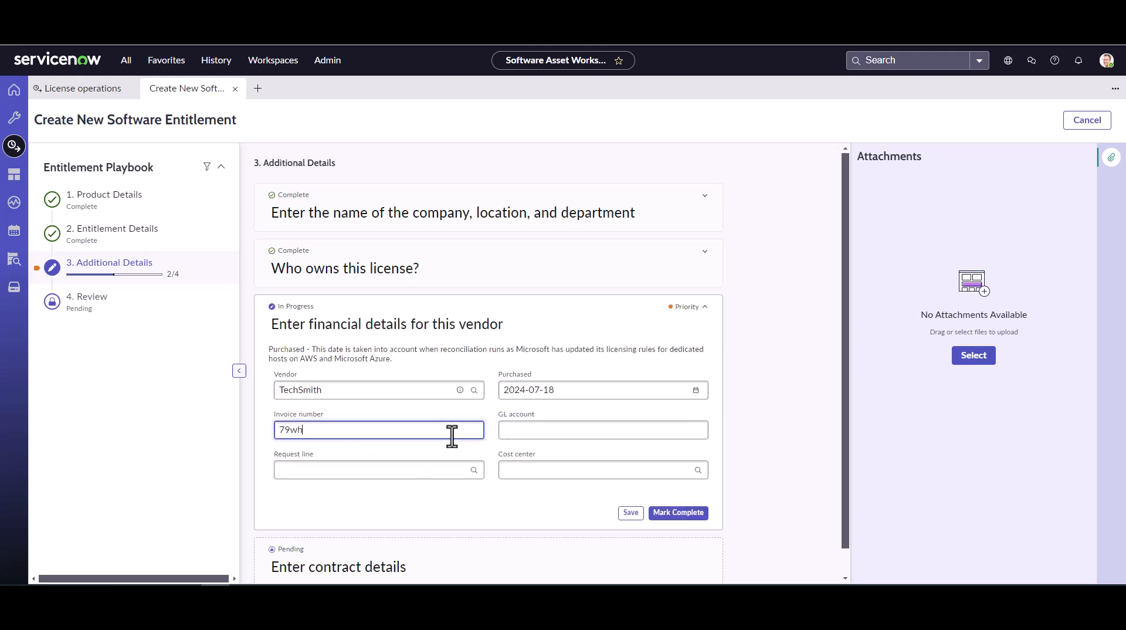
text(70097)
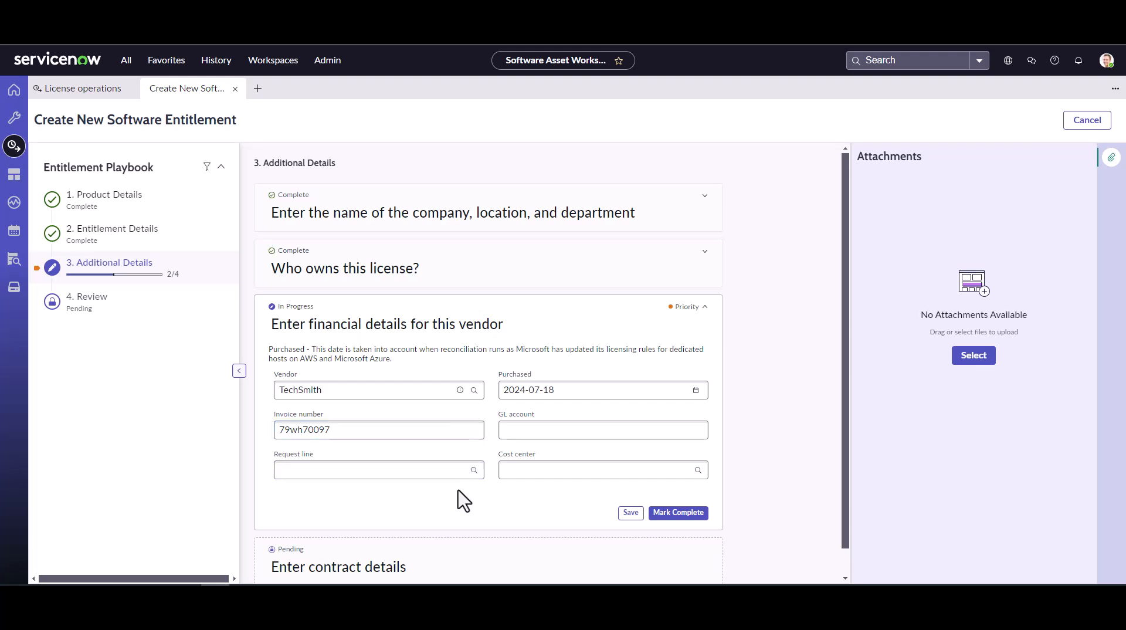
mouse_move(372, 493)
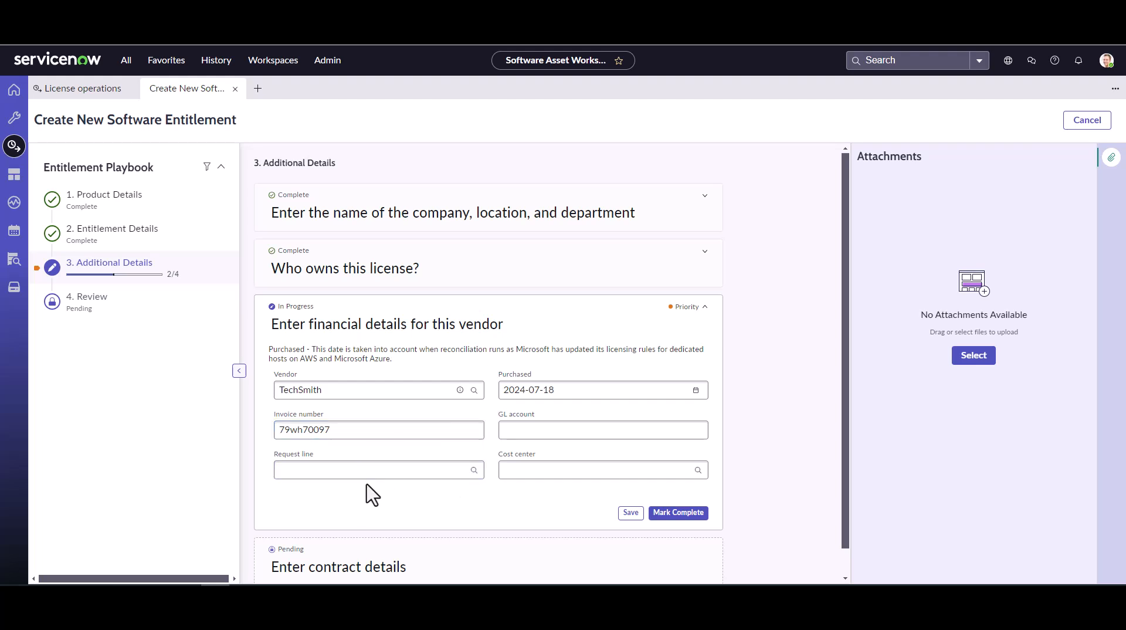
mouse_move(587, 495)
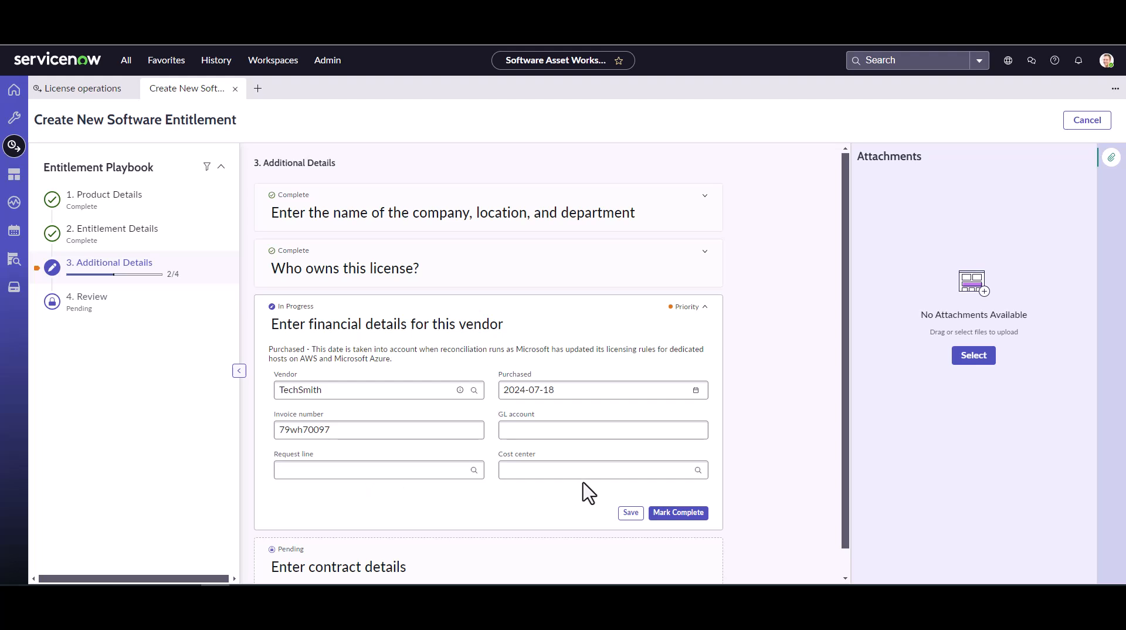
click(602, 429)
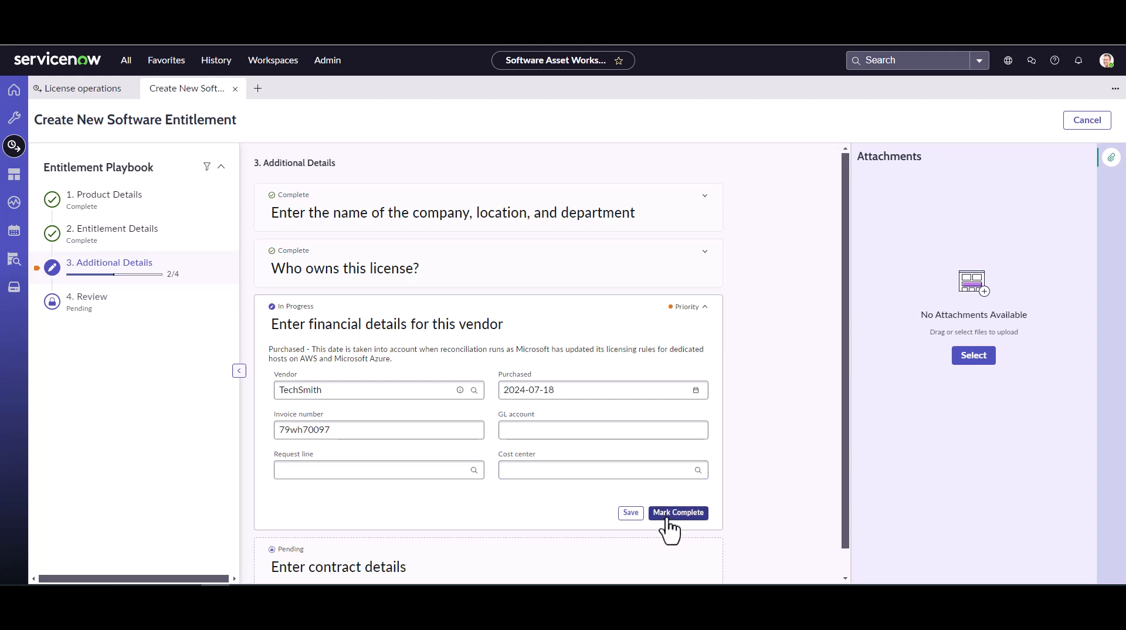
mouse_move(677, 512)
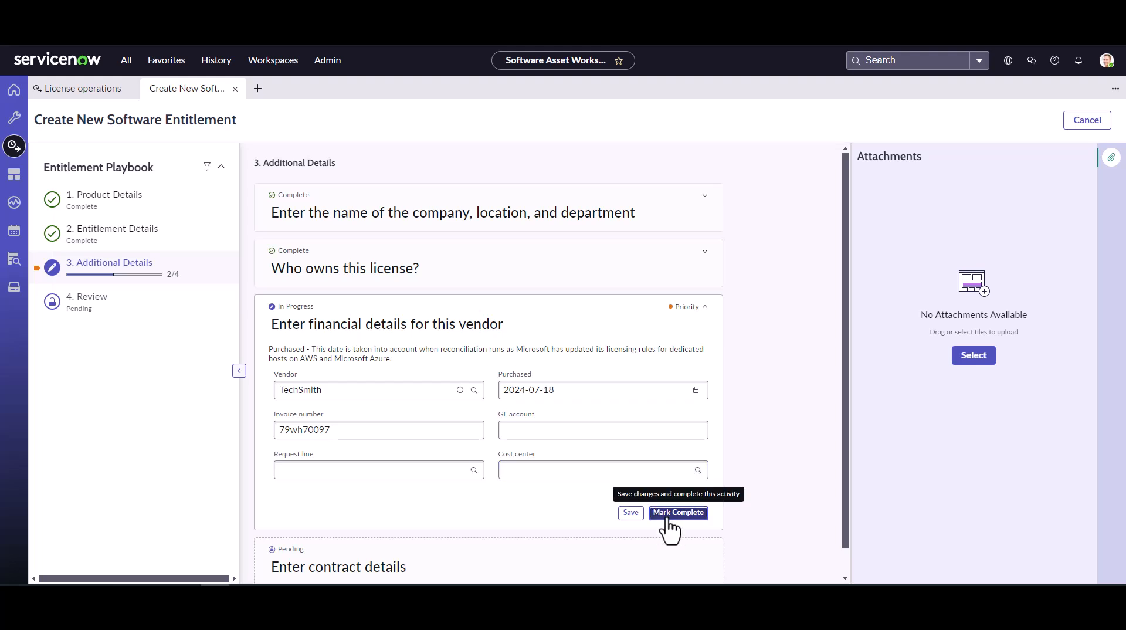
click(677, 512)
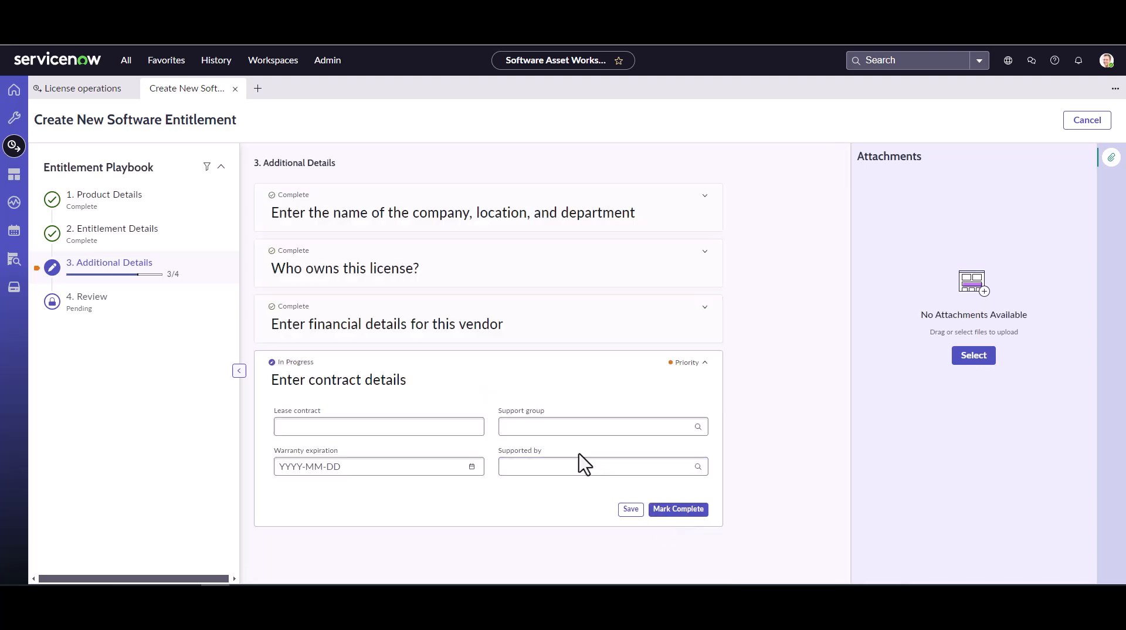
mouse_move(628, 458)
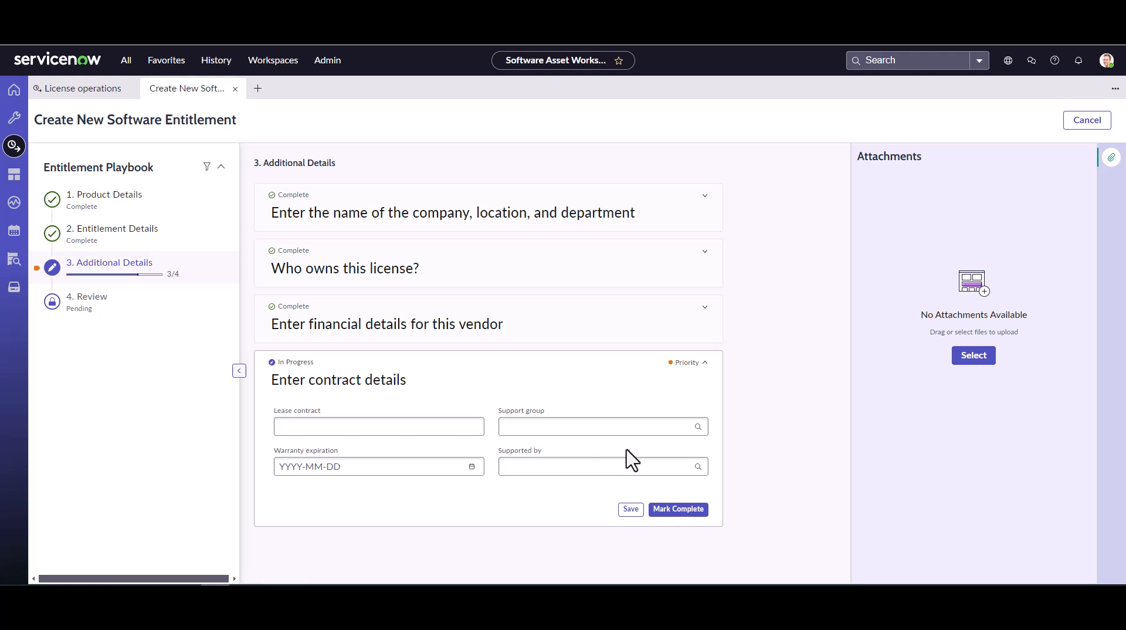
mouse_move(502, 420)
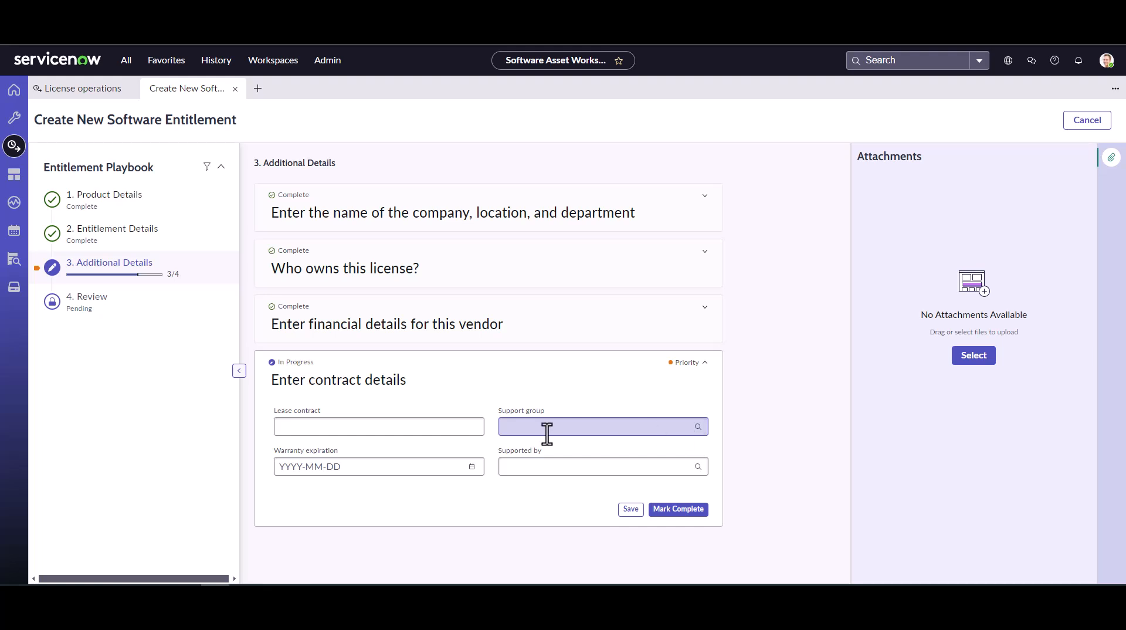
Step: Mark 'Enter contract details' complete with all fields blank, advancing to Review
click(601, 466)
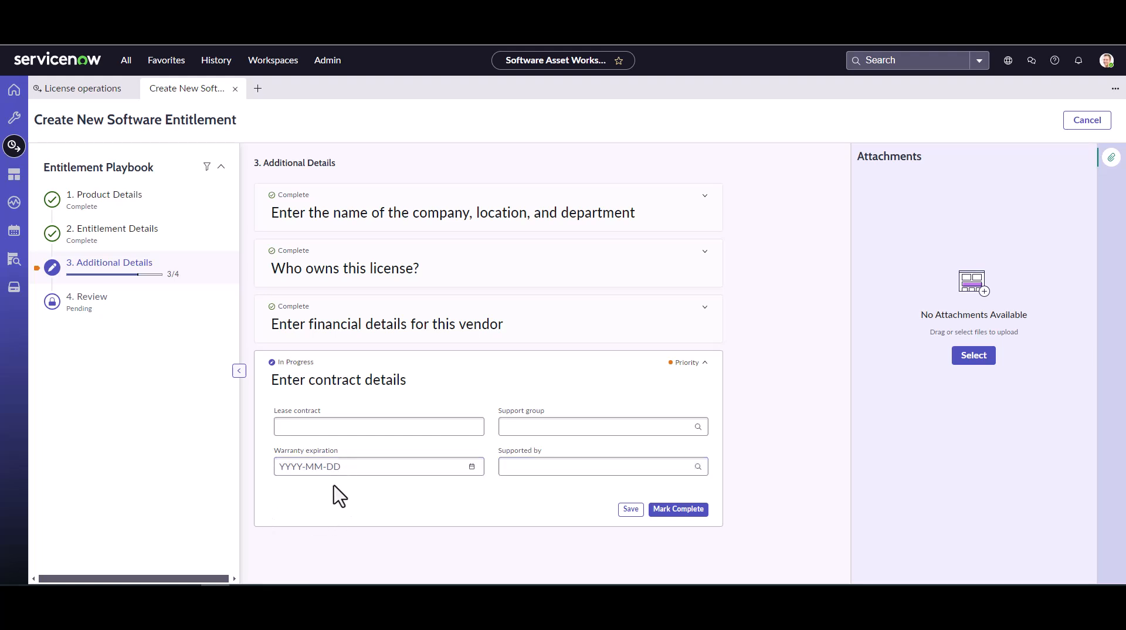
click(378, 467)
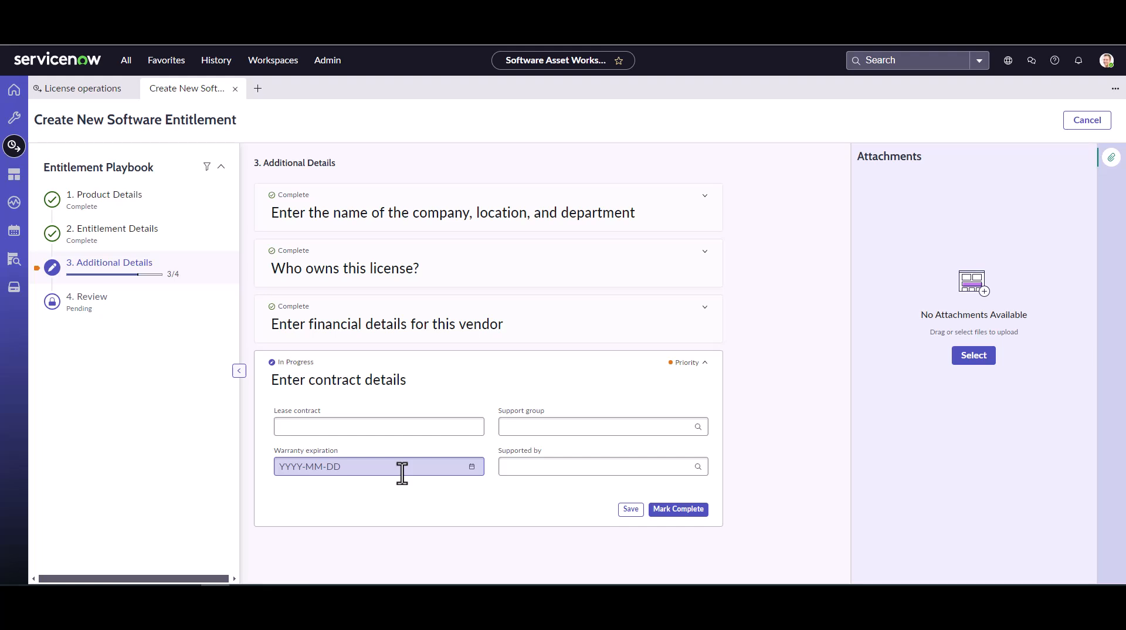
mouse_move(678, 509)
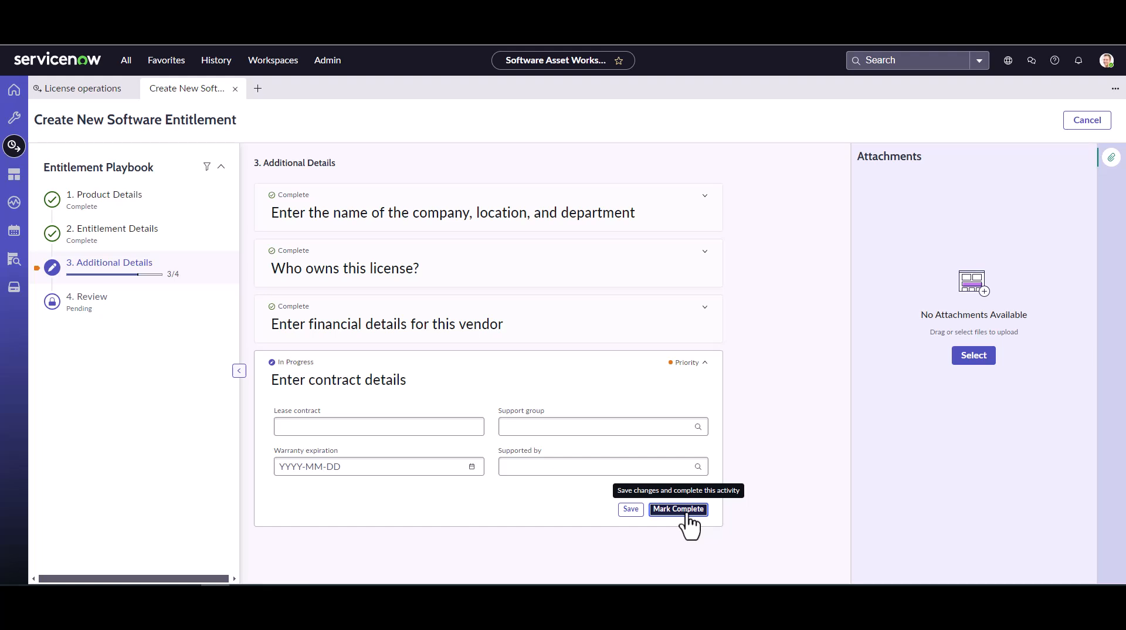
click(676, 508)
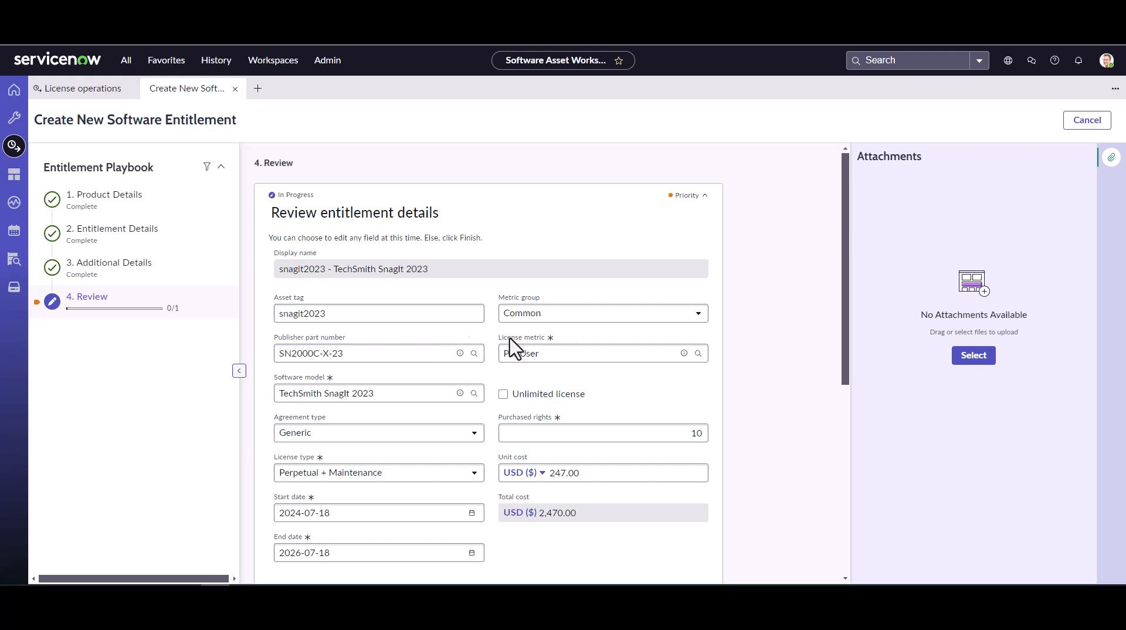
Step: Review the snagit2023 entitlement details and finish, creating it in Build state
click(574, 353)
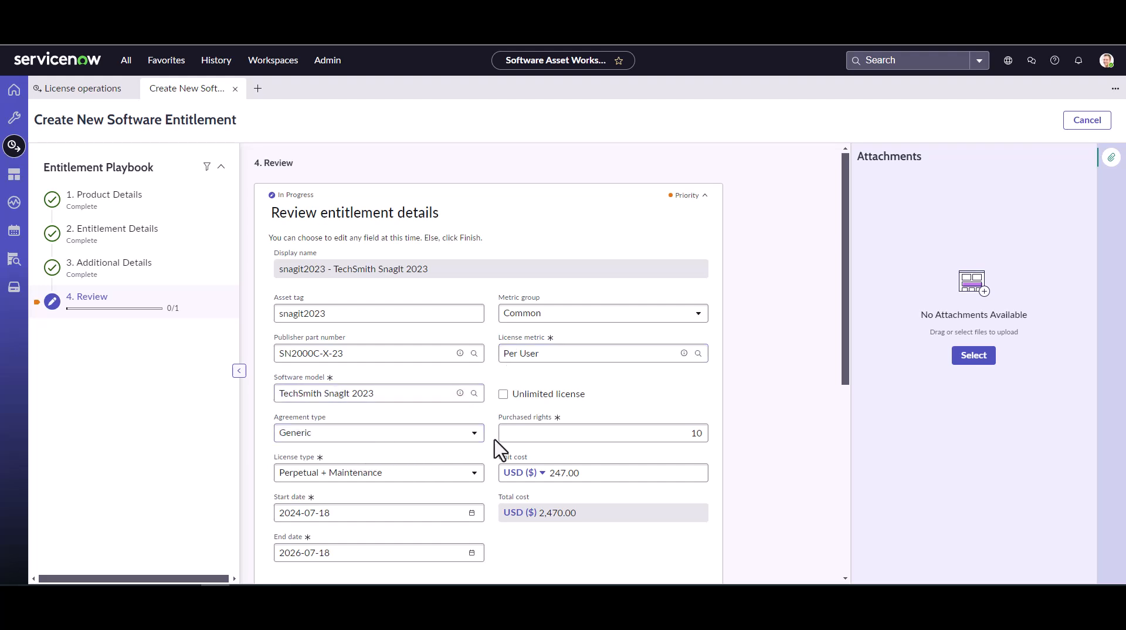
scroll(down, 3)
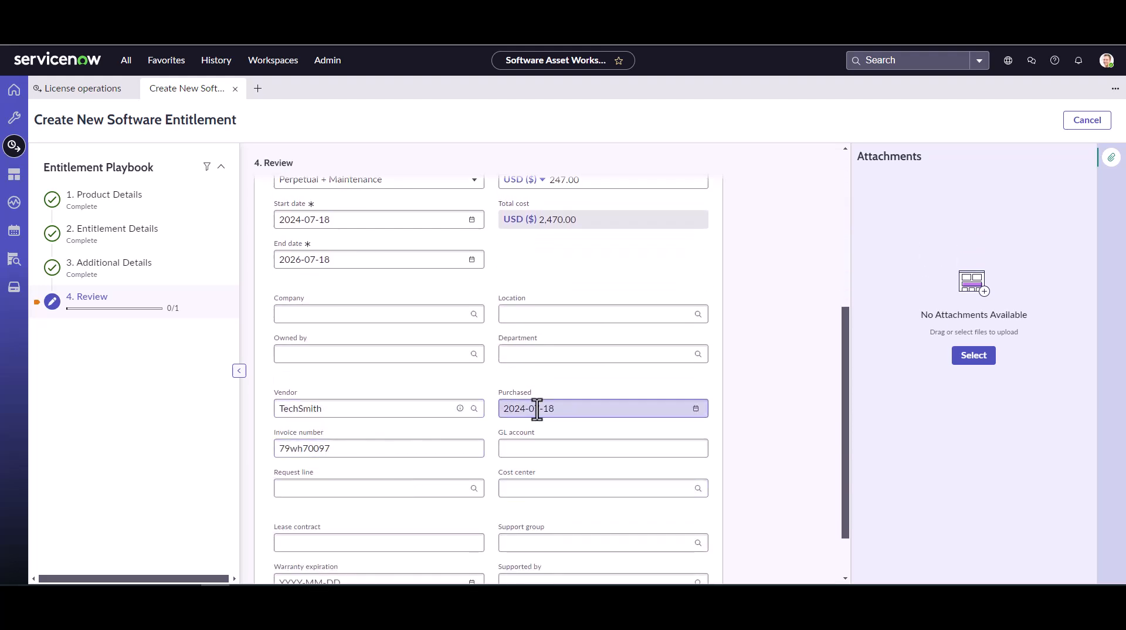
scroll(down, 3)
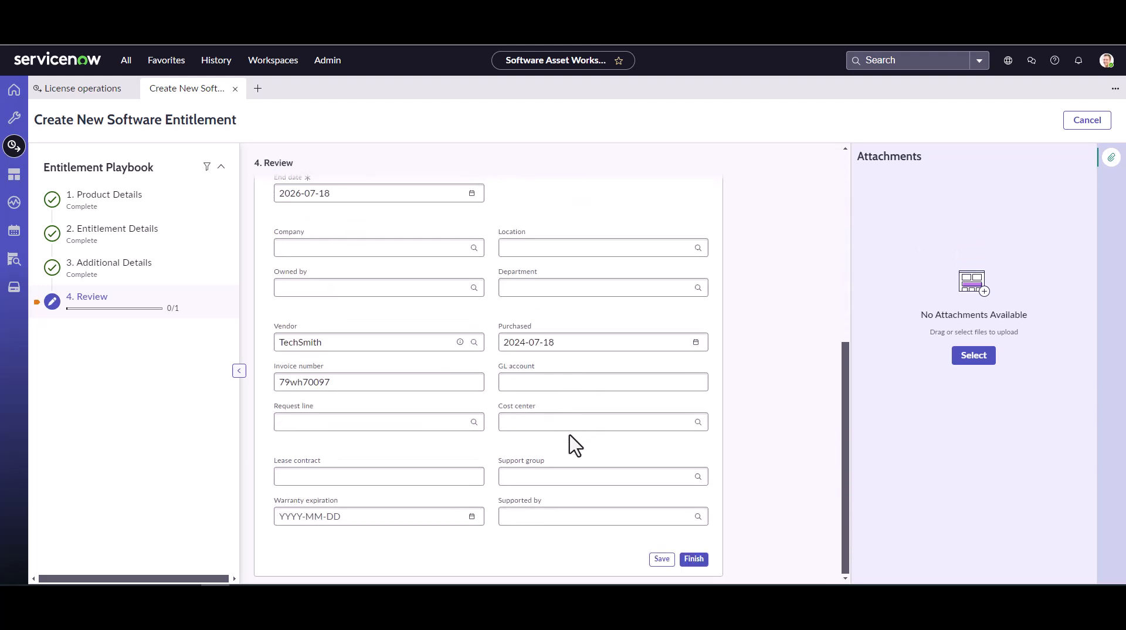
mouse_move(694, 558)
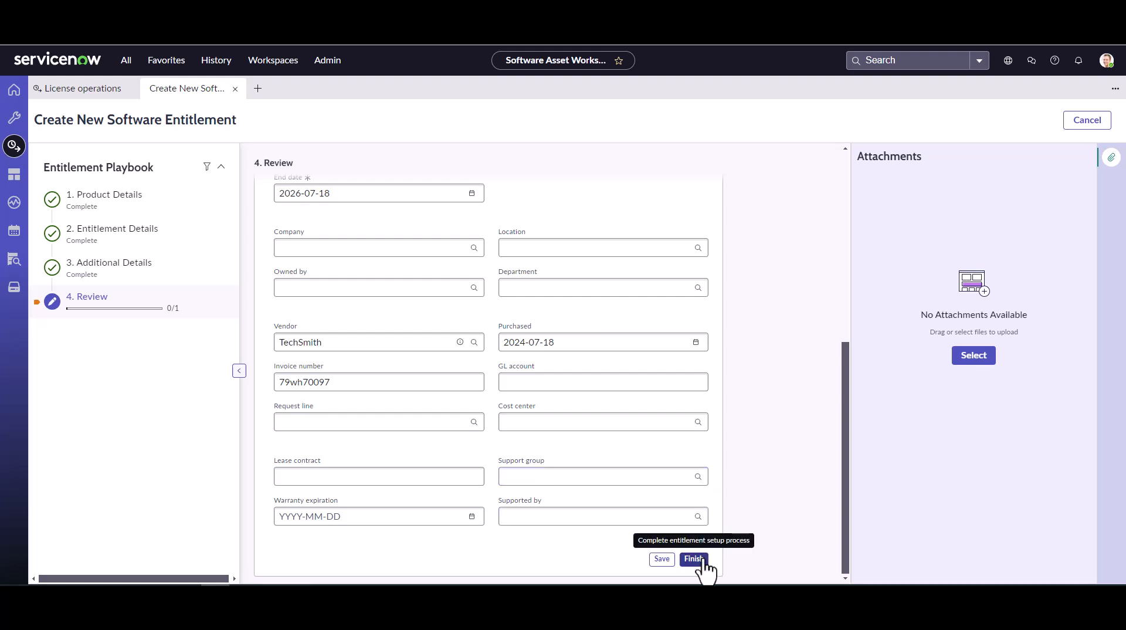
click(692, 559)
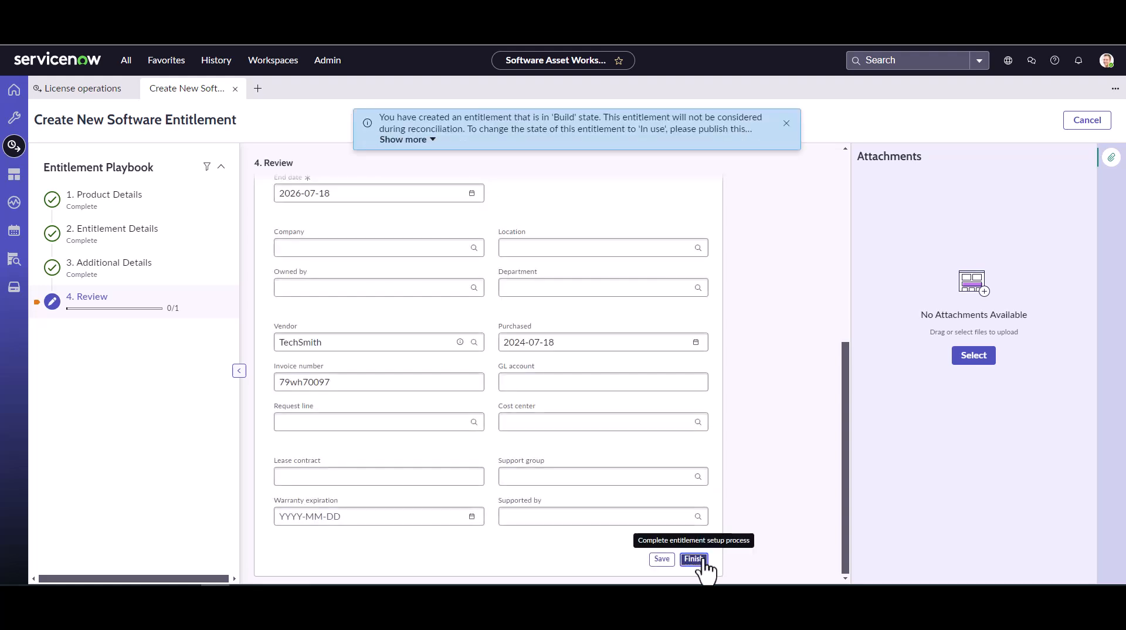
click(693, 558)
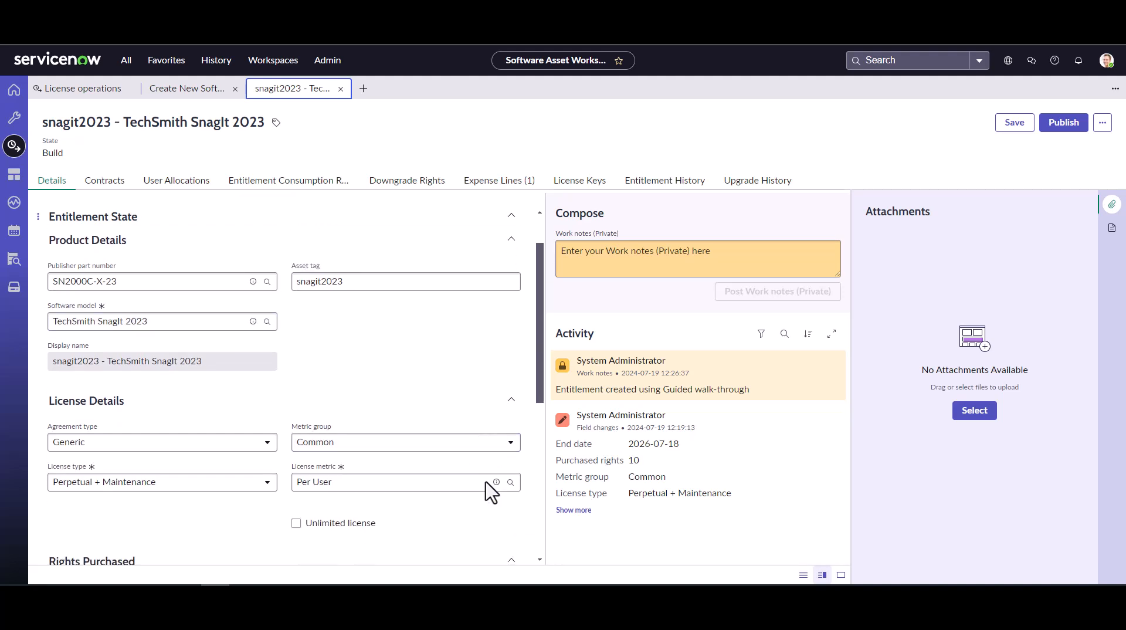
Step: Review the Snagit 2023 entitlement's financial details: Build state, $2,470.00 total cost
scroll(down, 3)
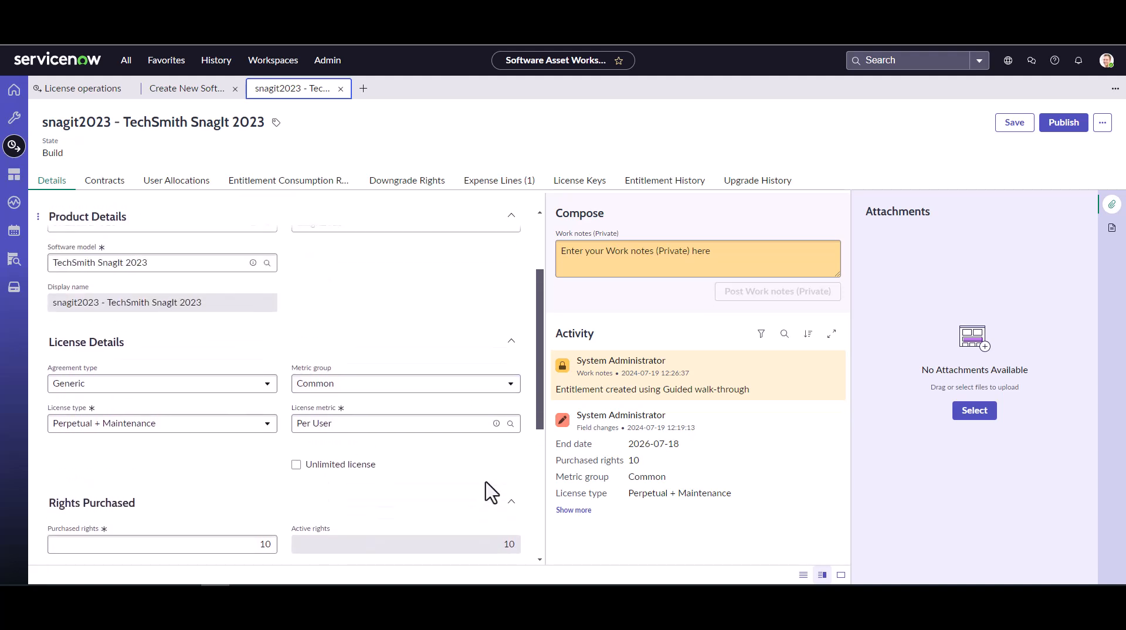
scroll(down, 3)
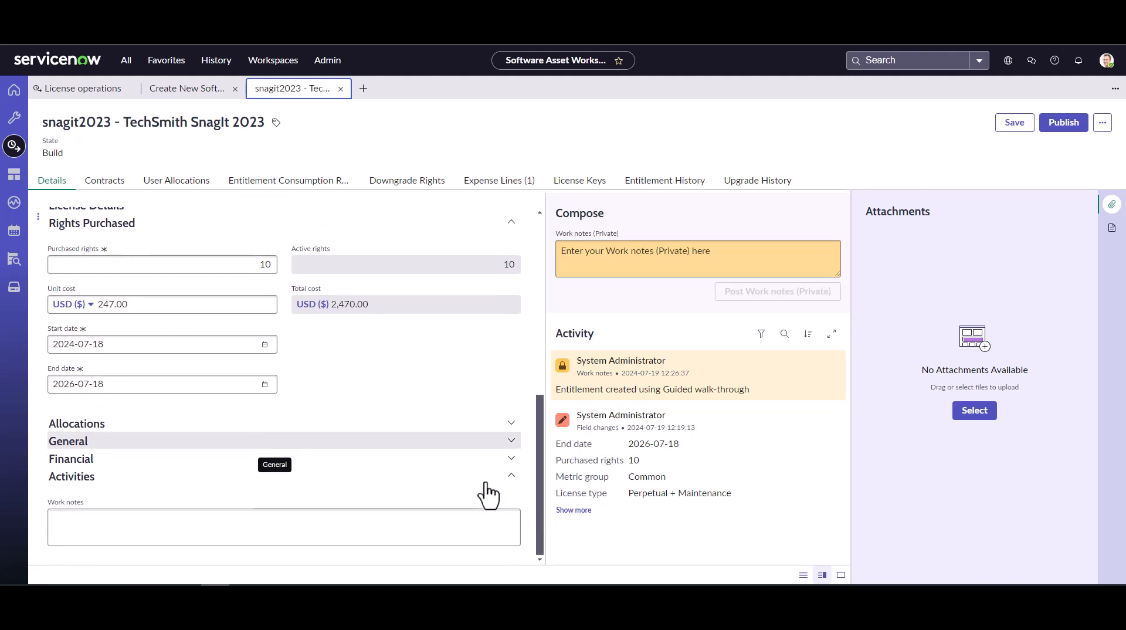
mouse_move(143, 474)
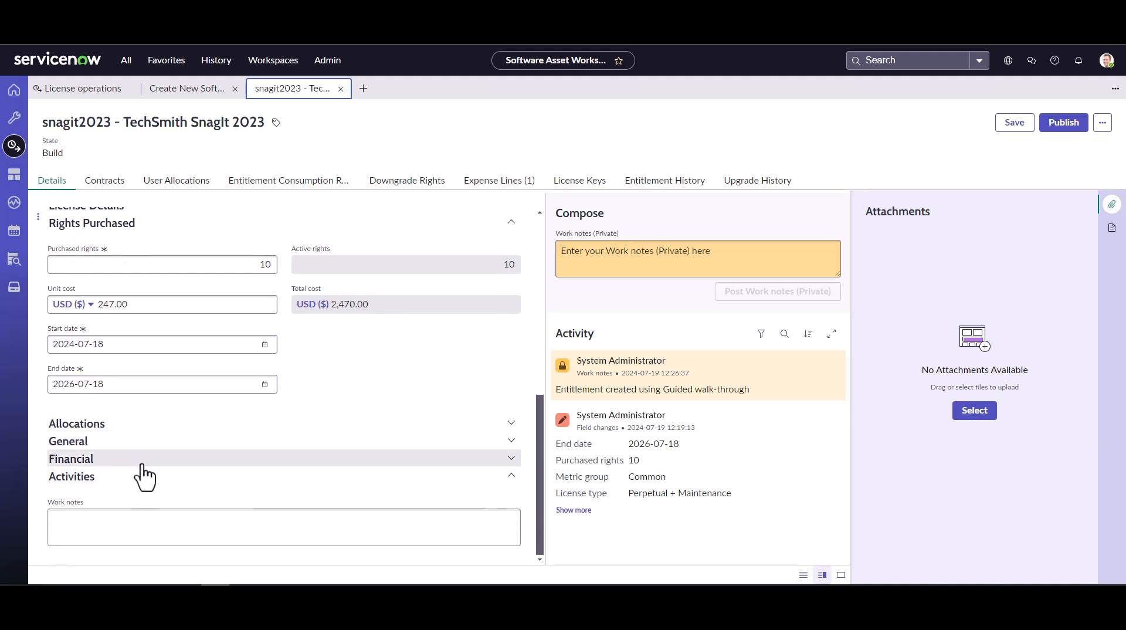
click(71, 458)
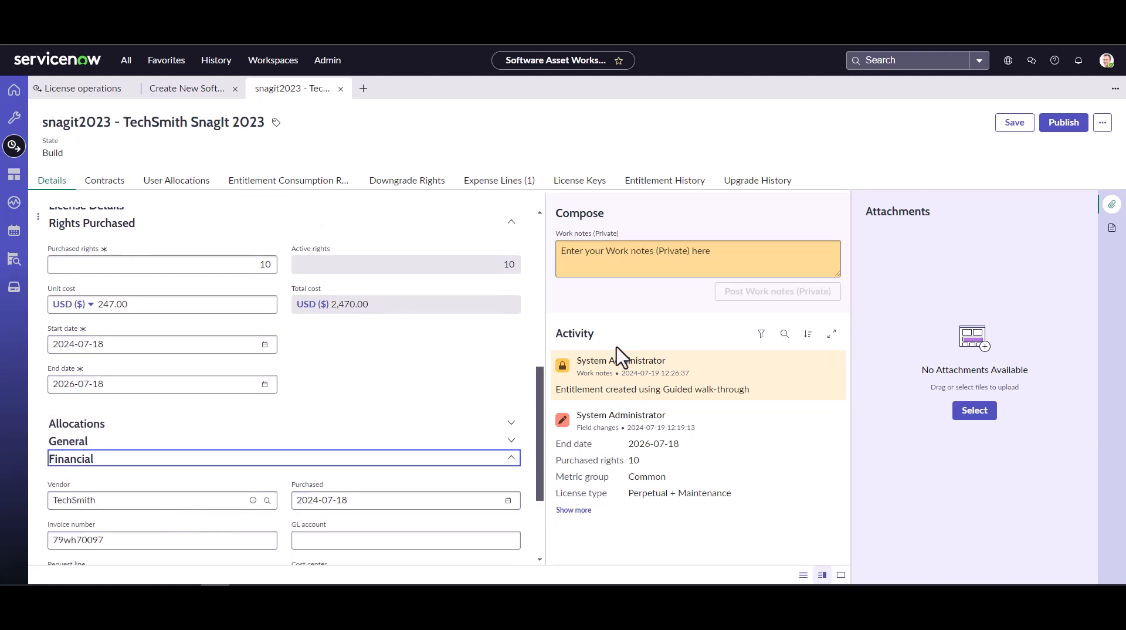
scroll(up, 3)
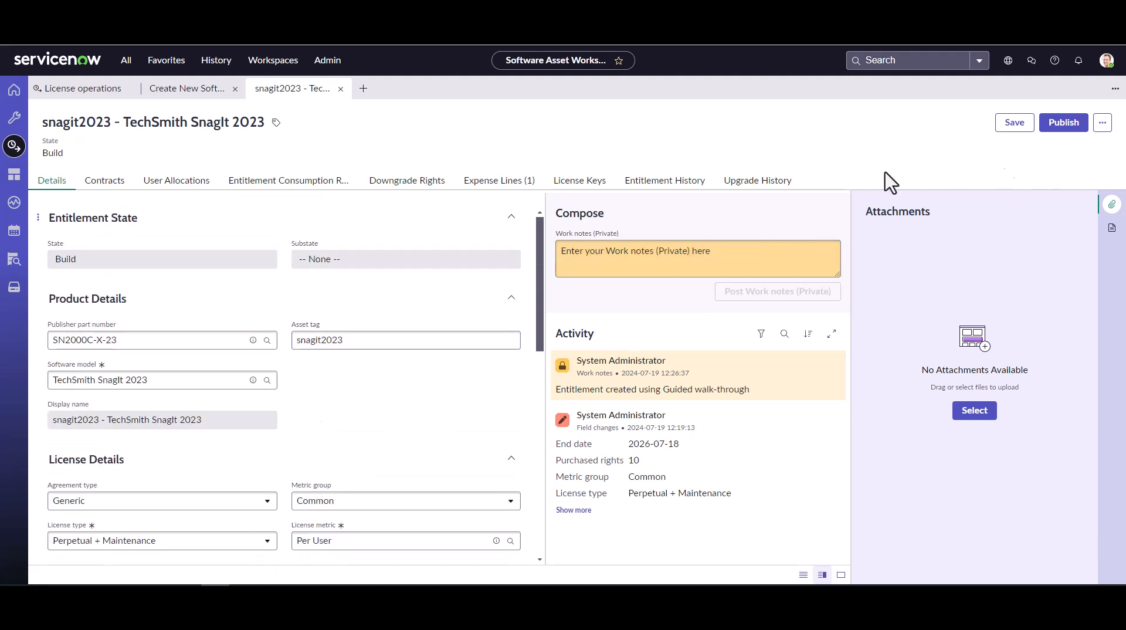
mouse_move(77, 278)
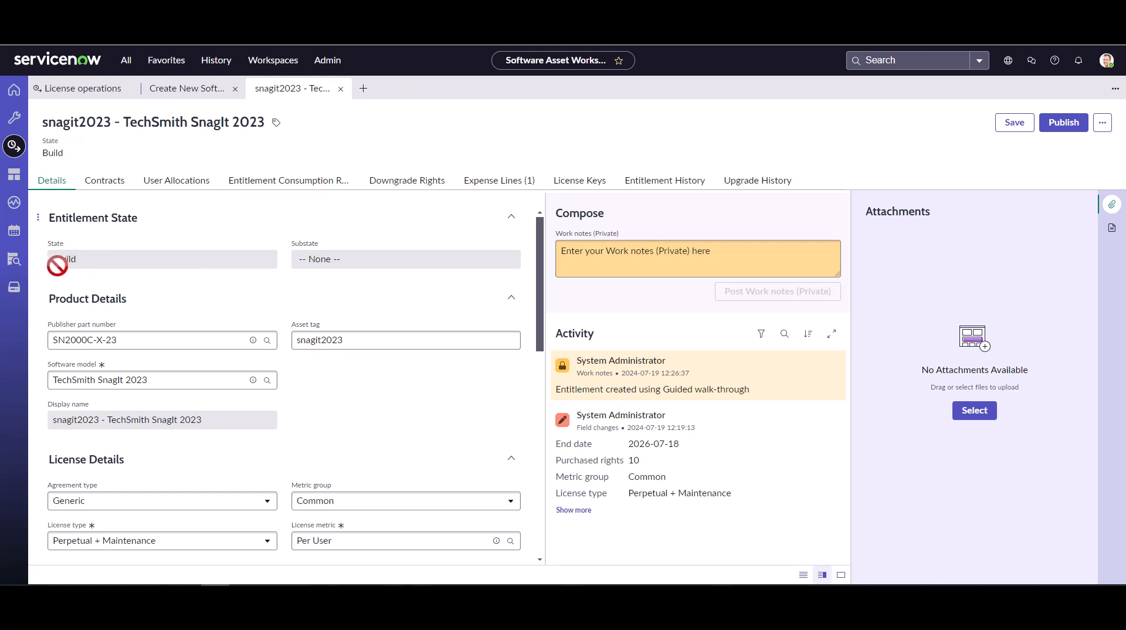
mouse_move(438, 301)
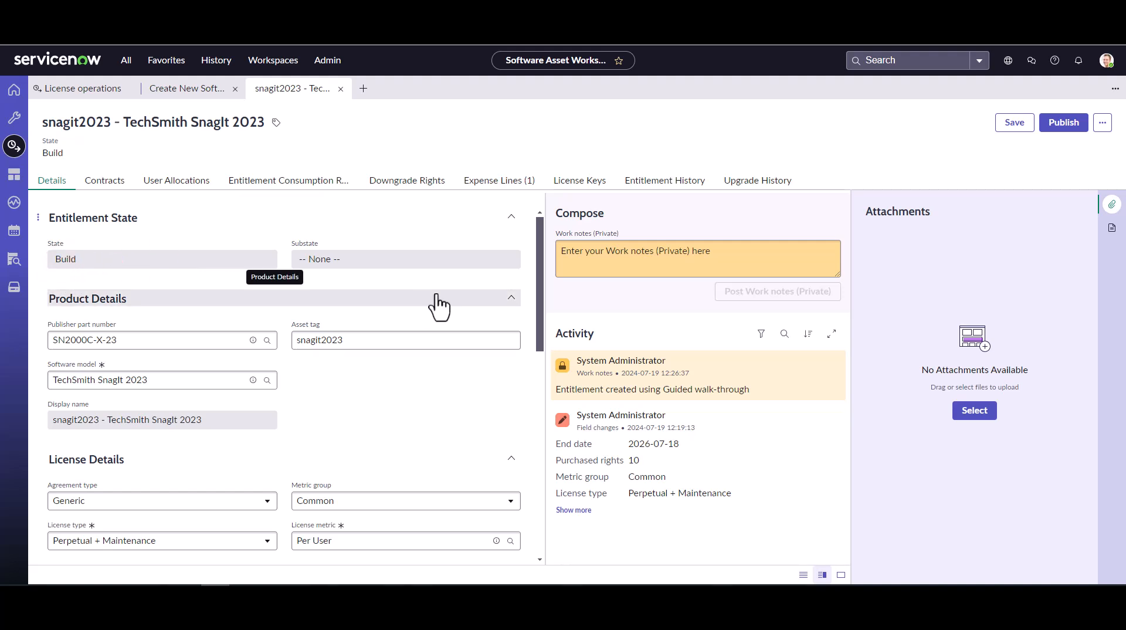
mouse_move(1063, 122)
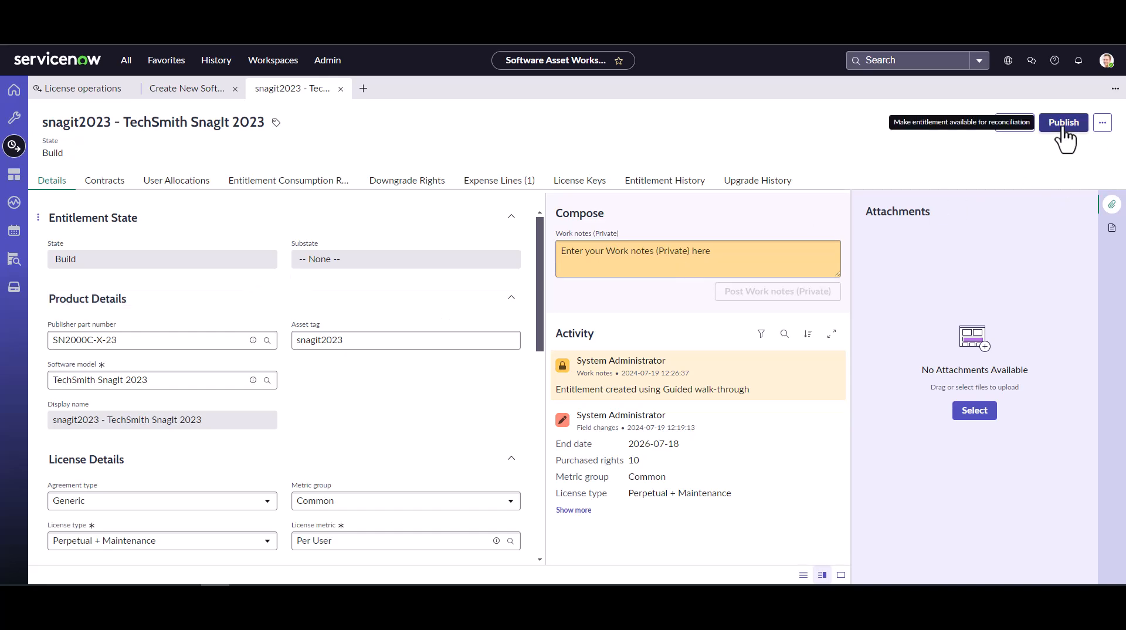
Step: Publish and save the Snagit 2023 entitlement, moving it from Build to In use
click(1063, 122)
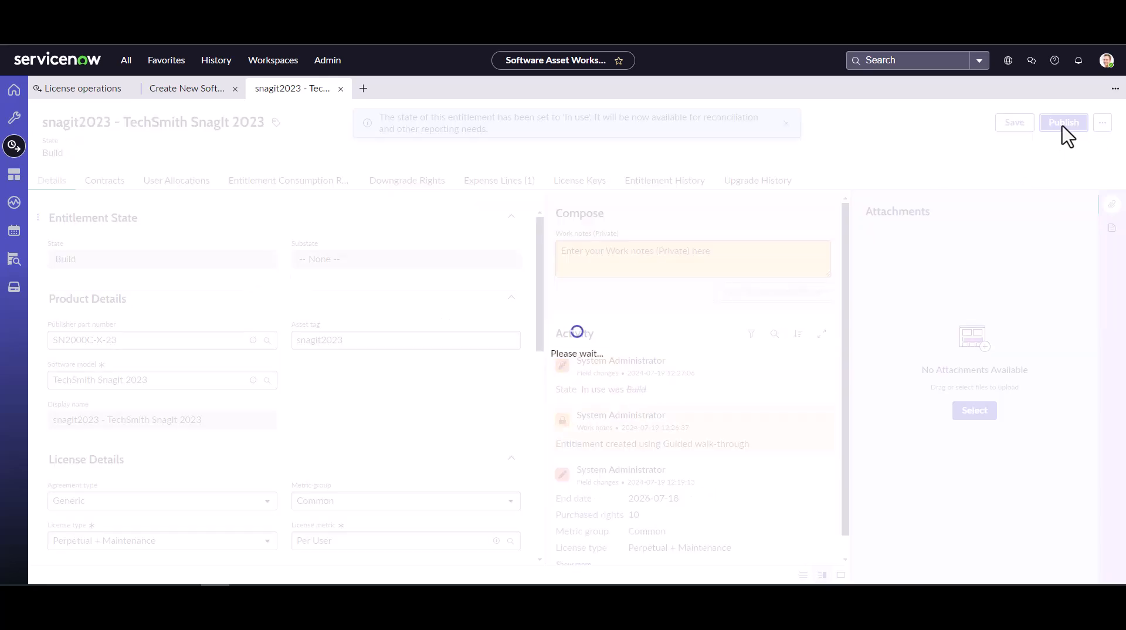
click(1067, 122)
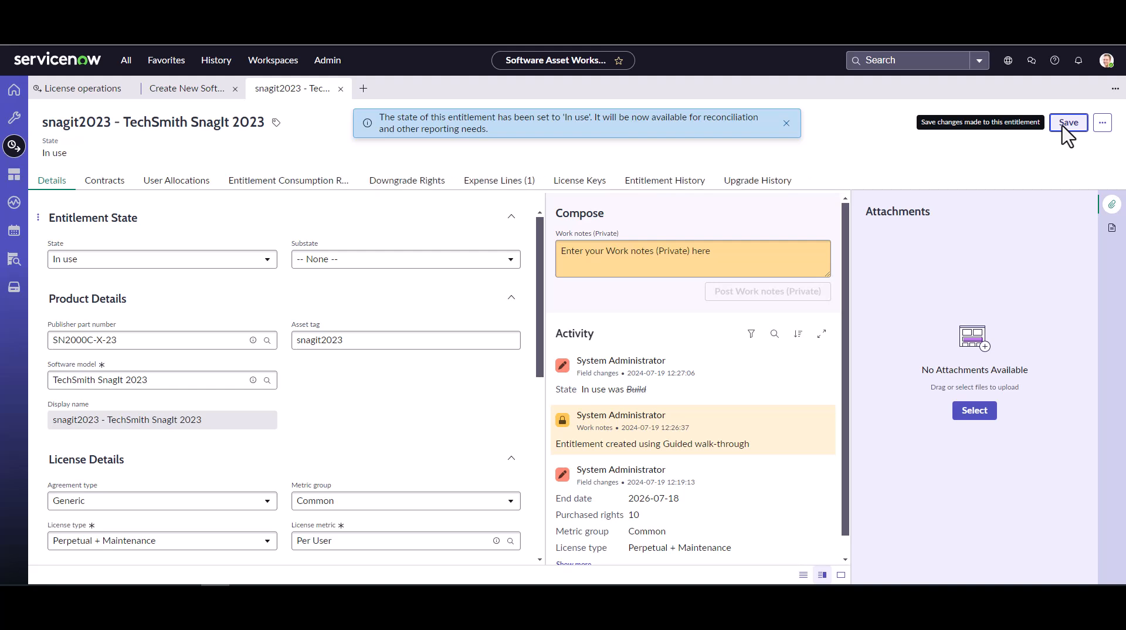
mouse_move(991, 157)
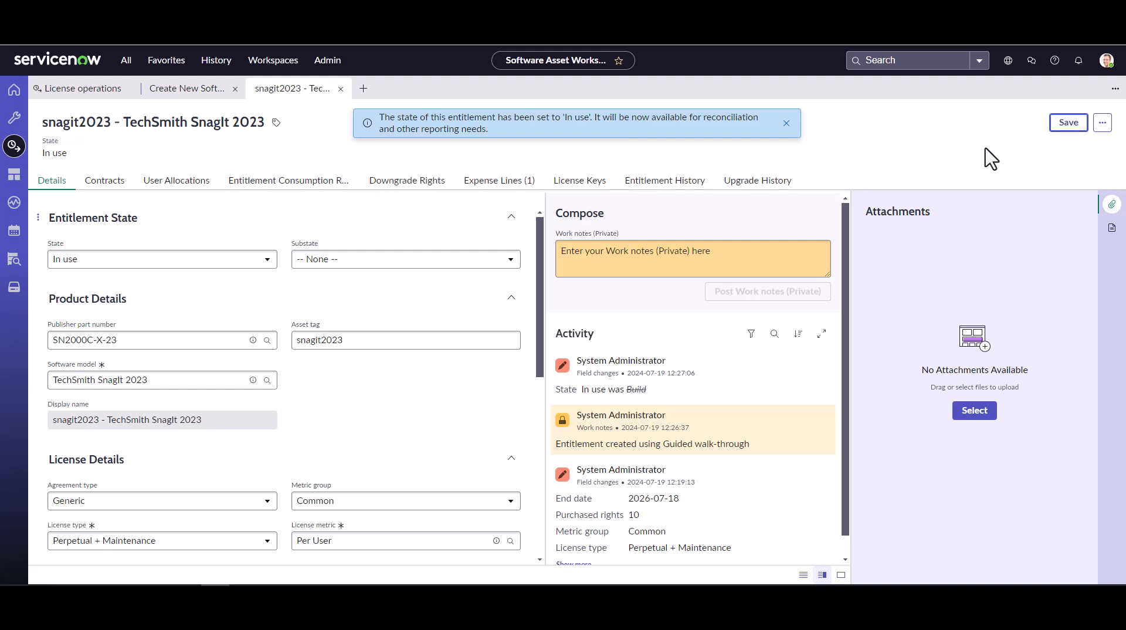